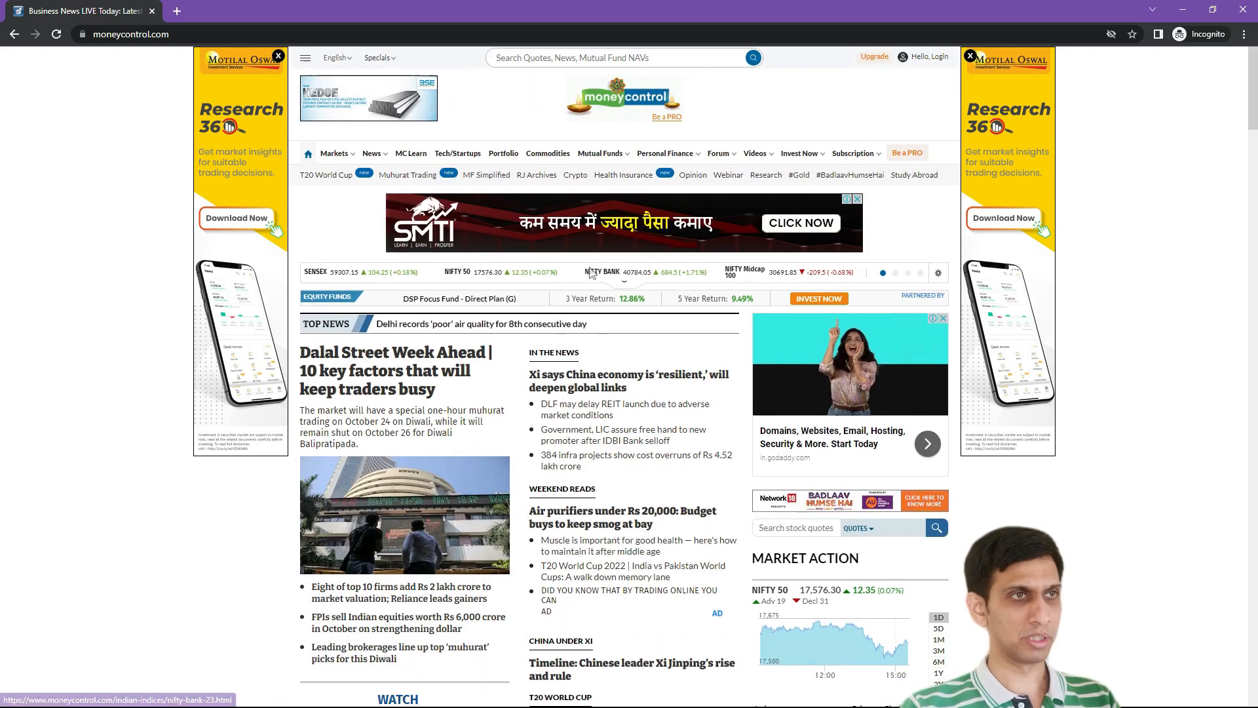
Go to the Mutual Funds home page and scroll down to the MC30 top funds table
{"action": "left_click", "coordinate": [600, 153]}
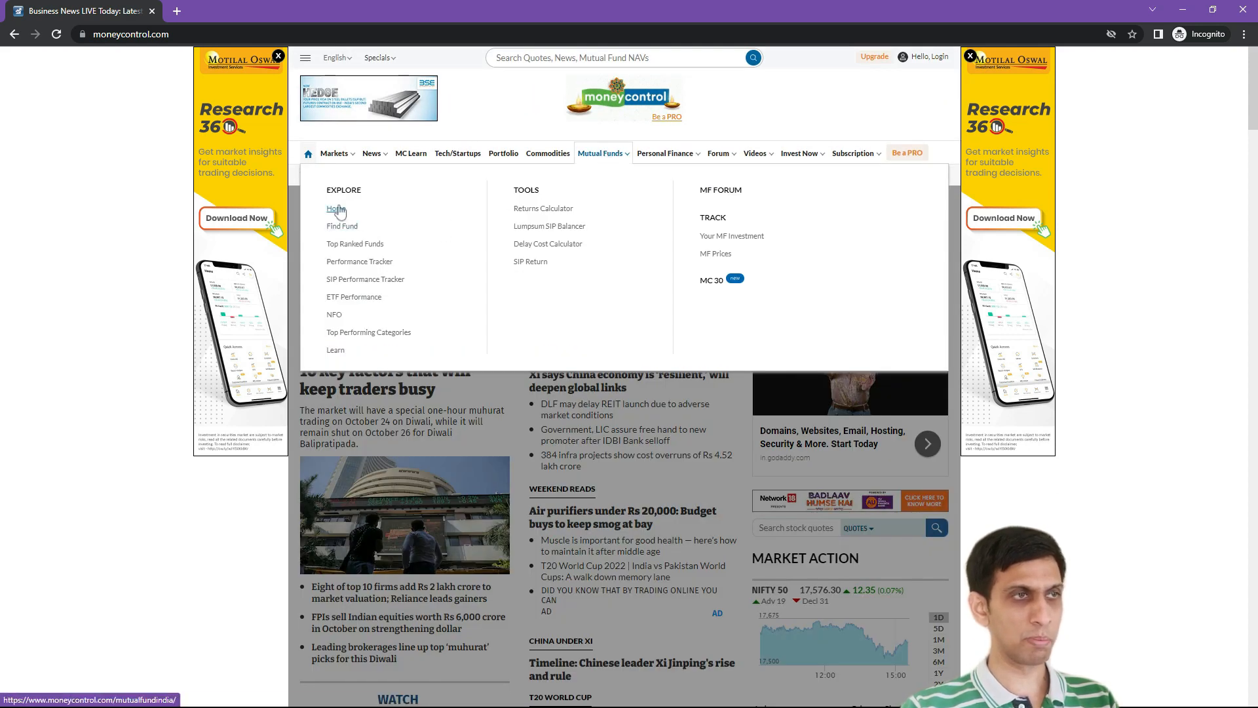
{"action": "left_click", "coordinate": [335, 209]}
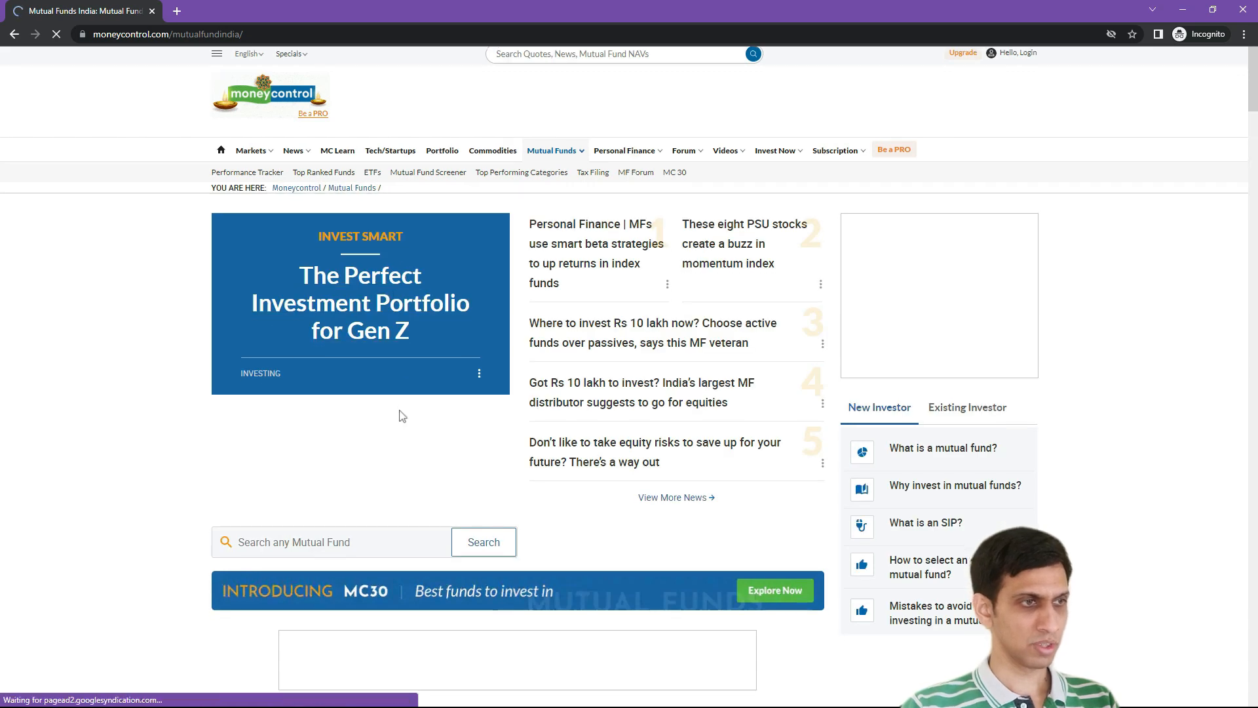
{"action": "scroll", "scroll_direction": "down", "scroll_amount": 3}
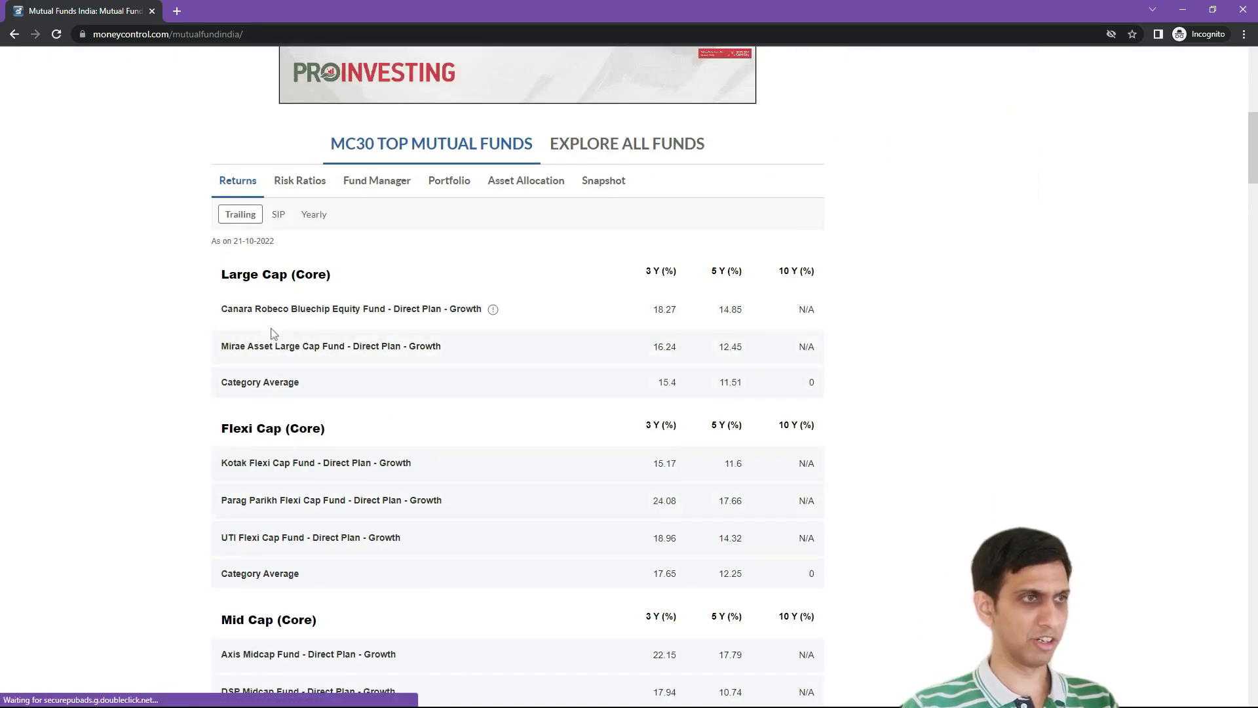
{"action": "mouse_move", "coordinate": [277, 350]}
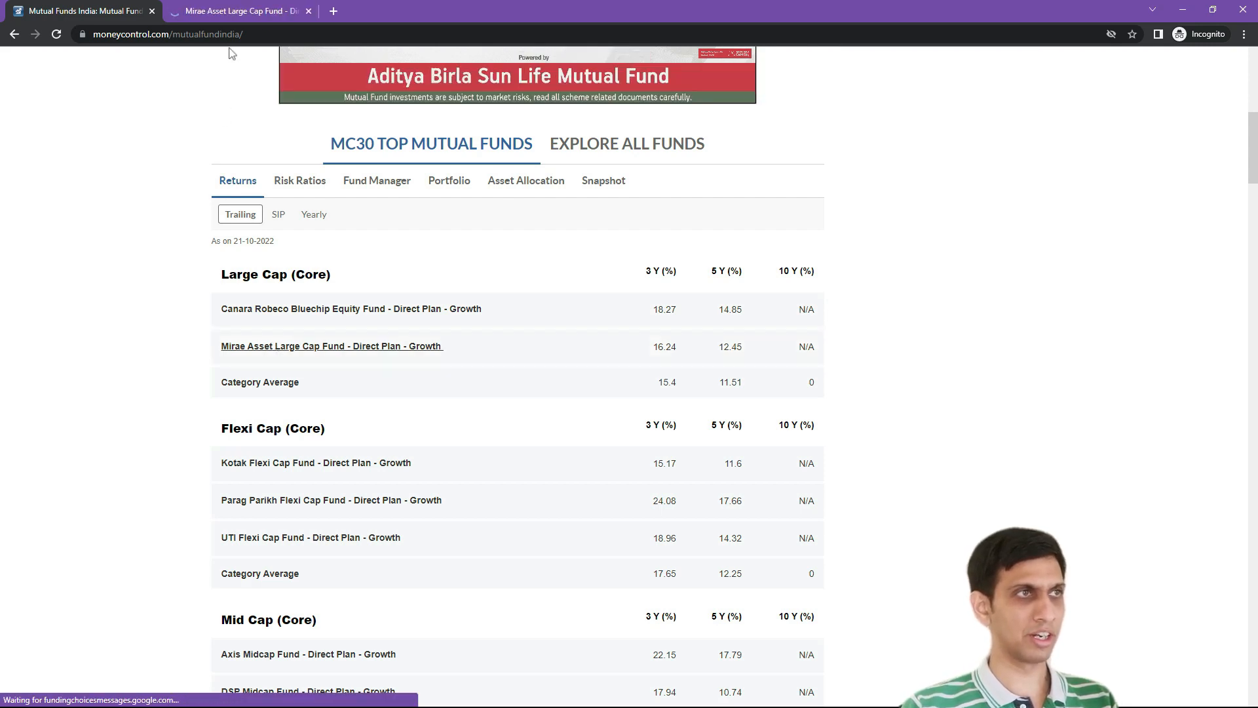
Switch to the Mirae Asset Large Cap Fund tab and scroll to its one-year returns chart
{"action": "left_click", "coordinate": [237, 10]}
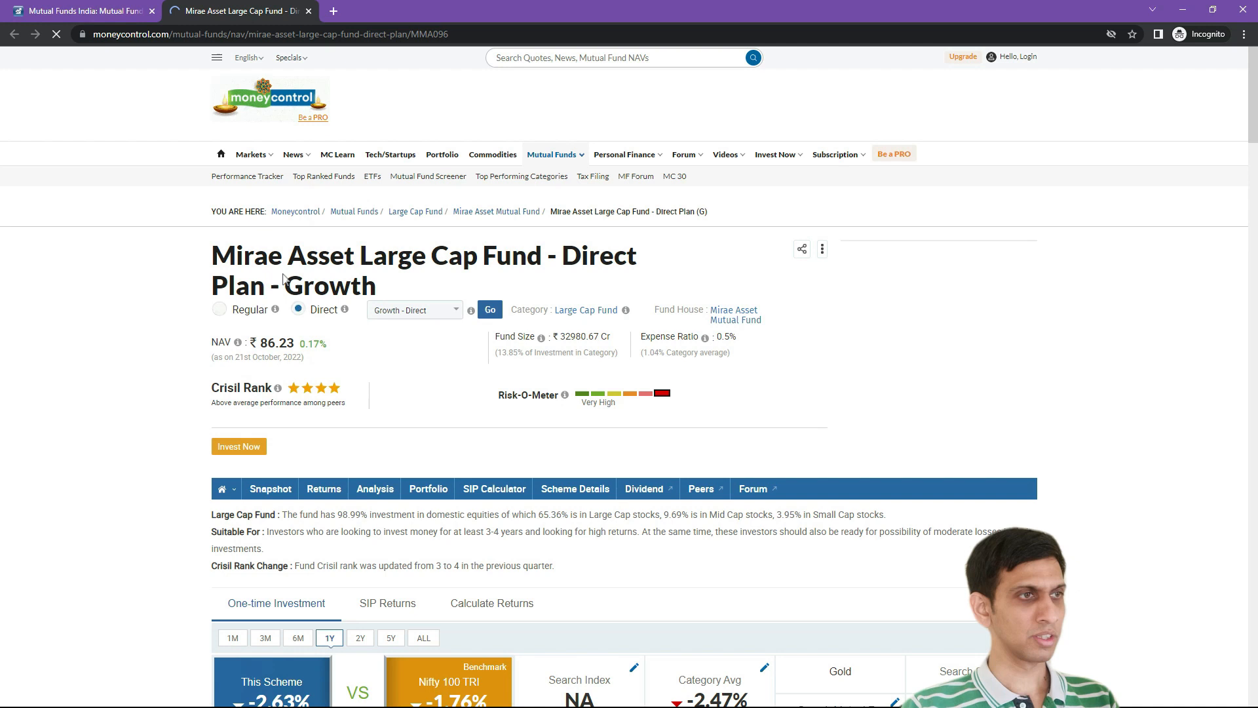
{"action": "scroll", "scroll_direction": "down", "scroll_amount": 3}
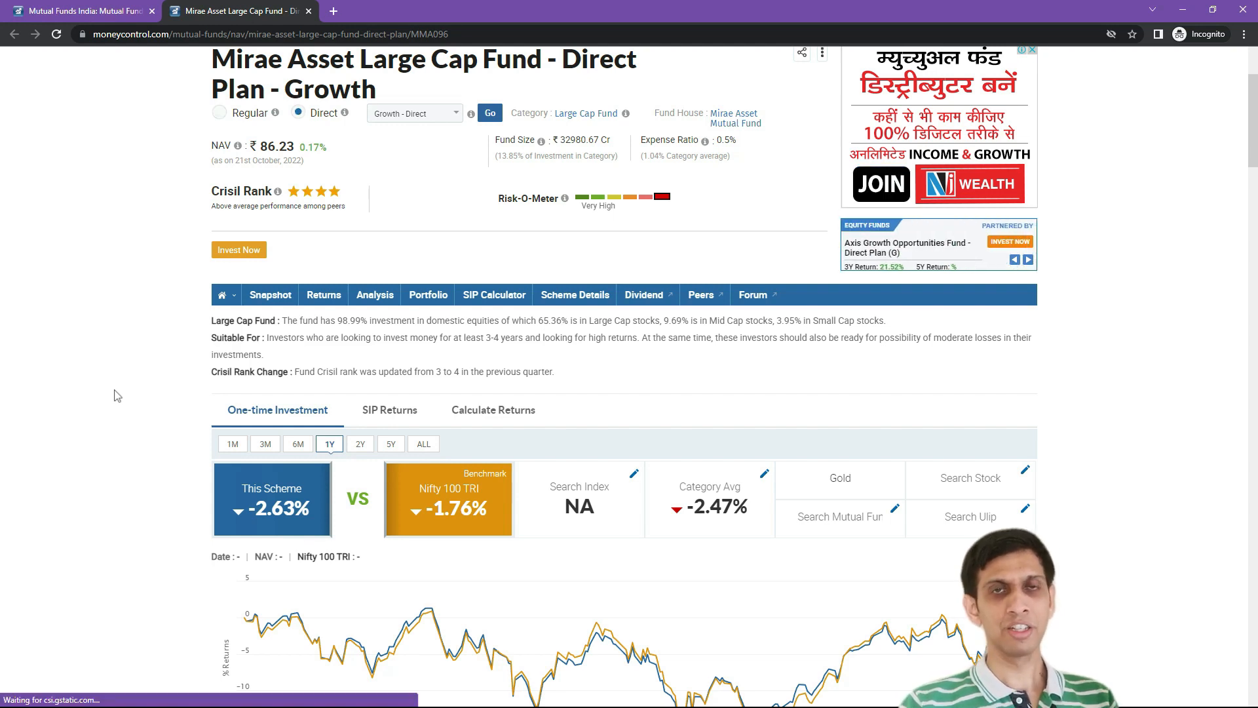
{"action": "scroll", "scroll_direction": "down", "scroll_amount": 3}
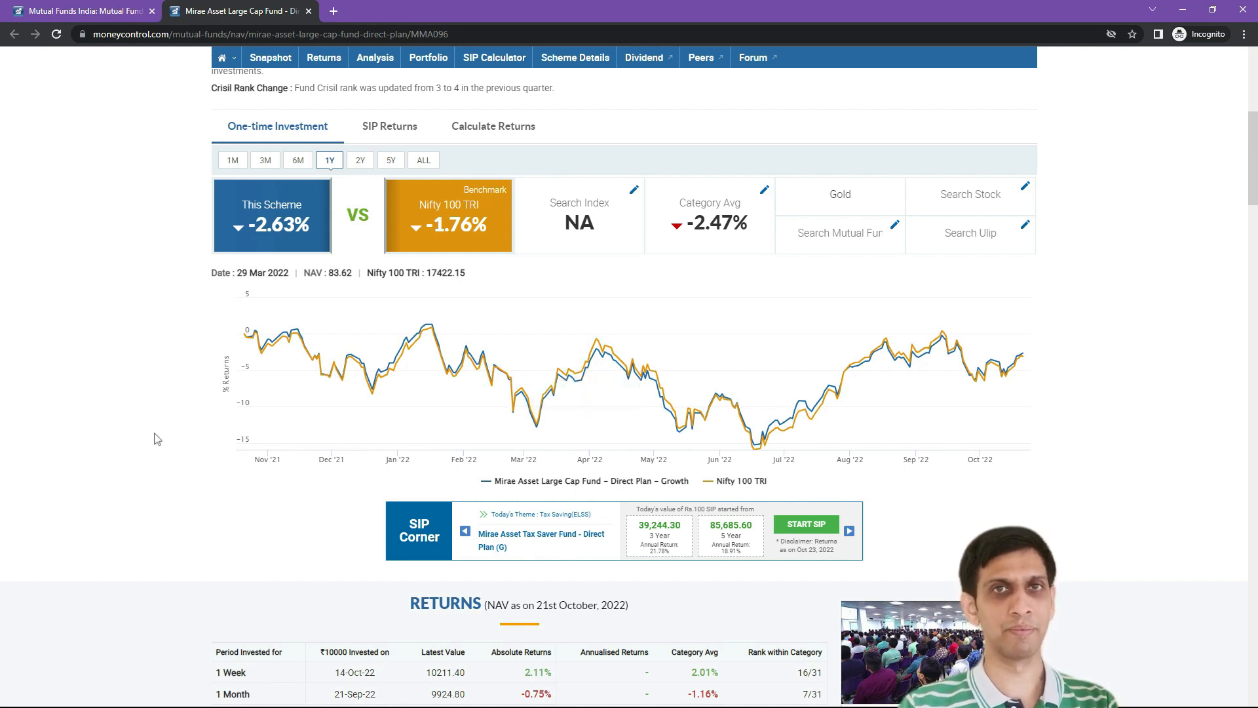
Show DevTools' Network panel on Fetch/XHR and clear the recorded requests
{"action": "key", "text": "F12"}
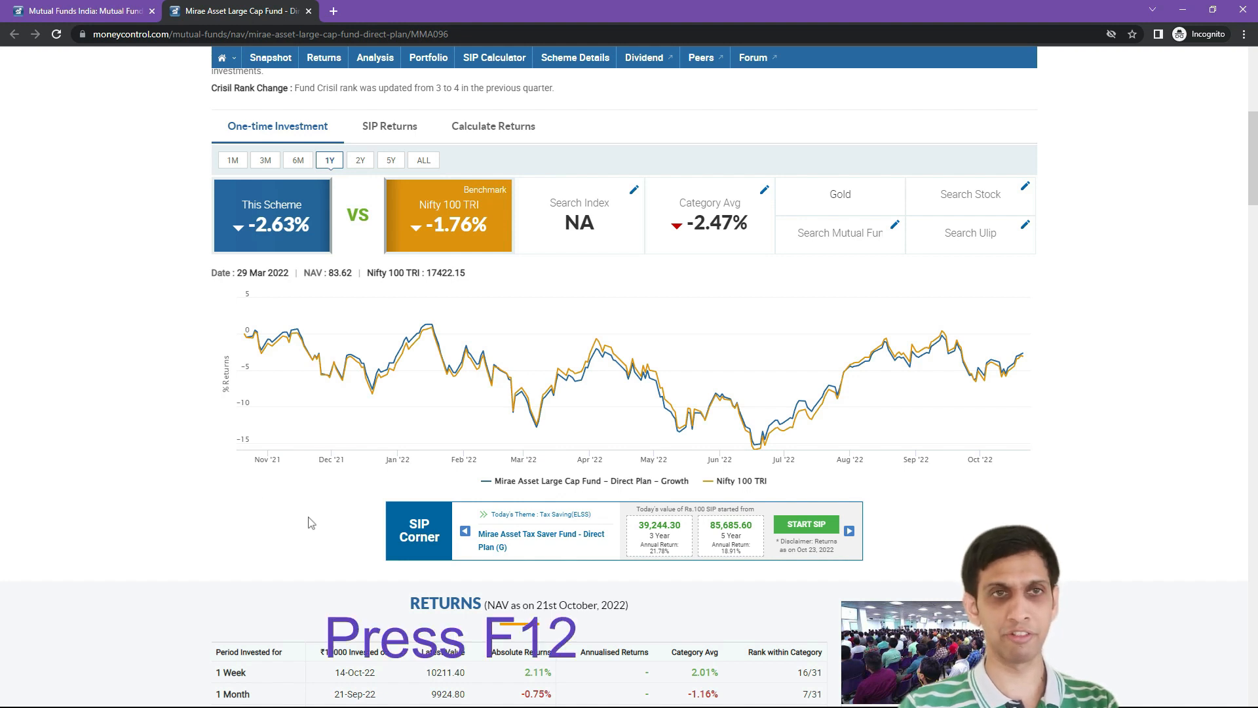
{"action": "key", "text": "F12"}
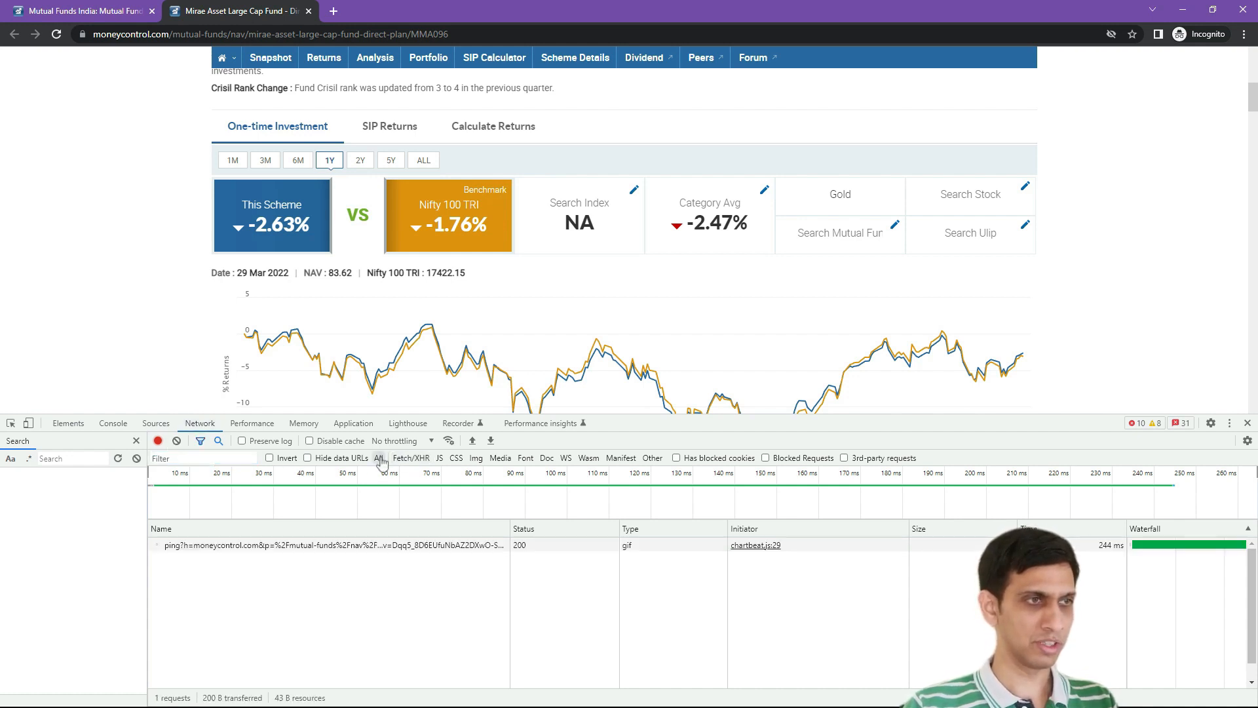
{"action": "mouse_move", "coordinate": [378, 458]}
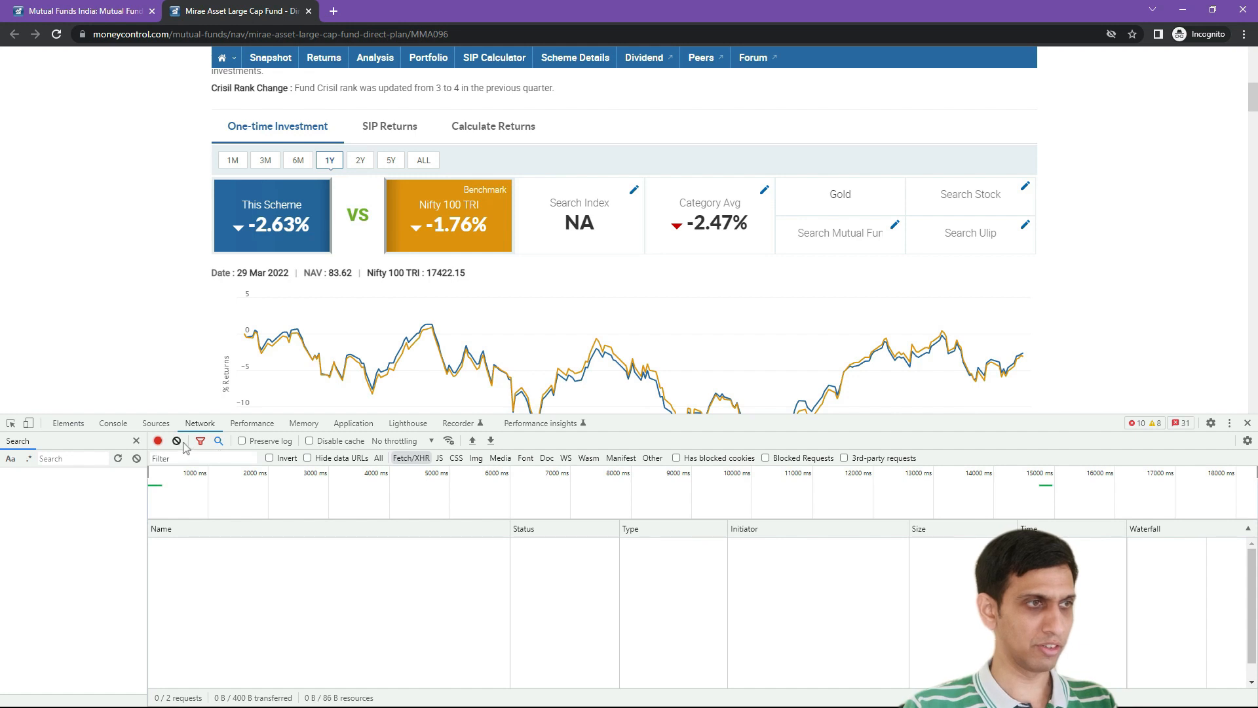
{"action": "left_click", "coordinate": [176, 440]}
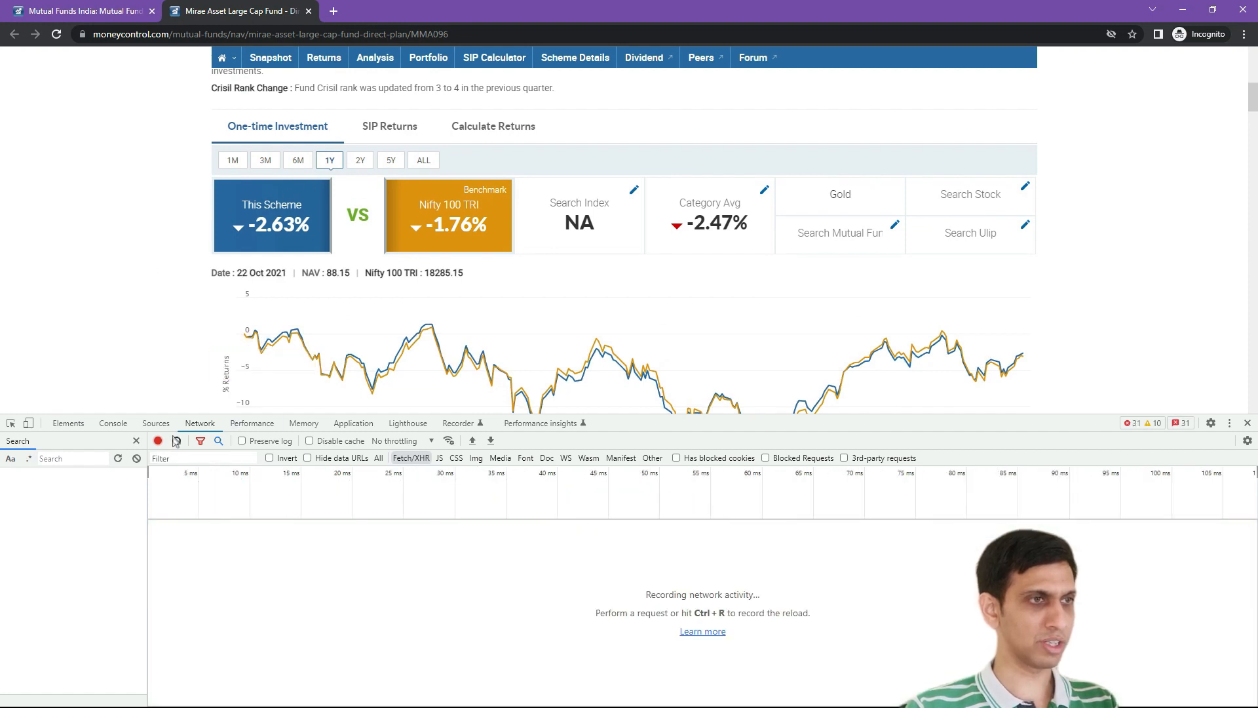
Load the 5Y chart and inspect the get_chart_value request's headers and query parameters
{"action": "left_click", "coordinate": [390, 160]}
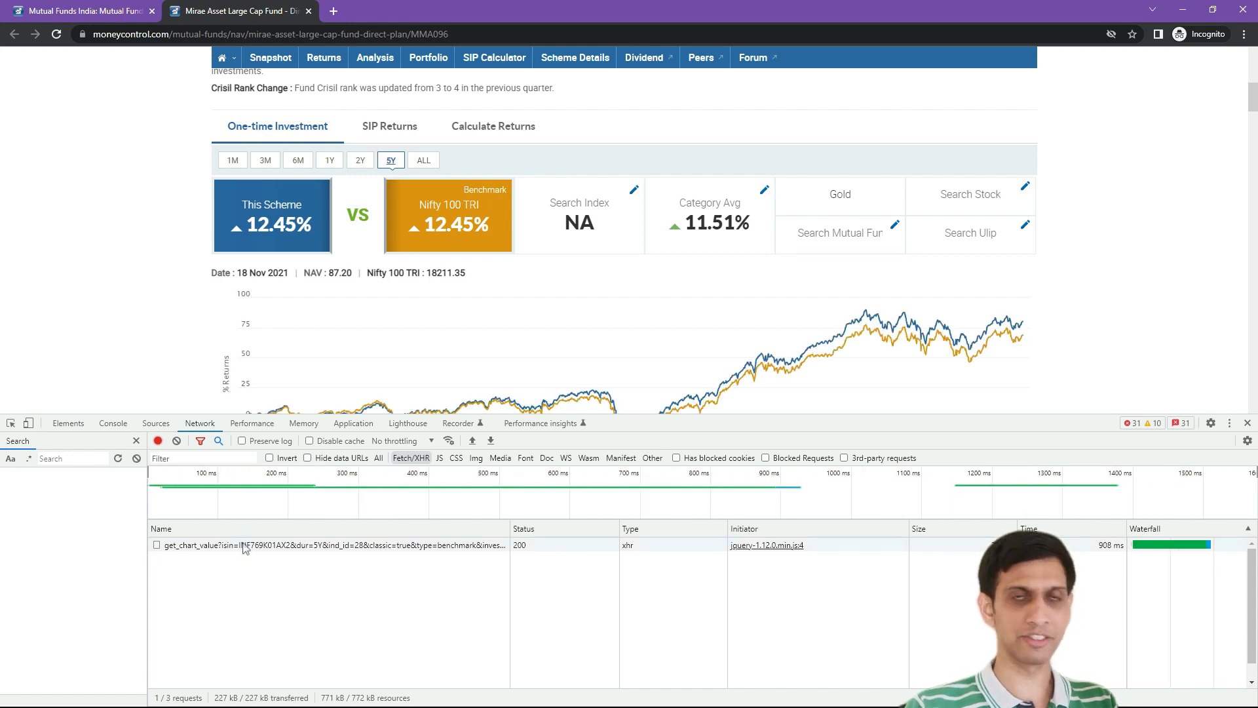
{"action": "mouse_move", "coordinate": [253, 556]}
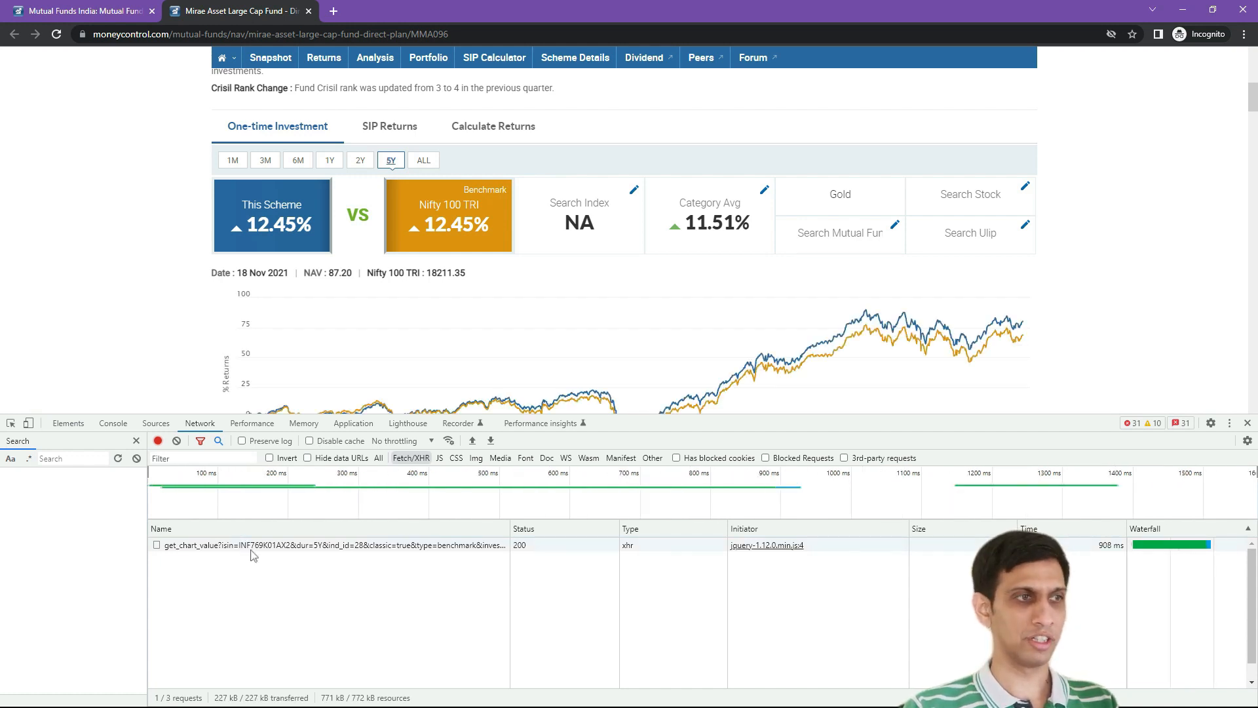
{"action": "mouse_move", "coordinate": [253, 555]}
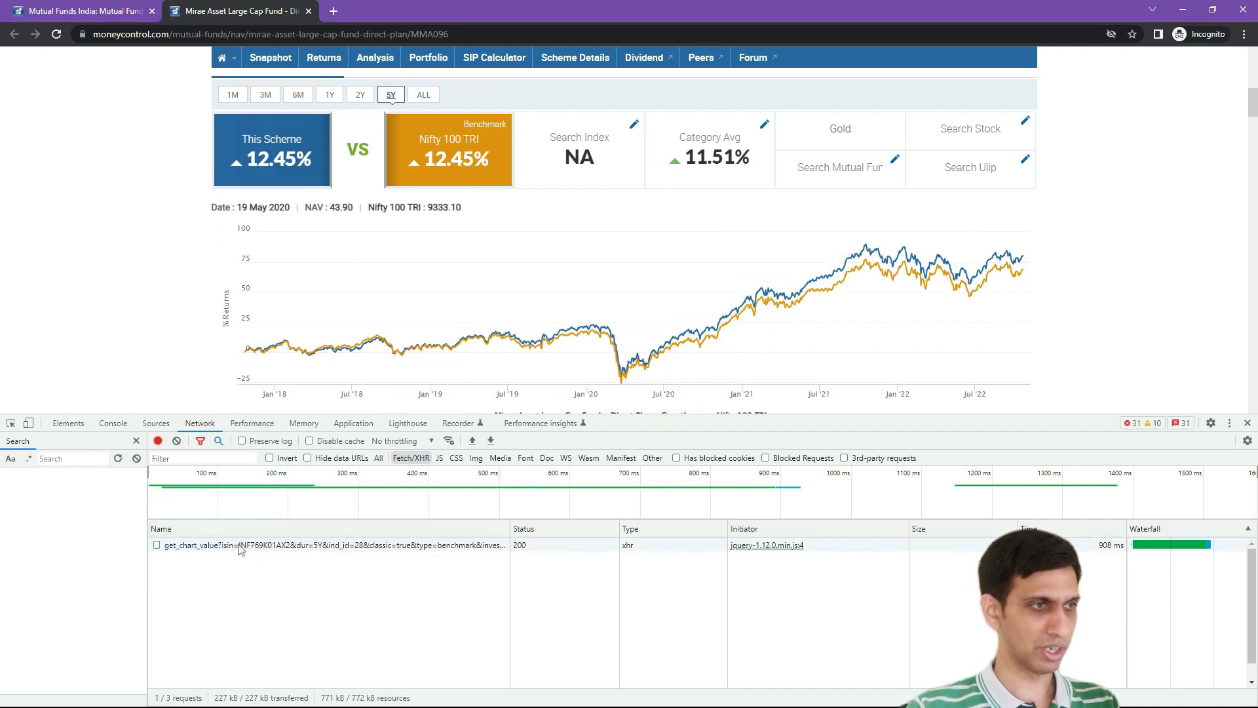
{"action": "left_click", "coordinate": [209, 544]}
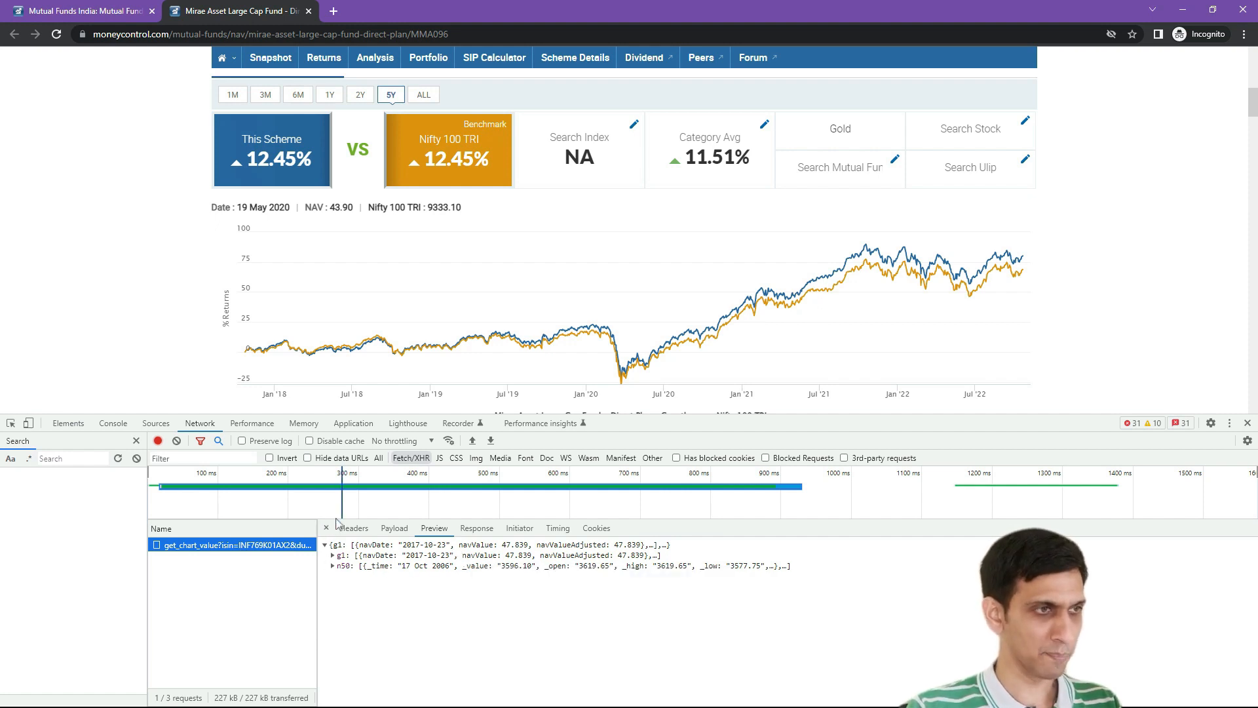
{"action": "left_click", "coordinate": [354, 527]}
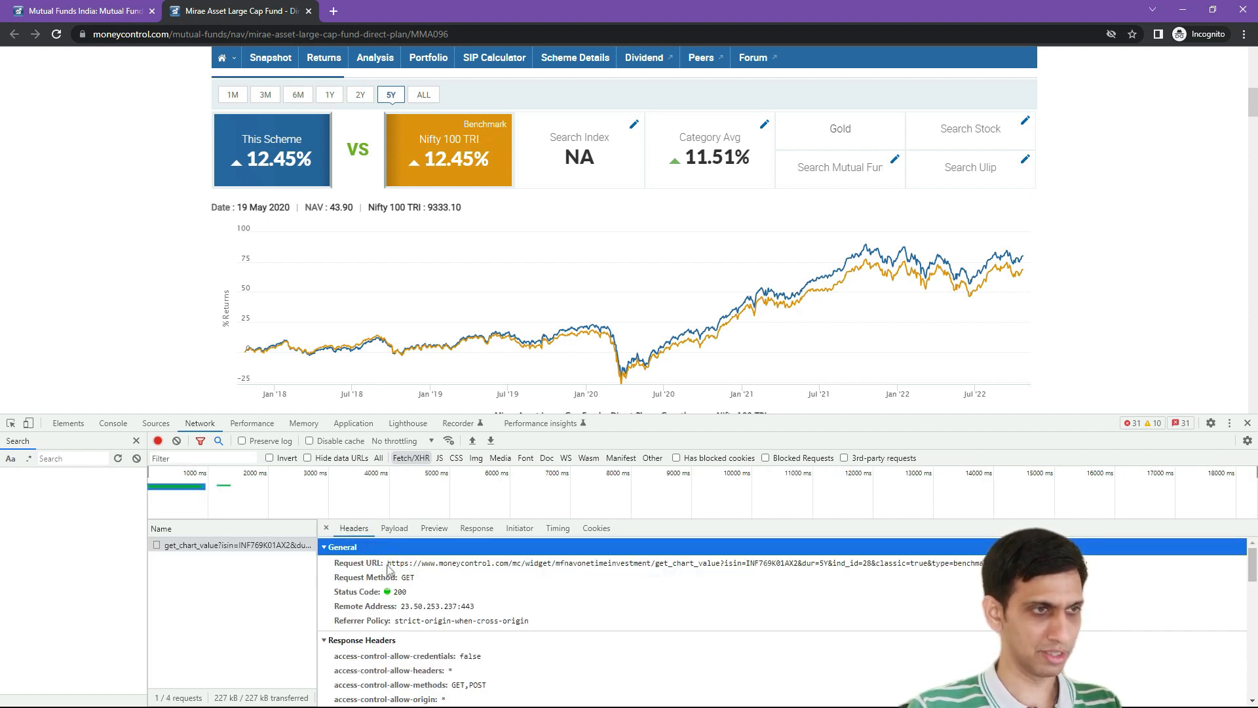
{"action": "left_click", "coordinate": [395, 527]}
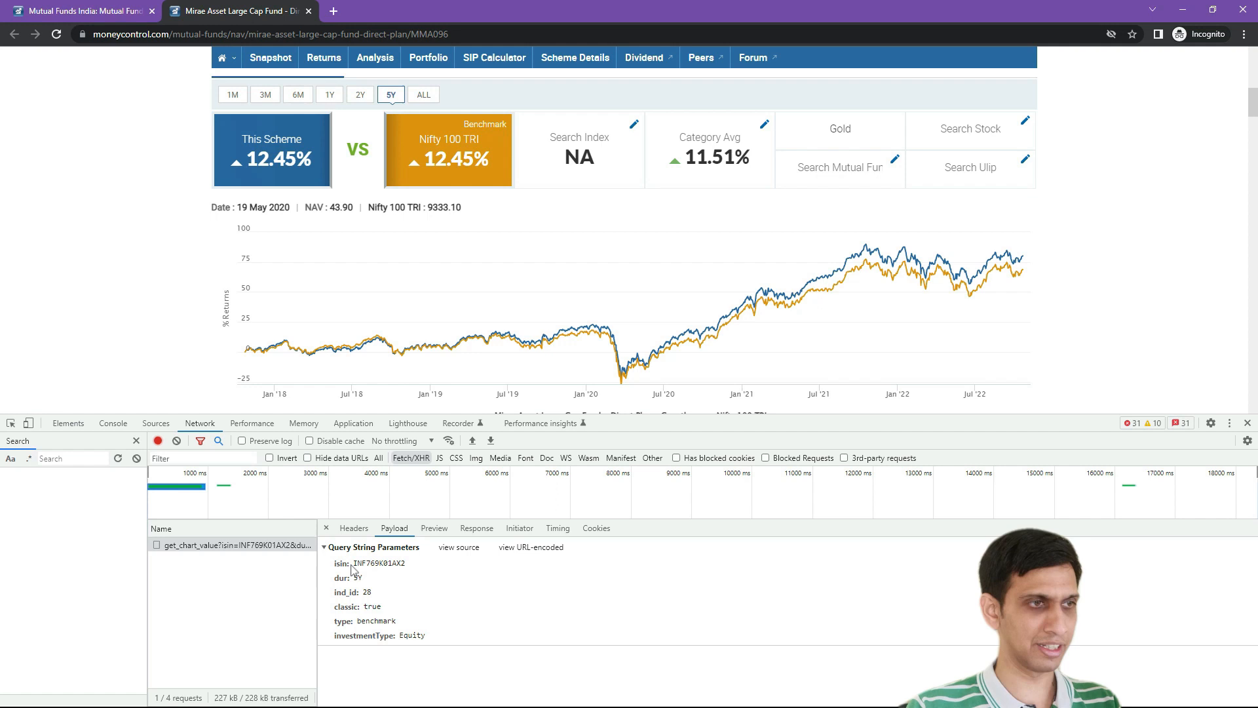
{"action": "mouse_move", "coordinate": [369, 571]}
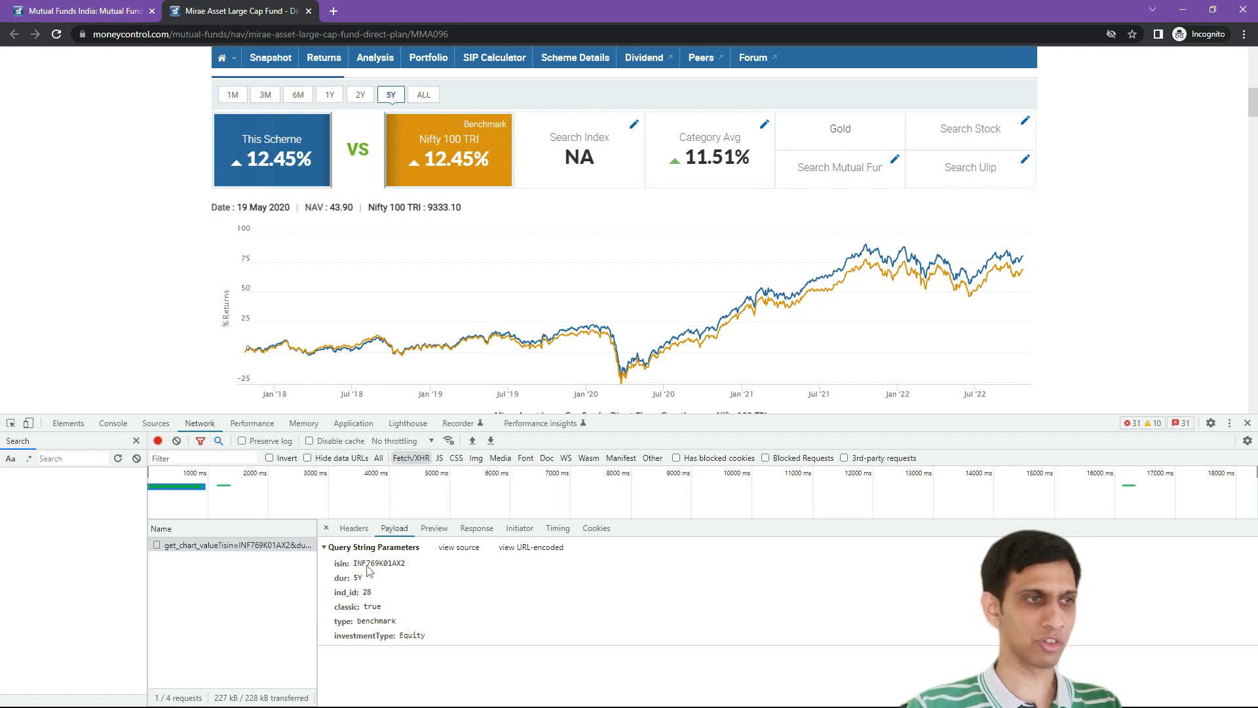
{"action": "mouse_move", "coordinate": [383, 611]}
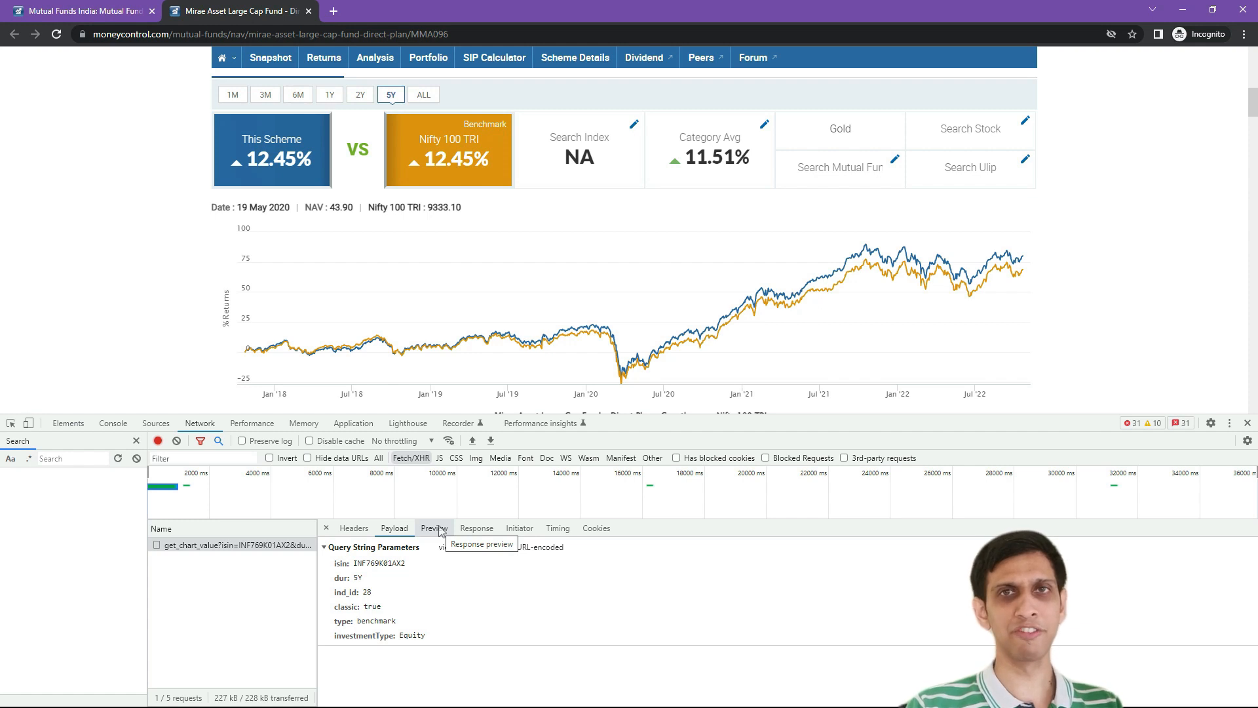
Expand the response's g1 array to the first record's navDate, navValue and navValueAdjusted, then return to Headers
{"action": "left_click", "coordinate": [431, 527]}
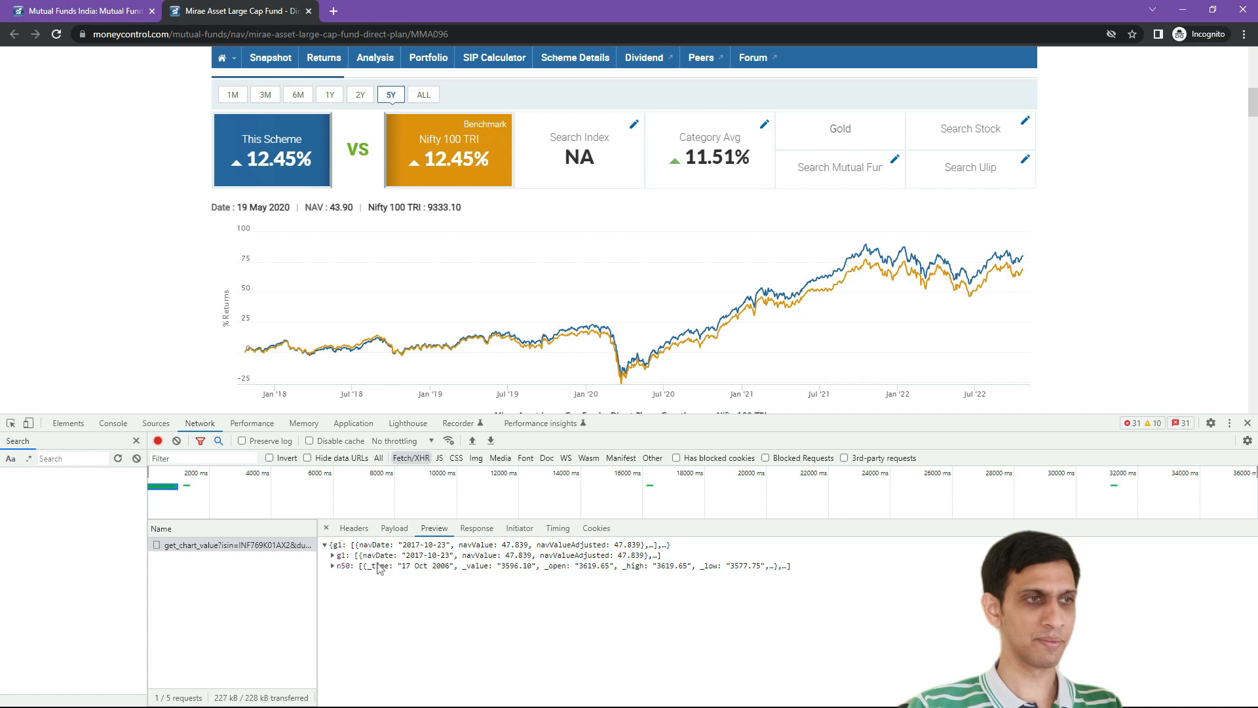
{"action": "mouse_move", "coordinate": [368, 608]}
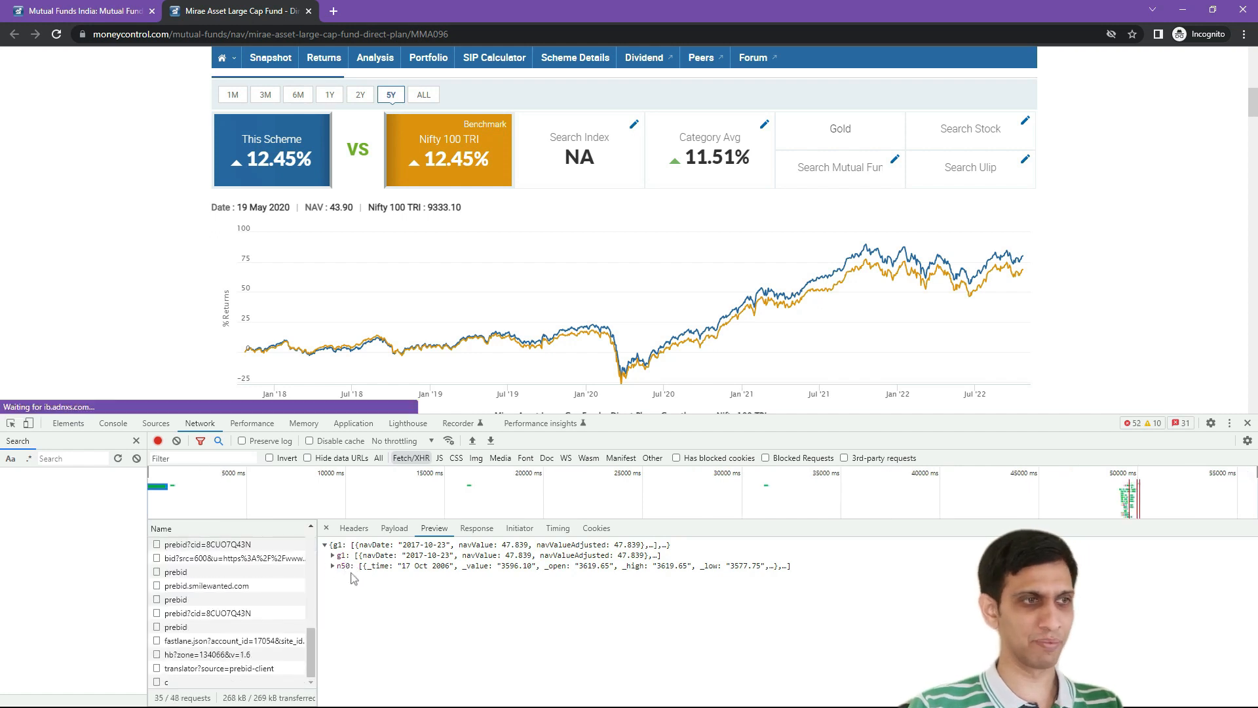
{"action": "left_click", "coordinate": [333, 555]}
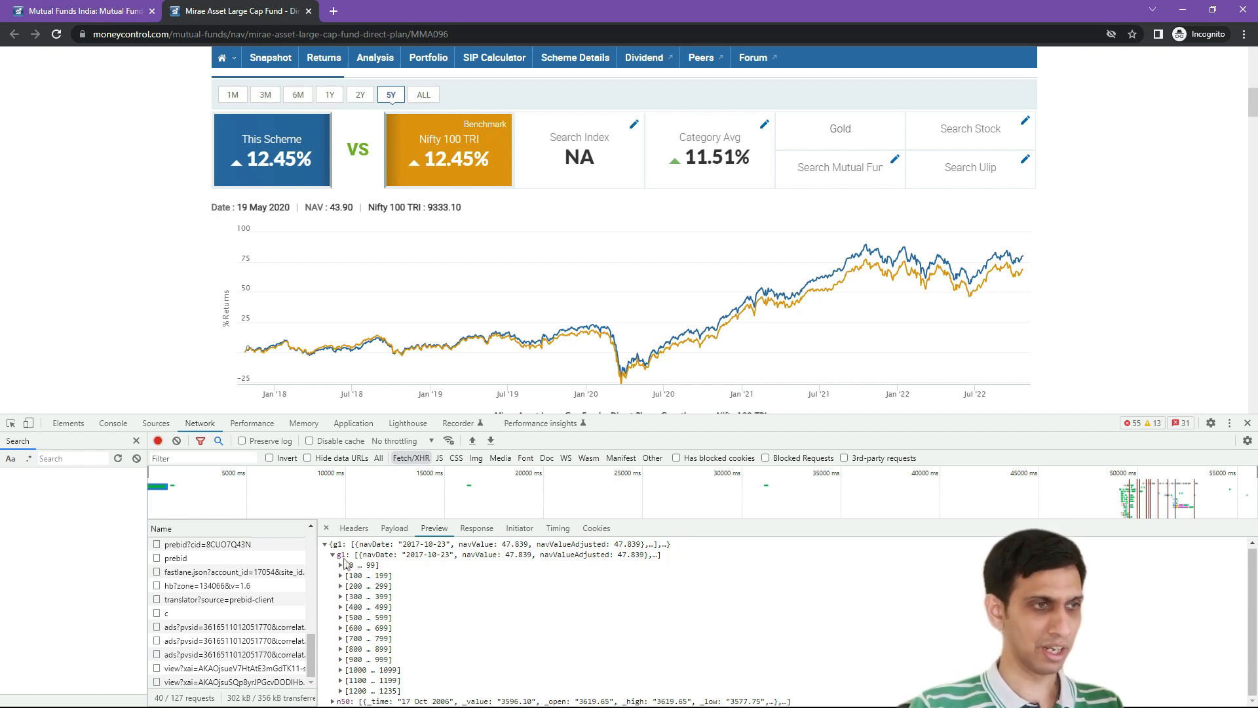
{"action": "left_click", "coordinate": [342, 564]}
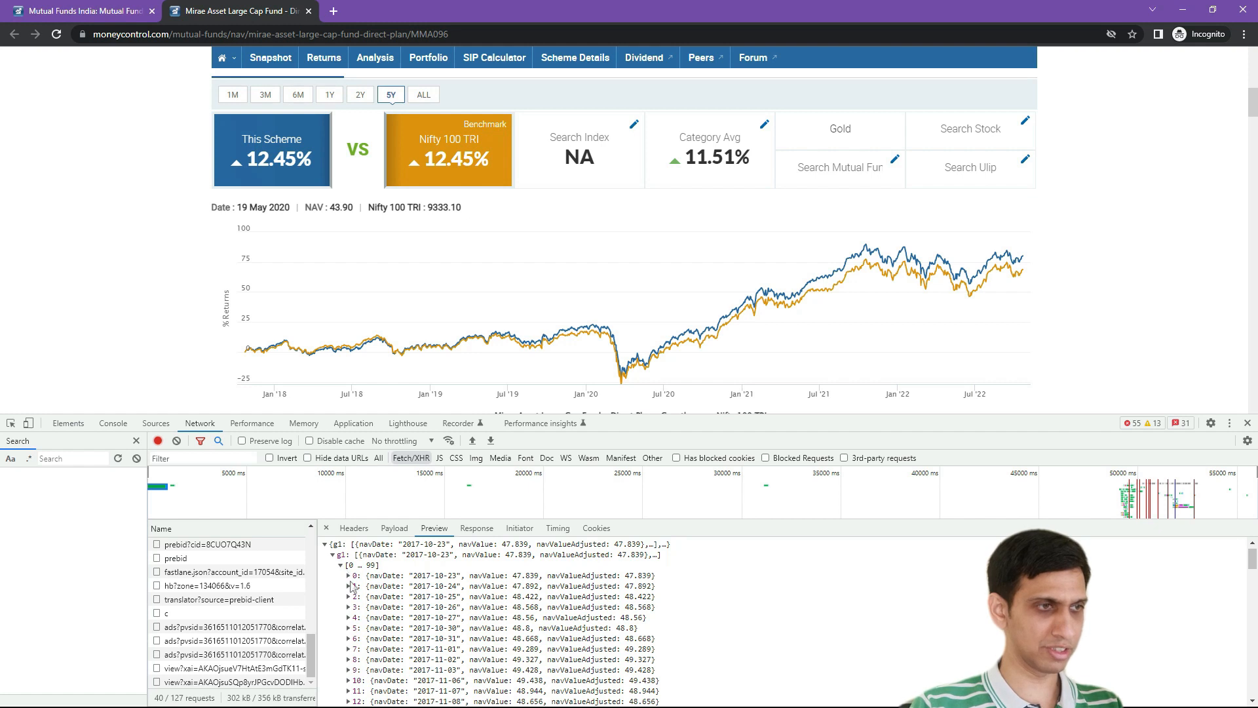
{"action": "left_click", "coordinate": [349, 575]}
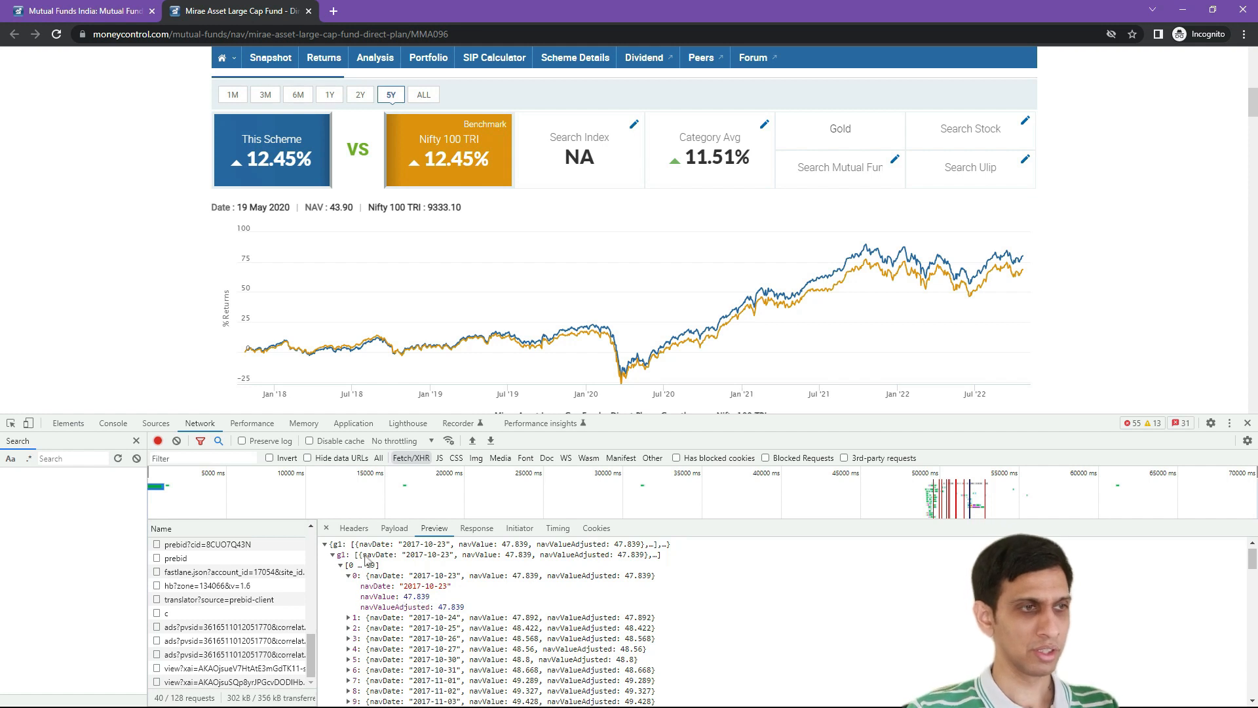
{"action": "left_click", "coordinate": [354, 528]}
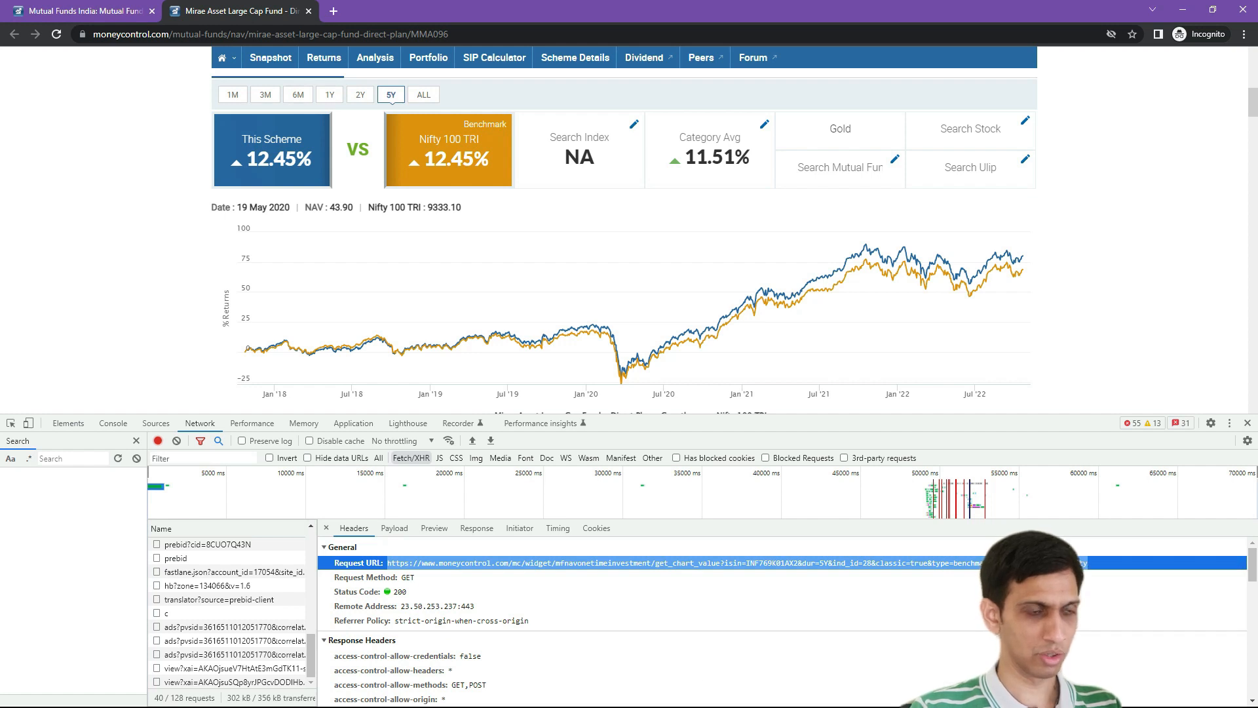
{"action": "mouse_move", "coordinate": [572, 357]}
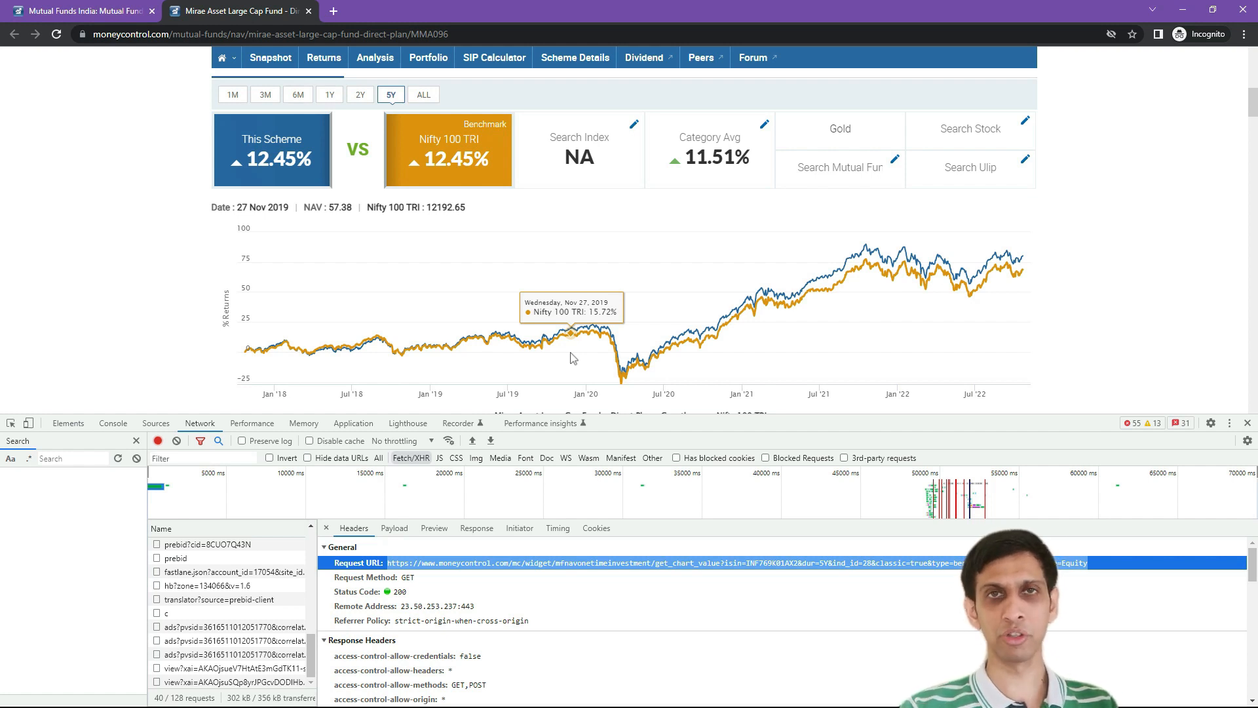
Switch from Chrome DevTools to Power BI Desktop with the request URL copied
{"action": "key", "text": "alt+tab"}
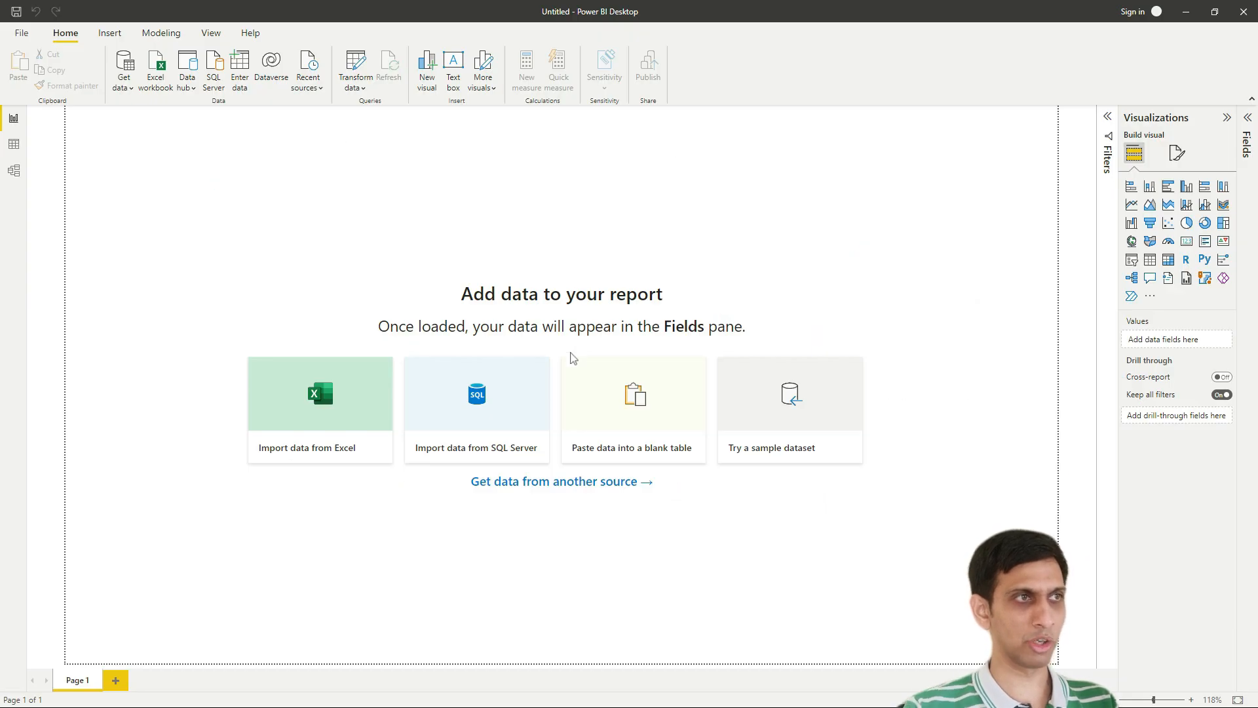
{"action": "mouse_move", "coordinate": [108, 118]}
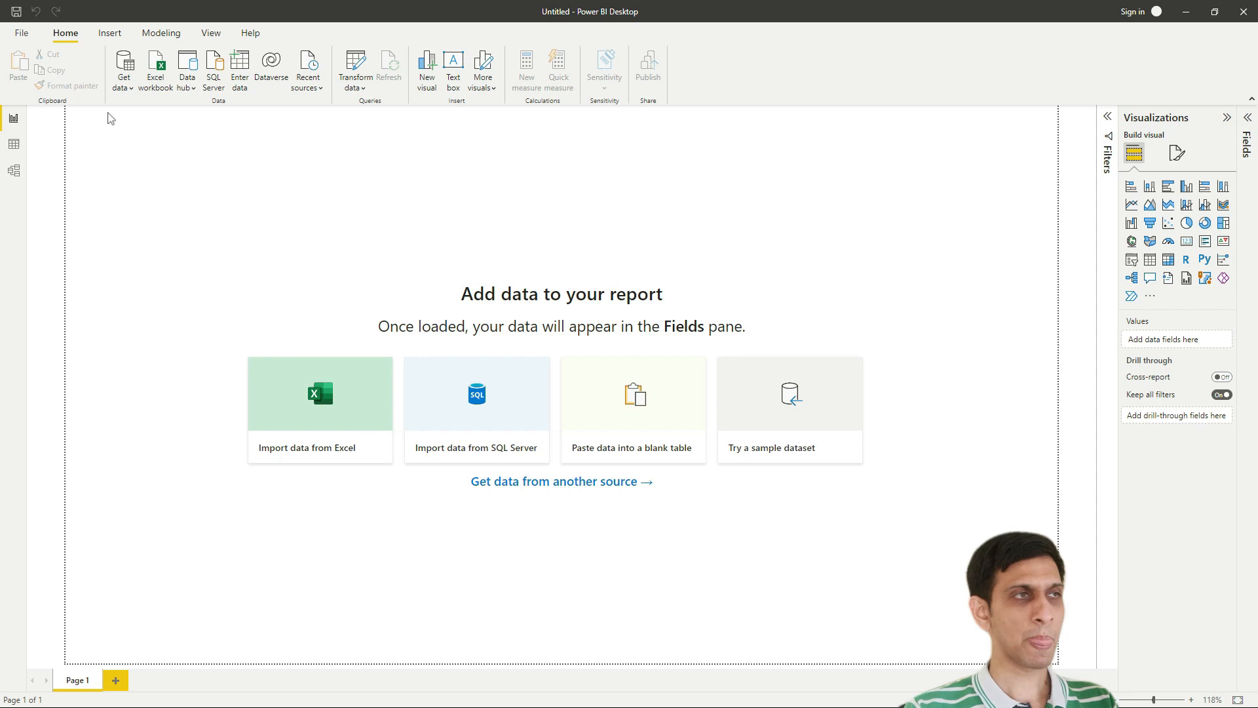
Dismiss the common sources list and bring up the full Get Data connector catalogue
{"action": "left_click", "coordinate": [125, 66]}
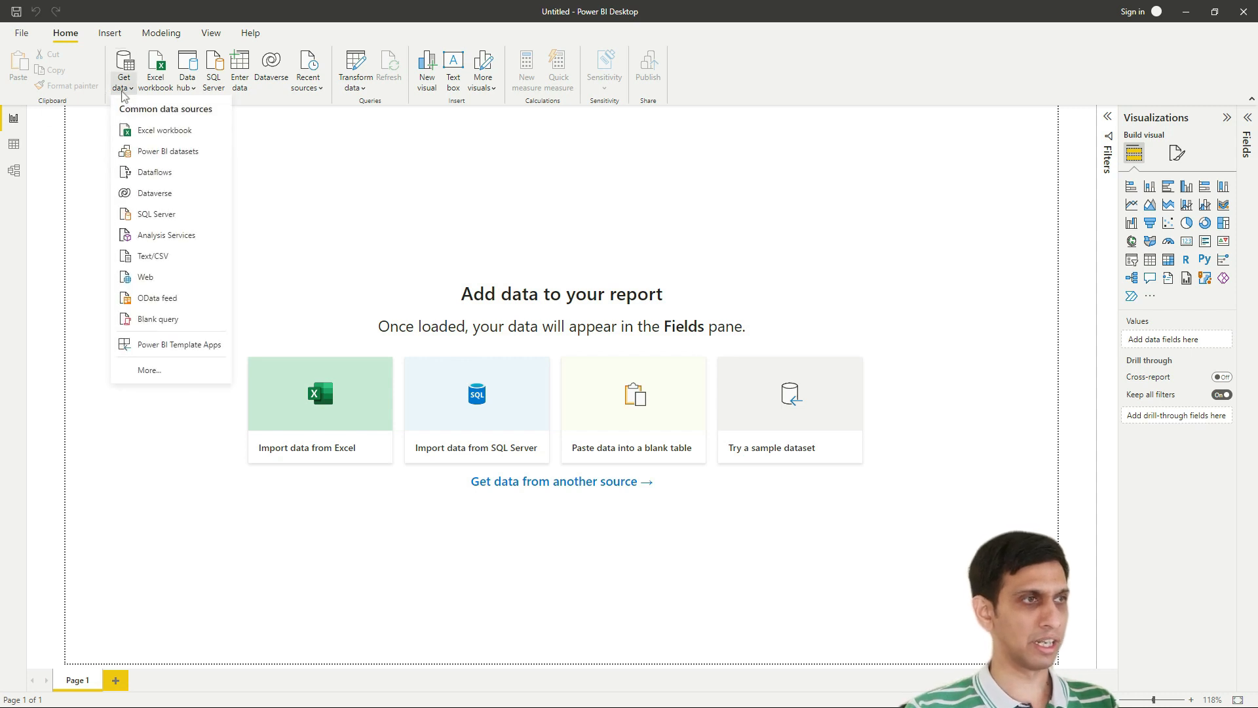
{"action": "left_click", "coordinate": [161, 382]}
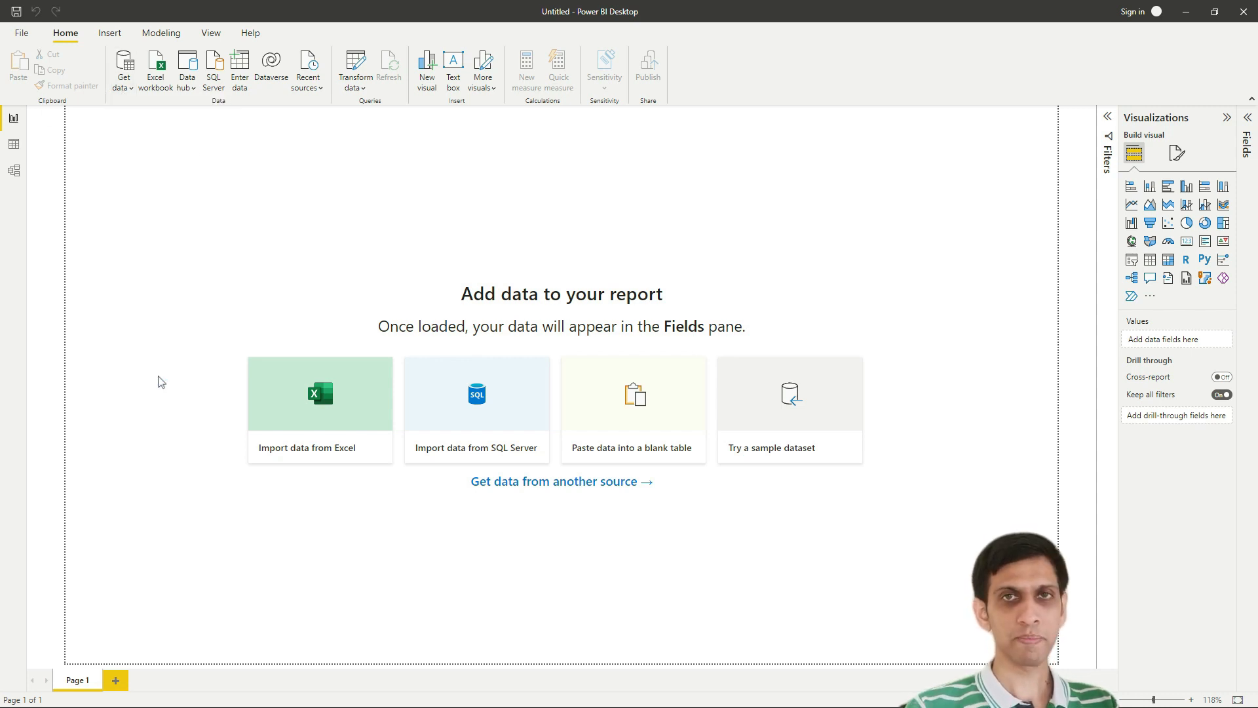
{"action": "mouse_move", "coordinate": [518, 208]}
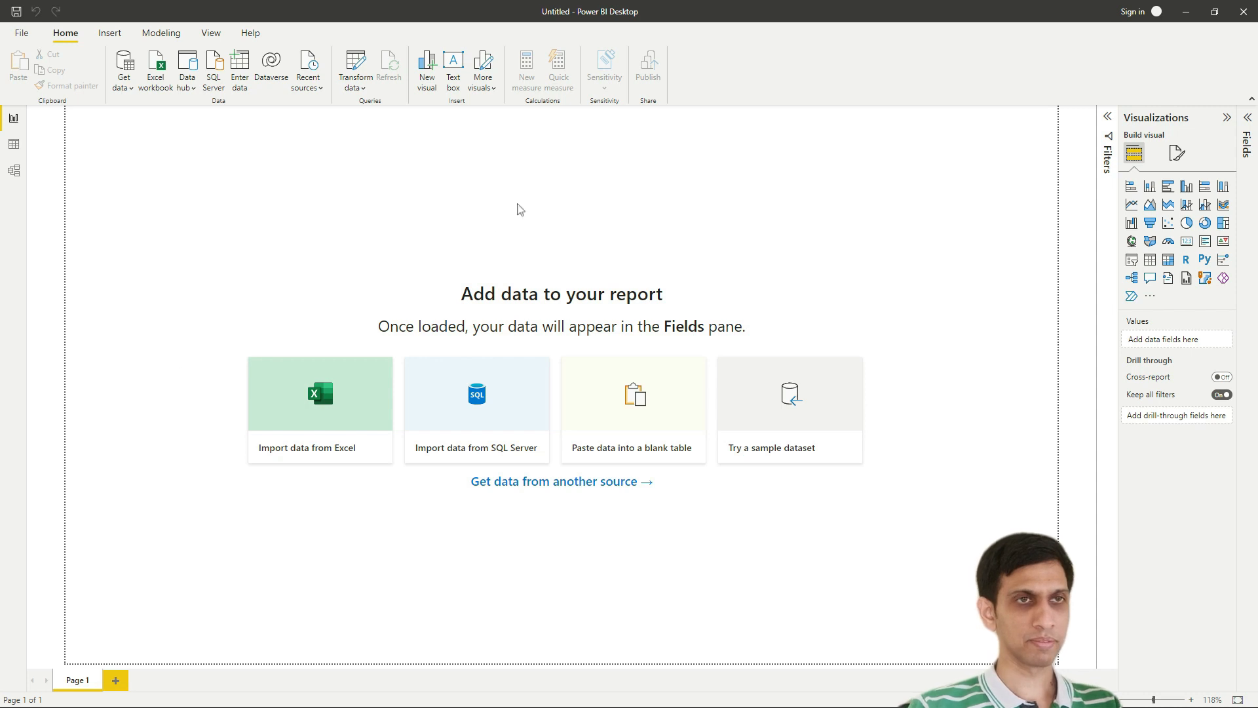
{"action": "mouse_move", "coordinate": [528, 234]}
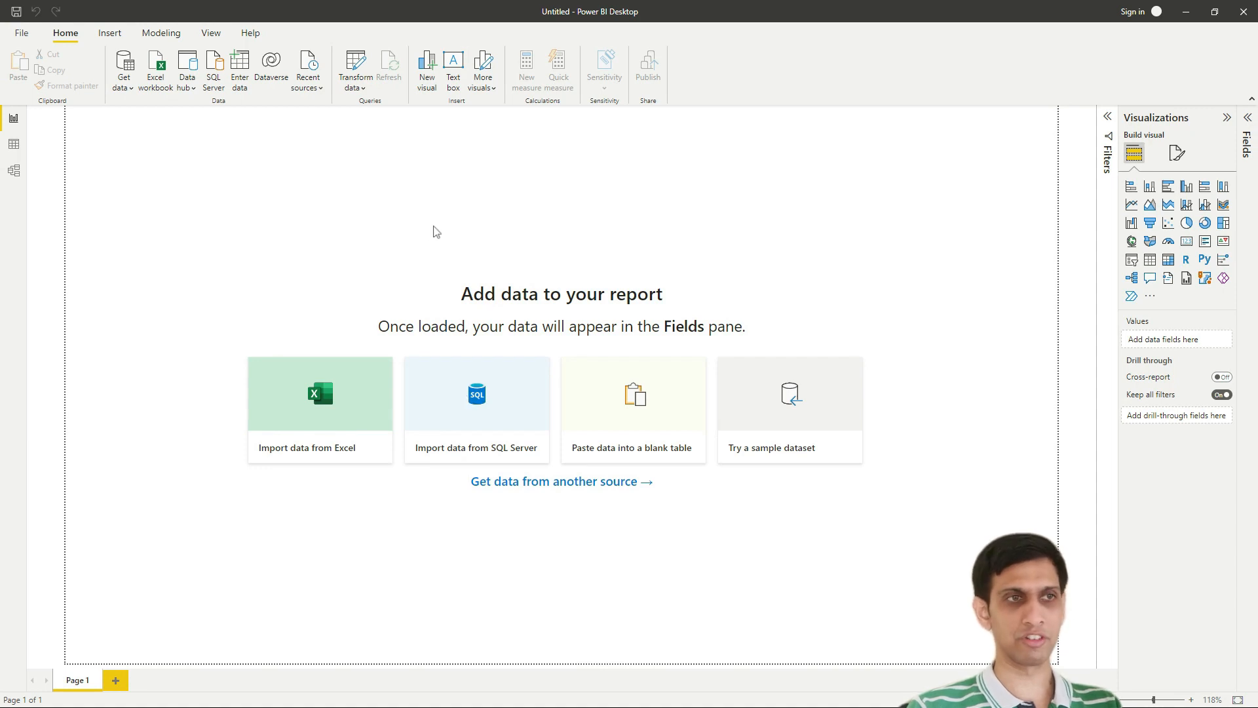
{"action": "mouse_move", "coordinate": [451, 240]}
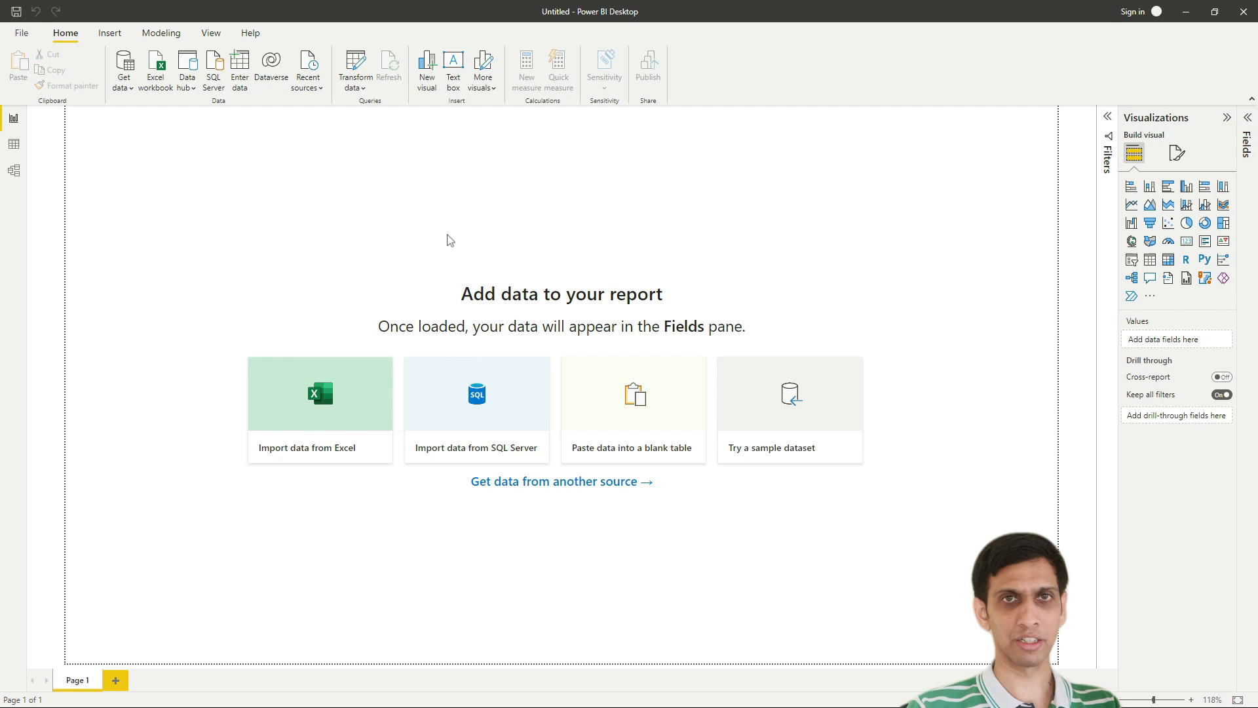
{"action": "mouse_move", "coordinate": [396, 273]}
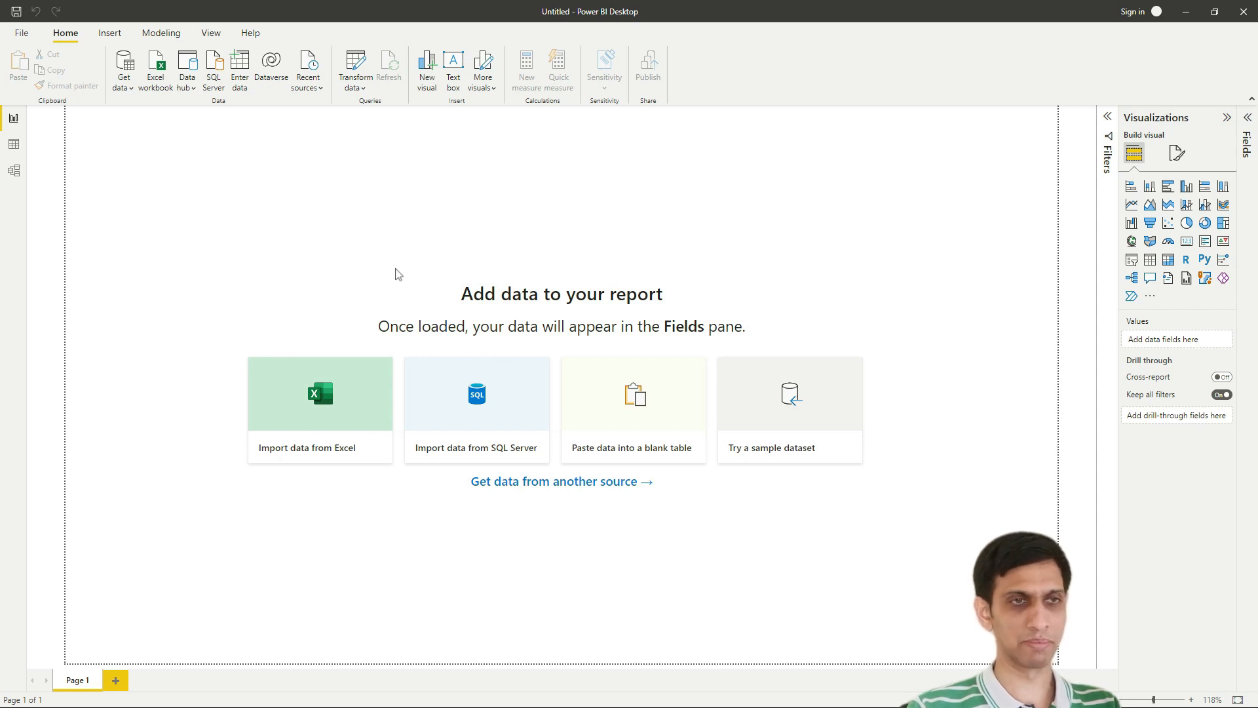
{"action": "left_click", "coordinate": [561, 481]}
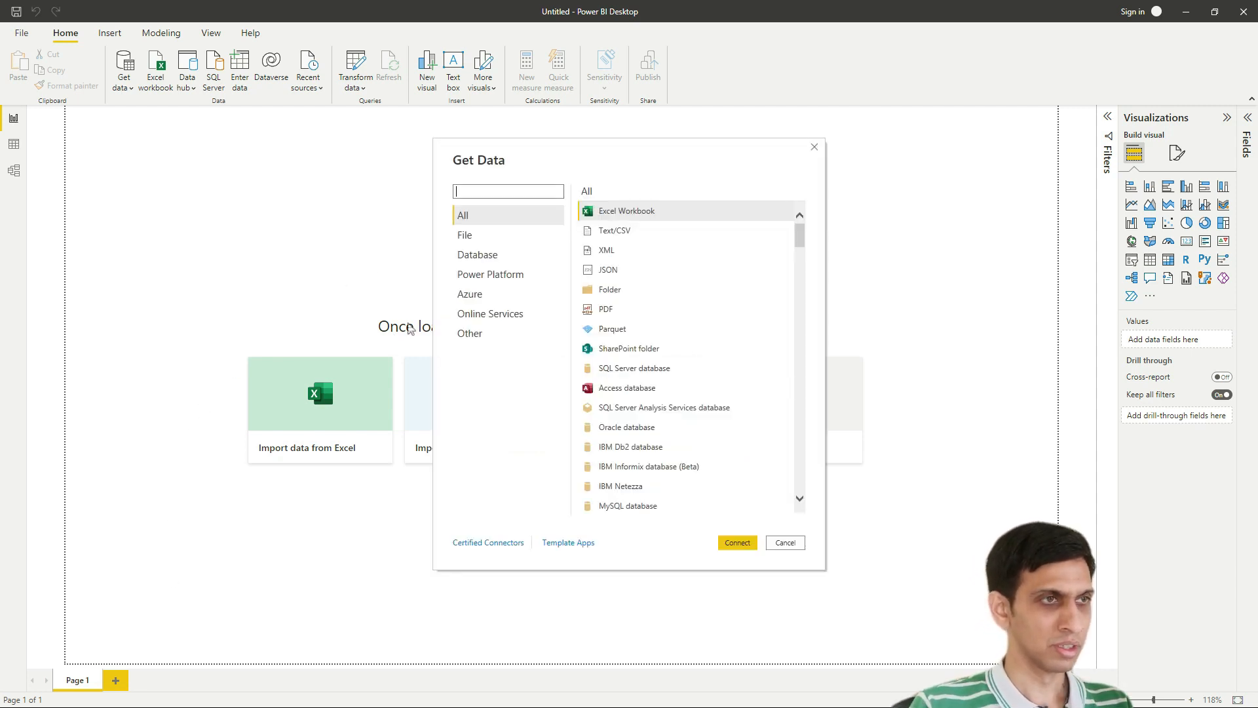
{"action": "mouse_move", "coordinate": [475, 245]}
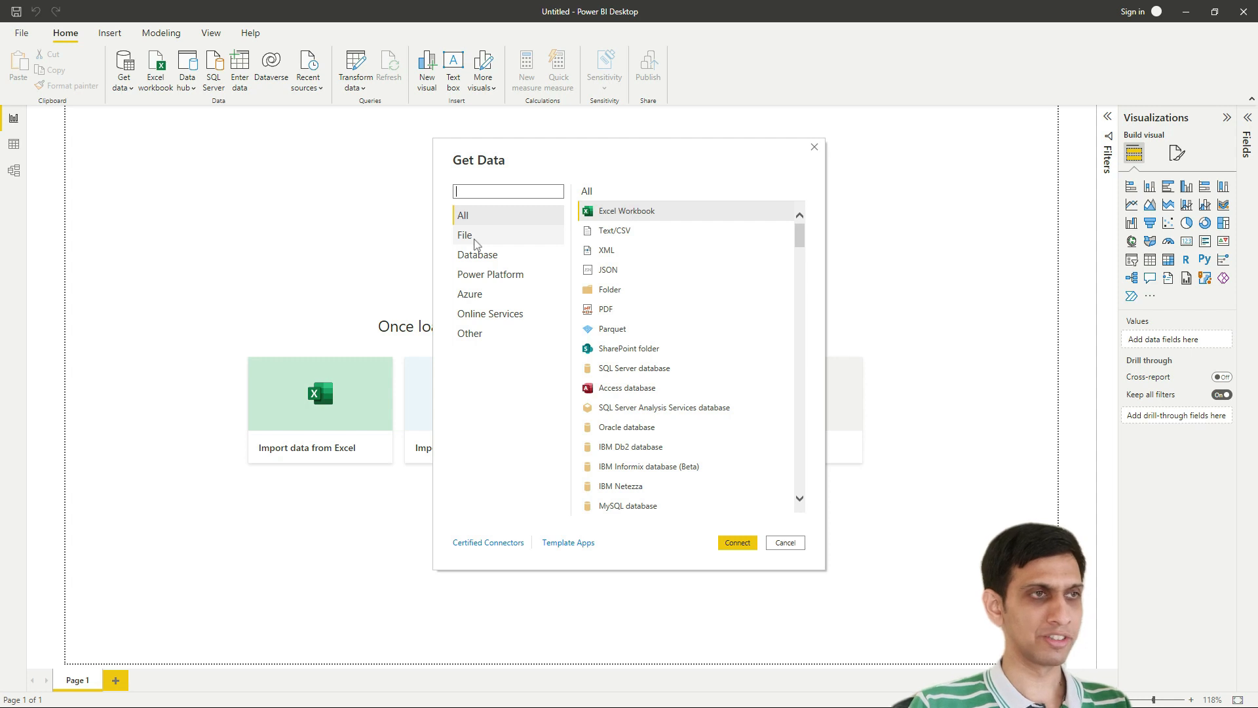
Choose the JSON connector under File sources and connect to browse for a JSON file
{"action": "left_click", "coordinate": [464, 234]}
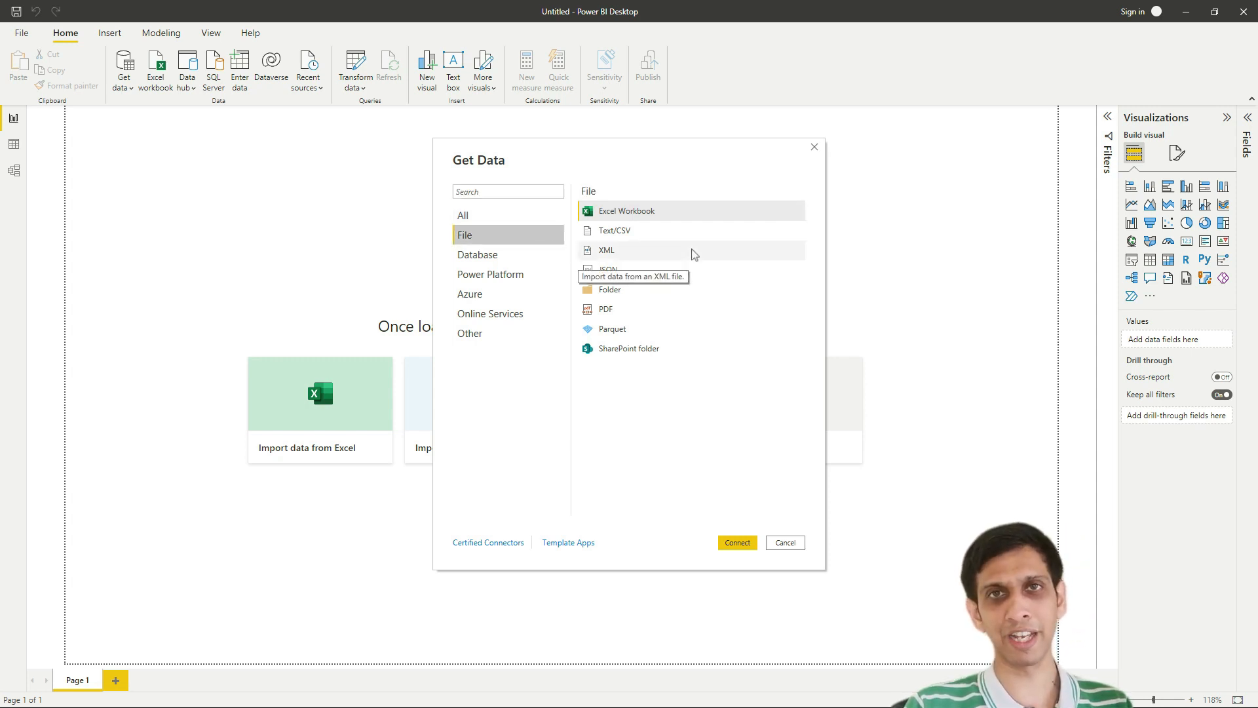
{"action": "mouse_move", "coordinate": [730, 278]}
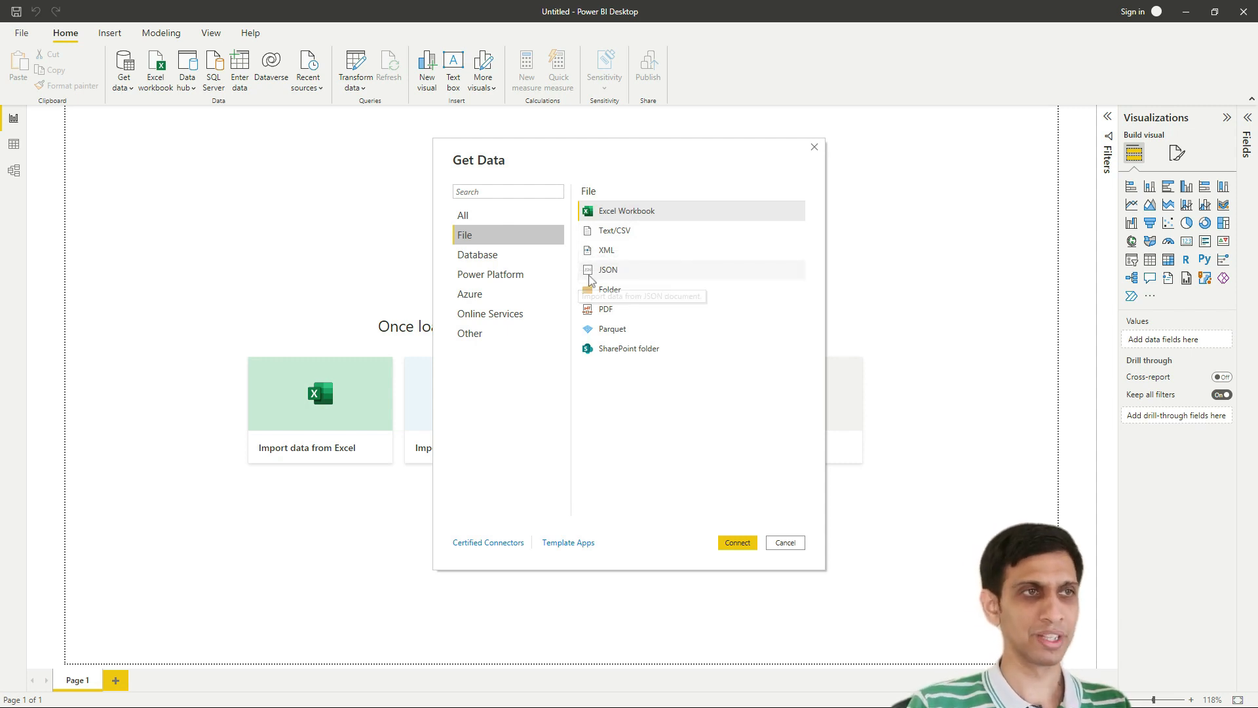
{"action": "mouse_move", "coordinate": [617, 275]}
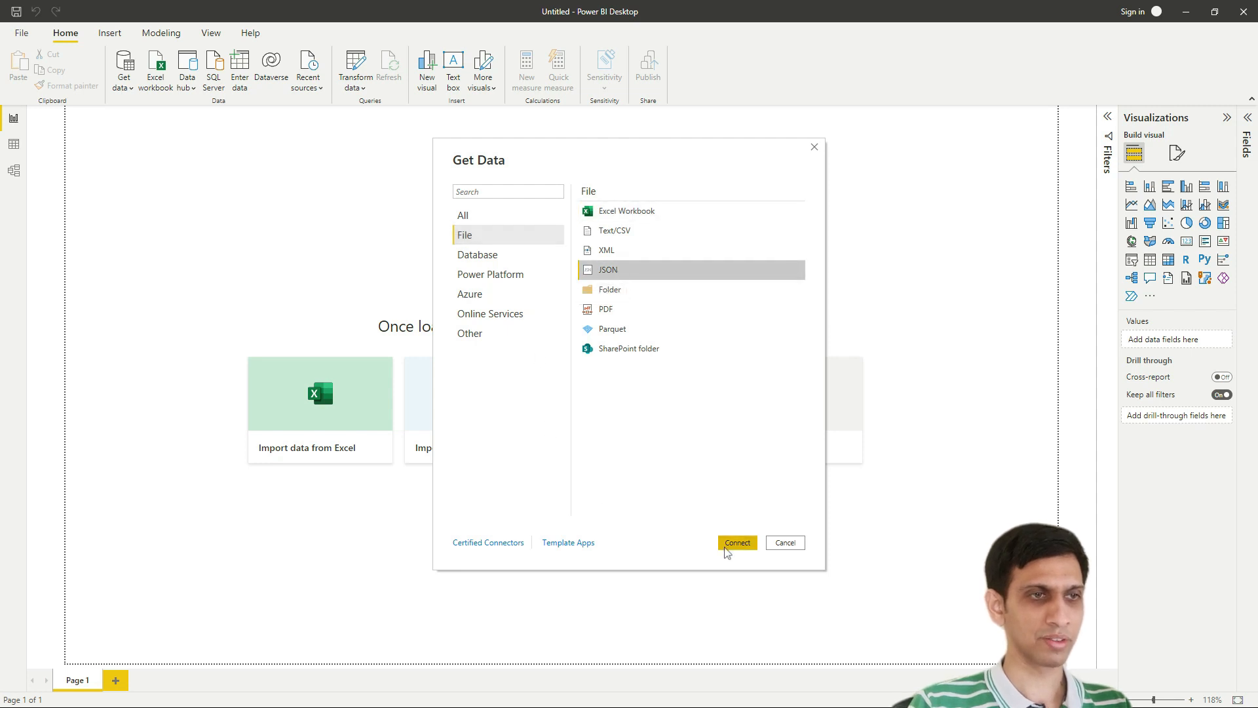
{"action": "left_click", "coordinate": [785, 542]}
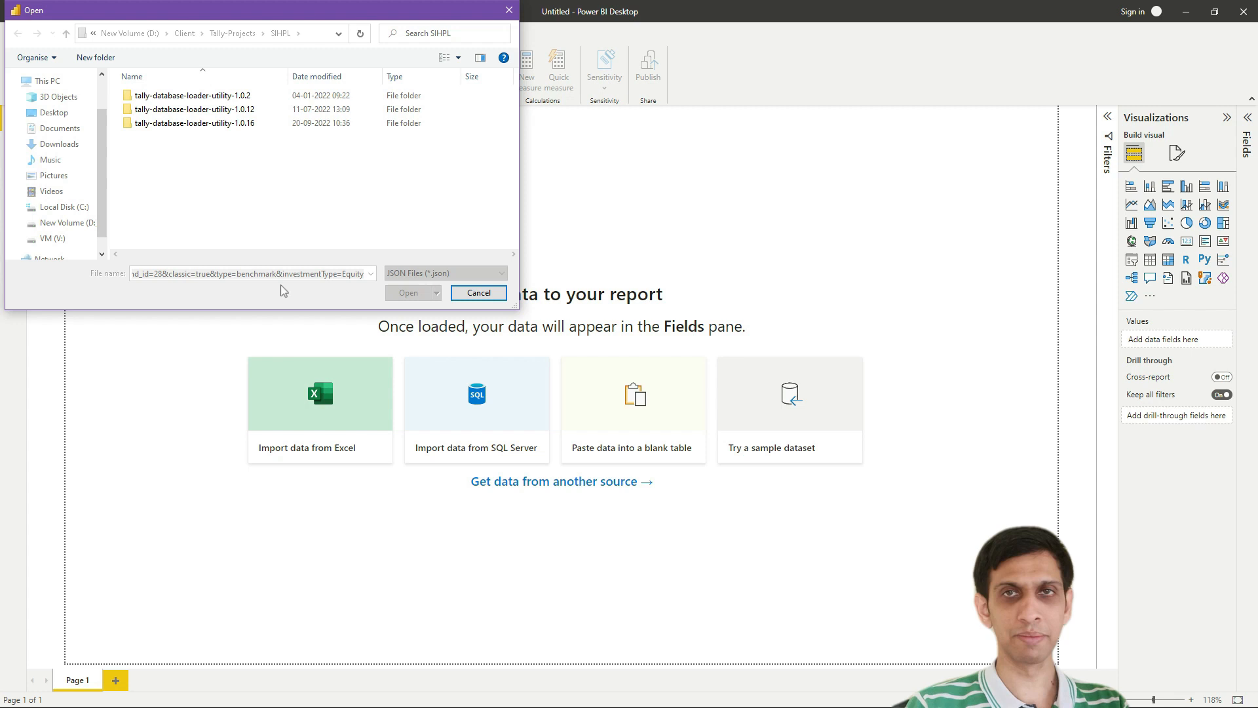
Load the get_chart_value JSON into Power Query as a table with g1 and n50 list columns
{"action": "left_click", "coordinate": [478, 292]}
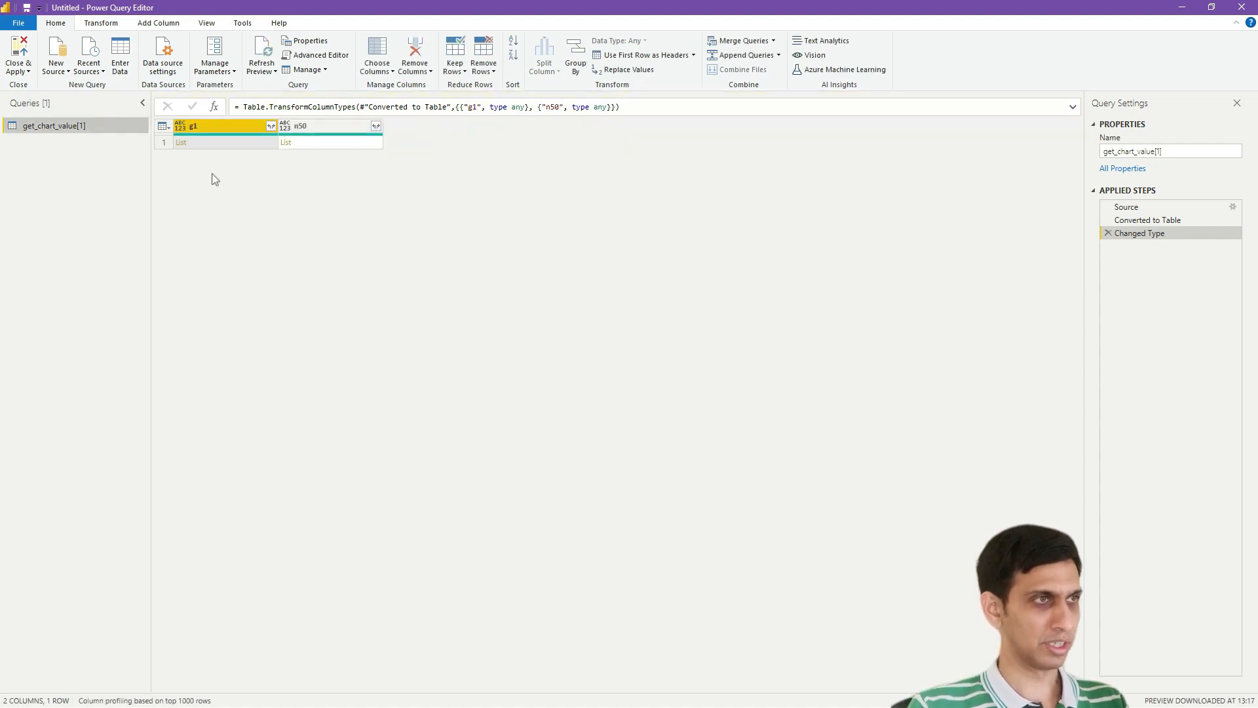
{"action": "mouse_move", "coordinate": [193, 170]}
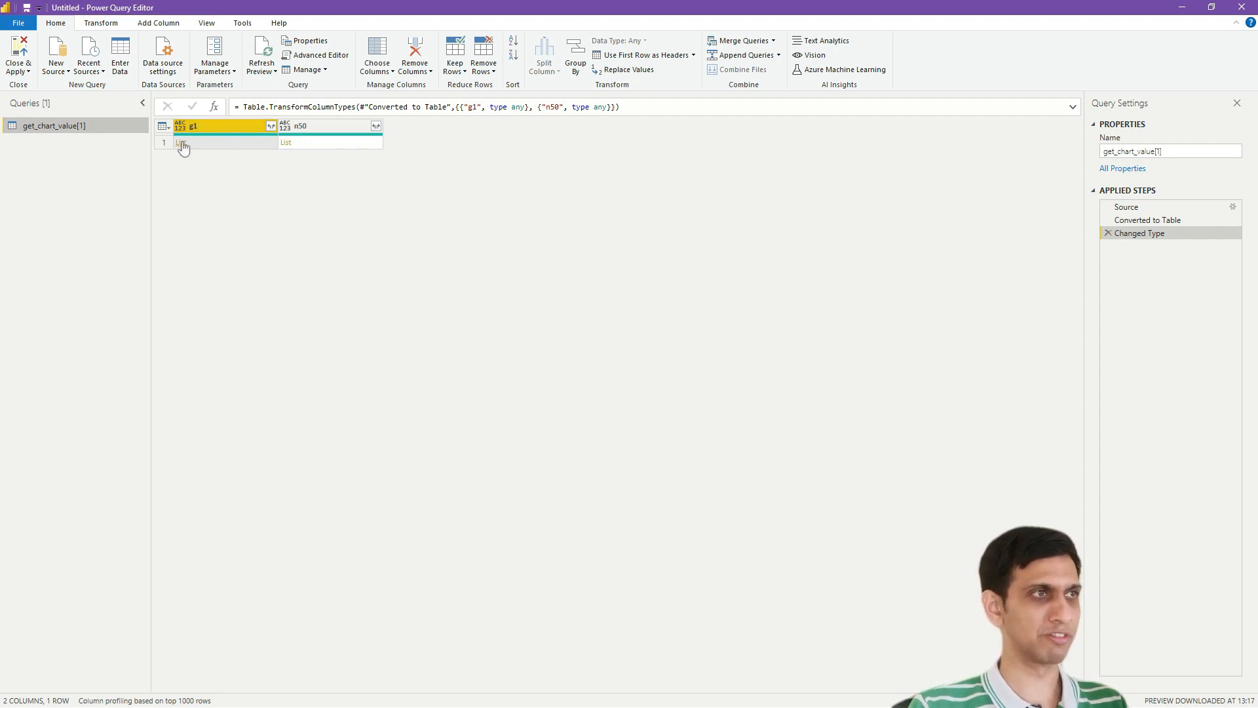
Drill into the g1 list and convert it to a table
{"action": "left_click", "coordinate": [183, 143]}
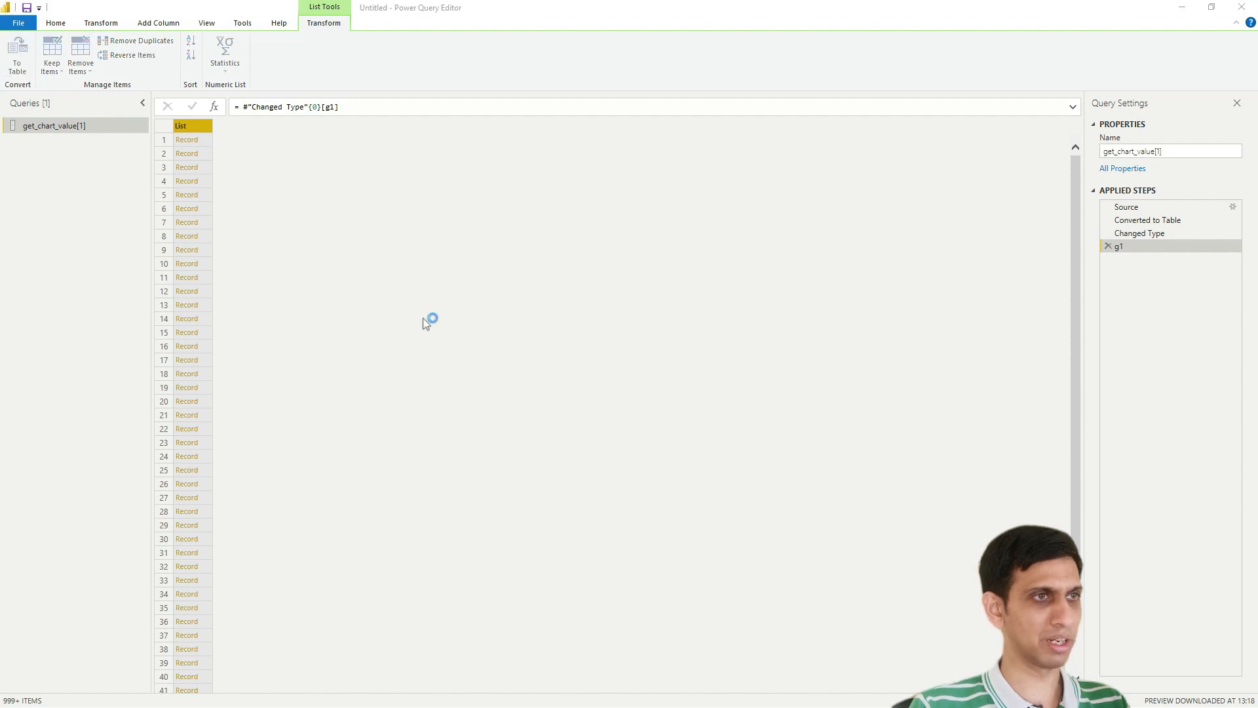
{"action": "left_click", "coordinate": [14, 52]}
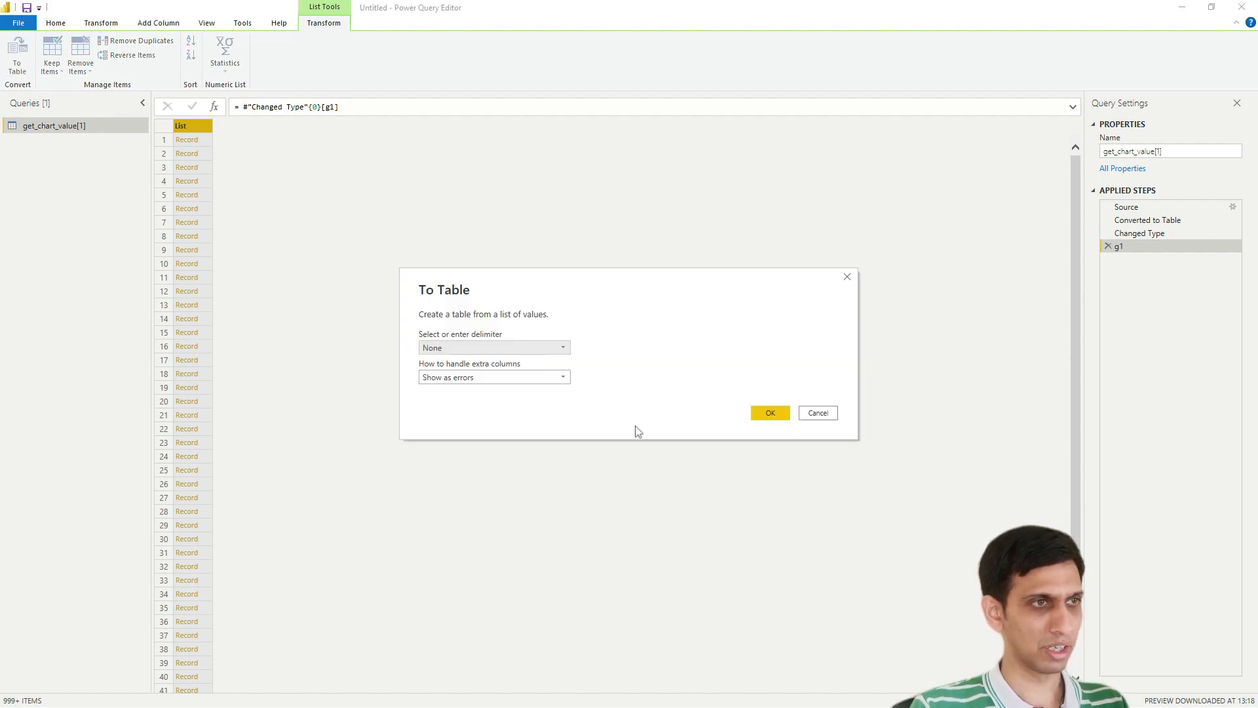
{"action": "left_click", "coordinate": [770, 413]}
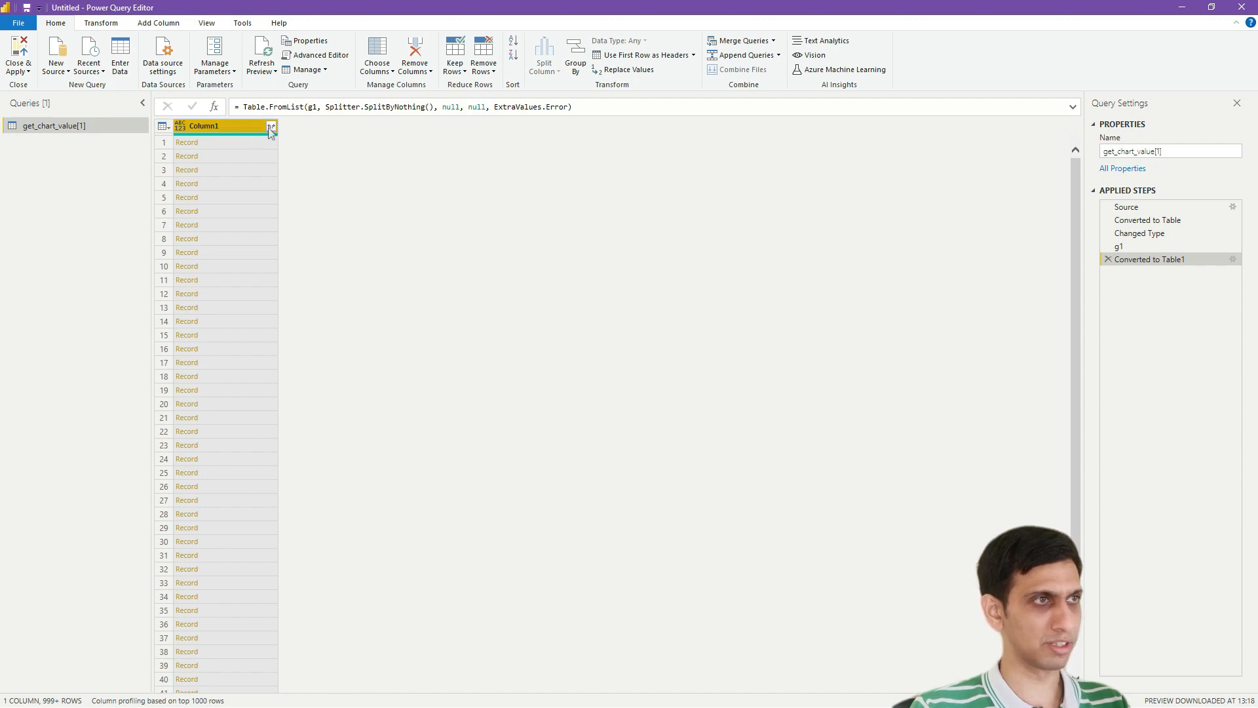
Expand the records into unprefixed navDate, navValue and navValueAdjusted columns
{"action": "left_click", "coordinate": [272, 127]}
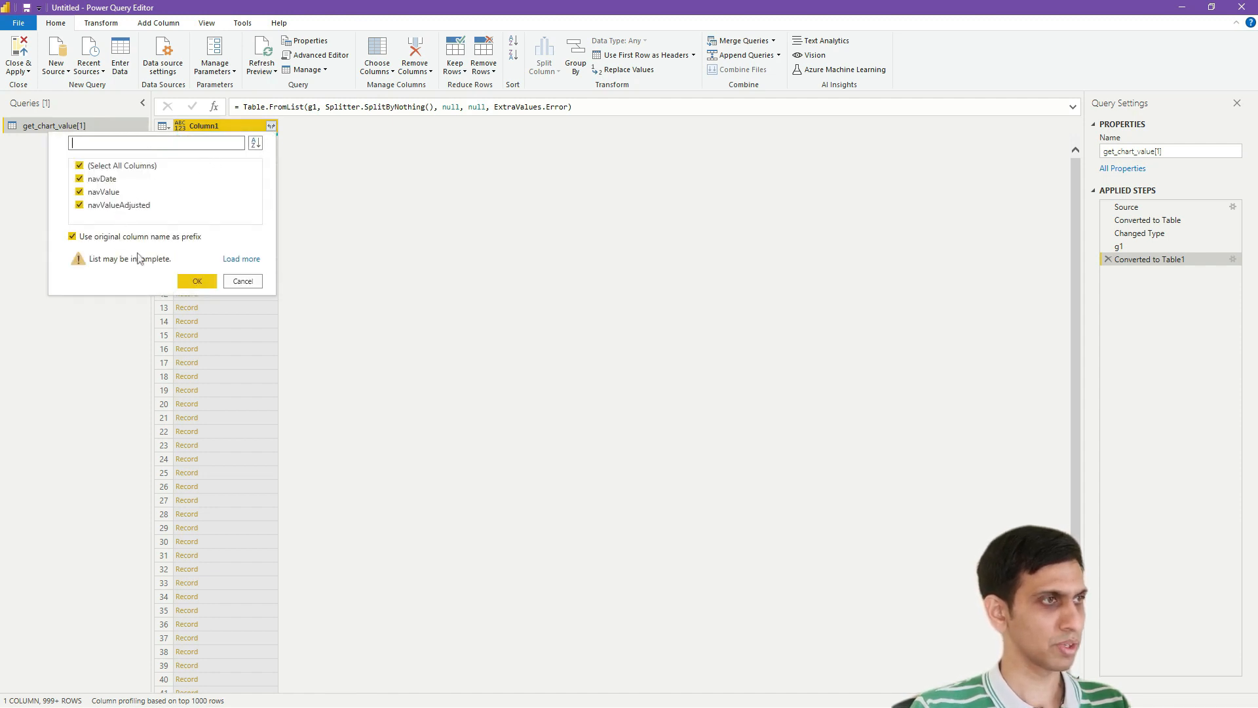
{"action": "left_click", "coordinate": [241, 259]}
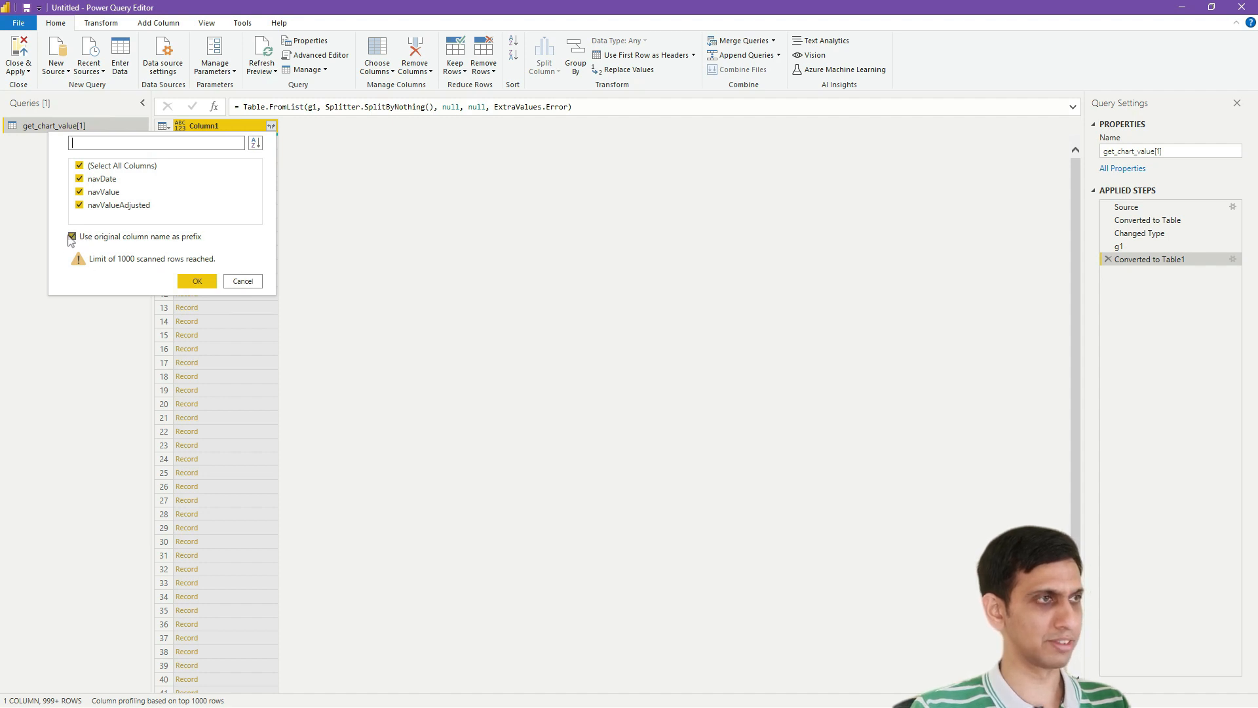
{"action": "left_click", "coordinate": [73, 237]}
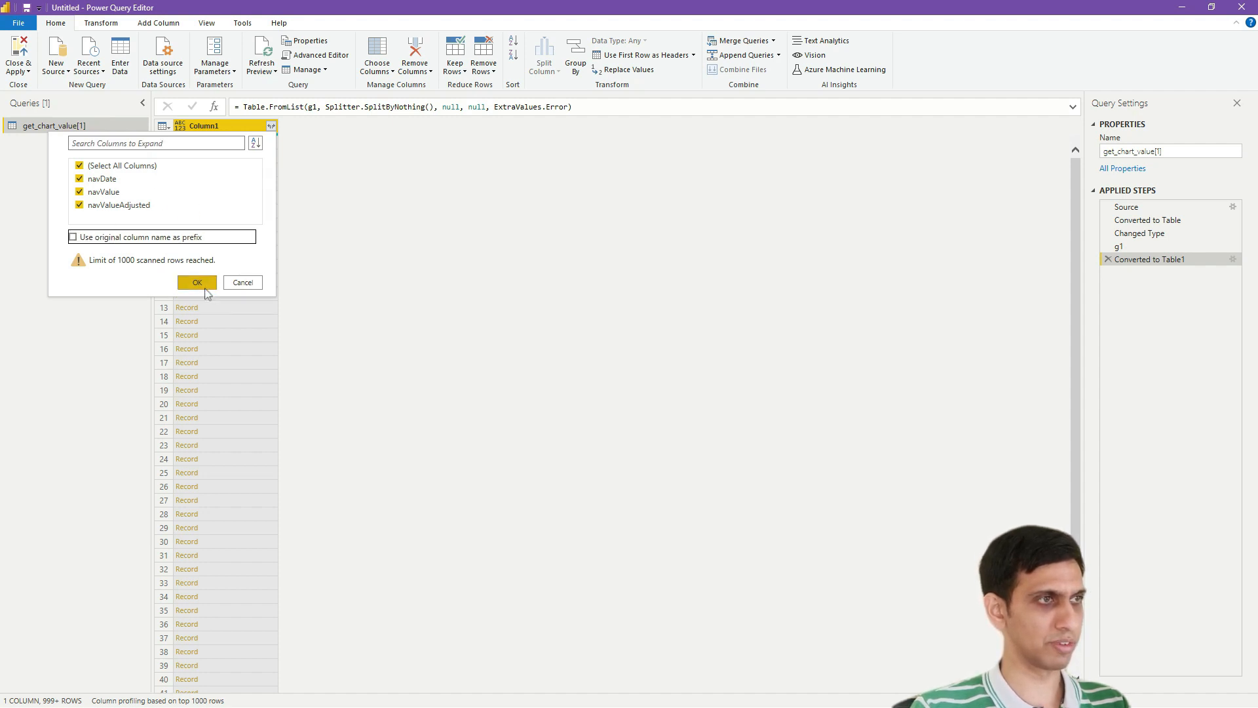
{"action": "left_click", "coordinate": [197, 282]}
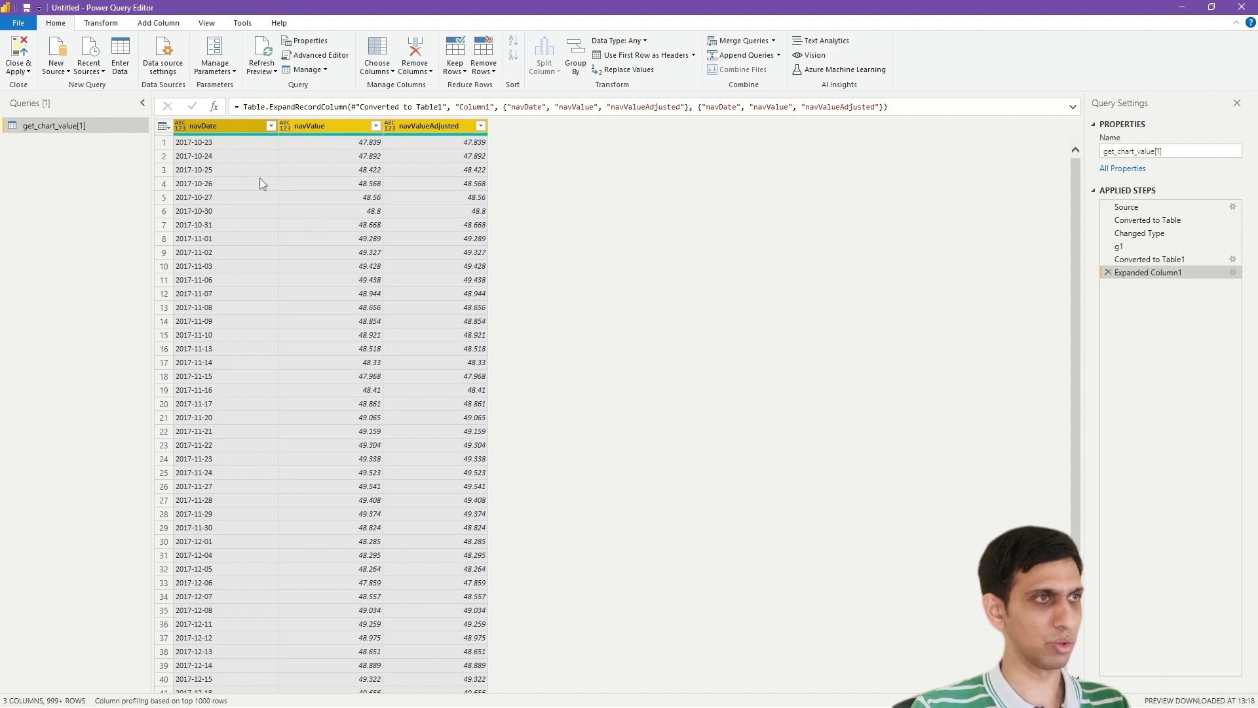
Make navValue and navValueAdjusted Decimal Number columns via Transform > Data Type
{"action": "scroll", "scroll_direction": "down", "scroll_amount": 3}
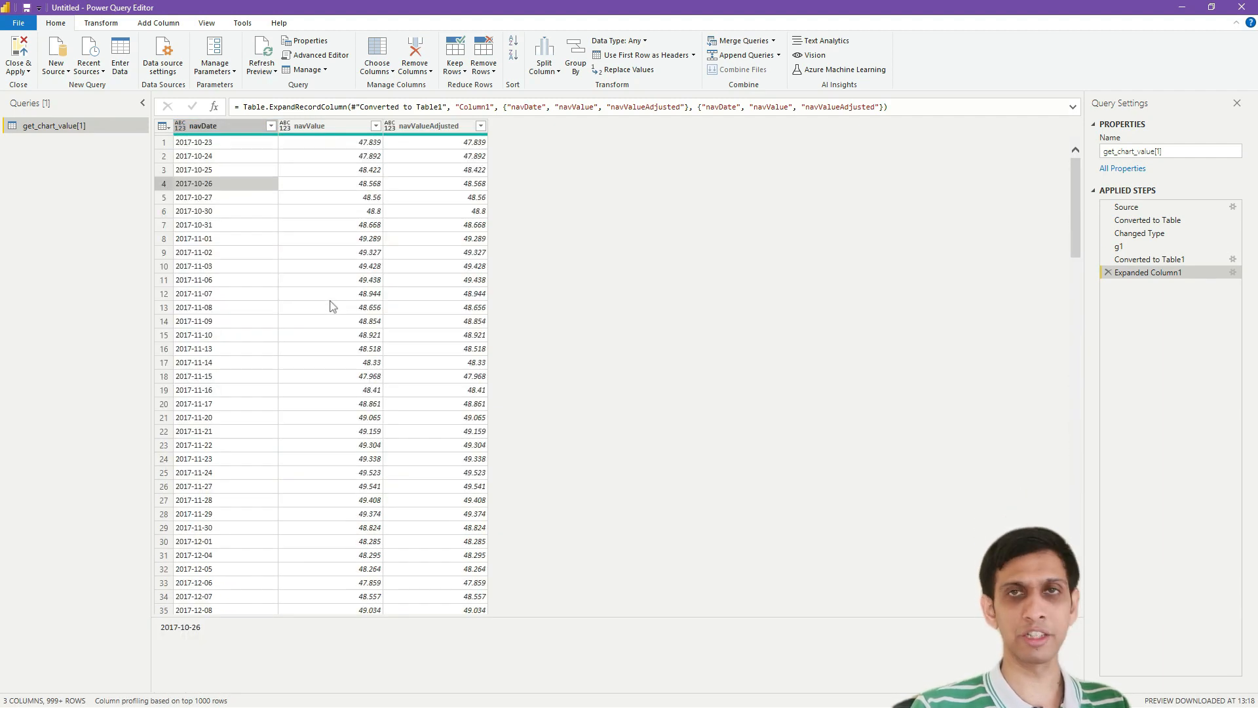
{"action": "left_click", "coordinate": [210, 141]}
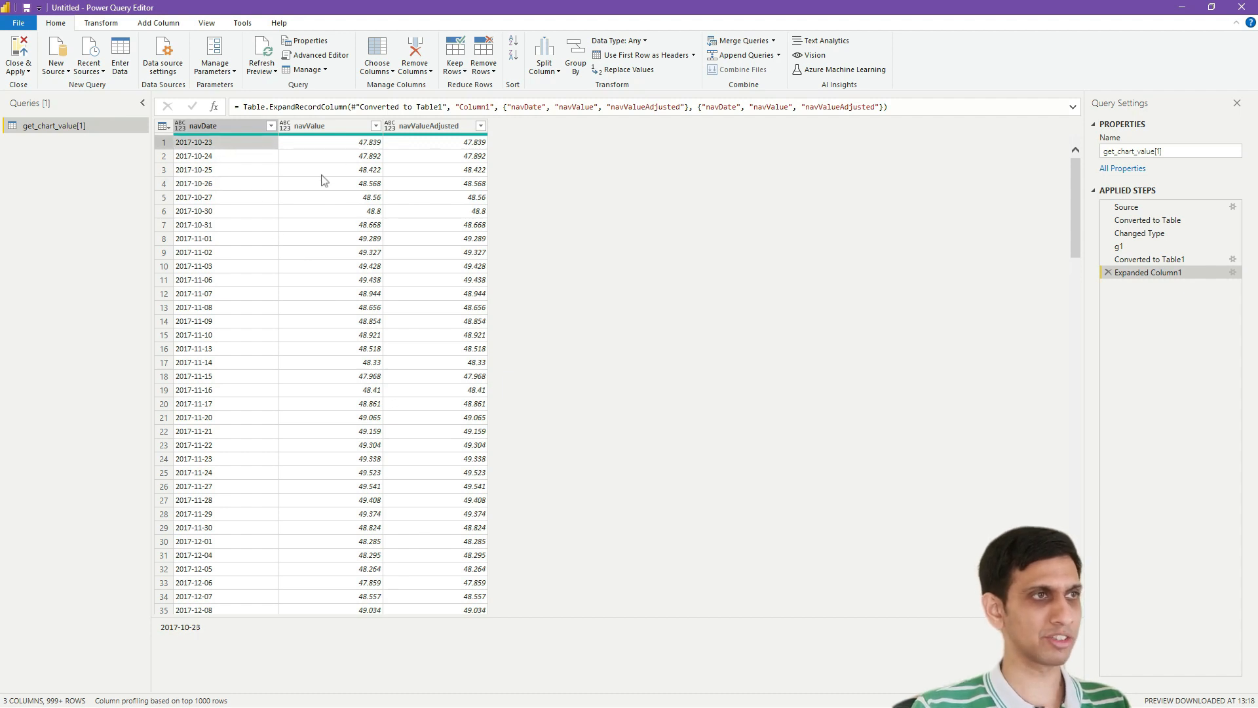
{"action": "mouse_move", "coordinate": [317, 164]}
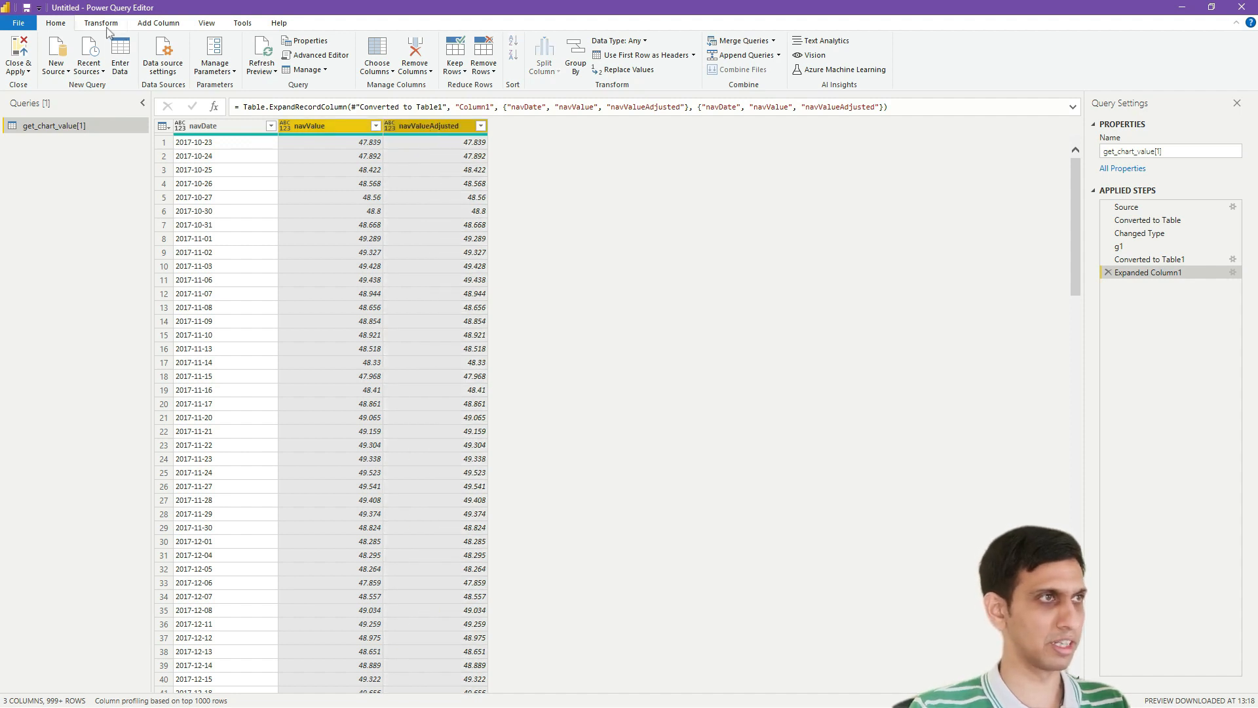
{"action": "left_click", "coordinate": [115, 23]}
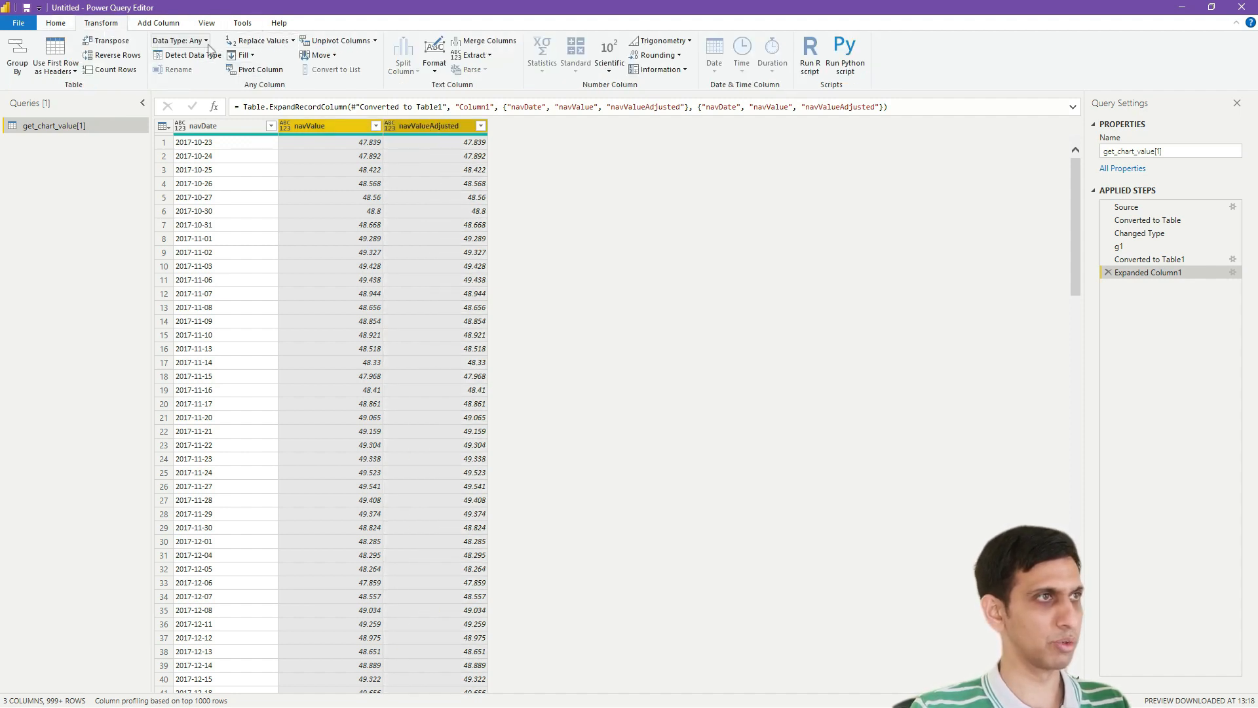
{"action": "left_click", "coordinate": [190, 40]}
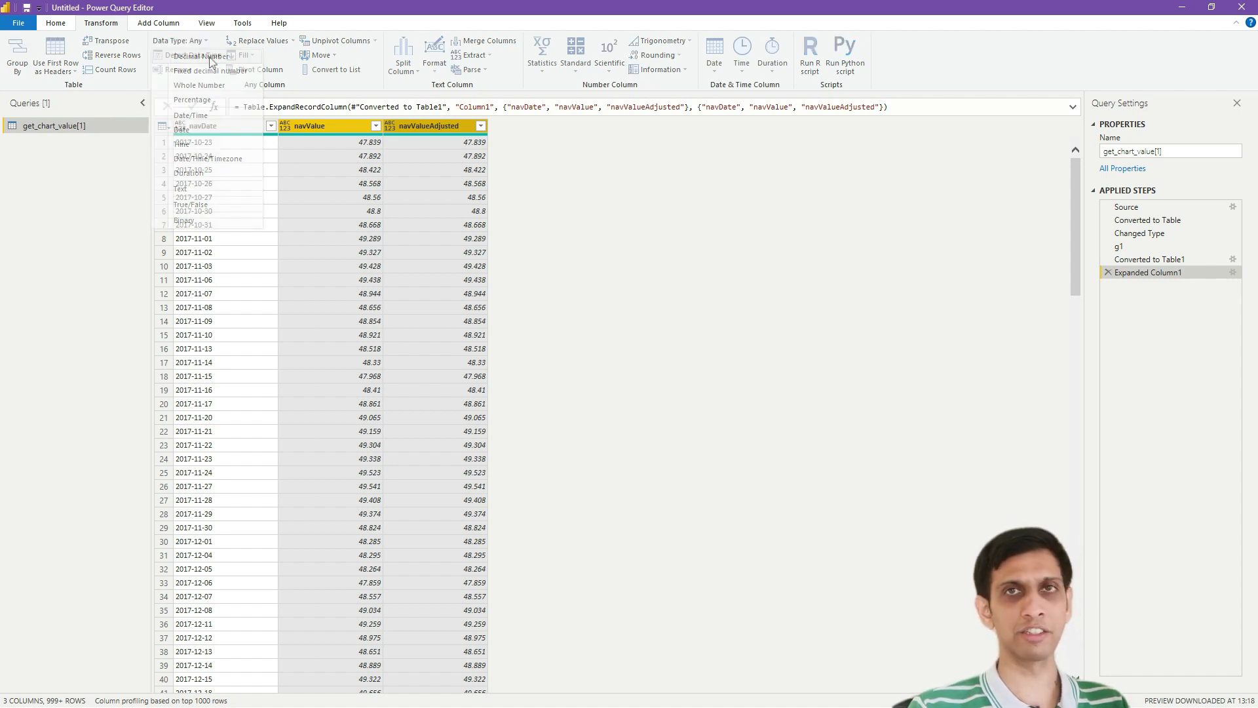
{"action": "left_click", "coordinate": [199, 55]}
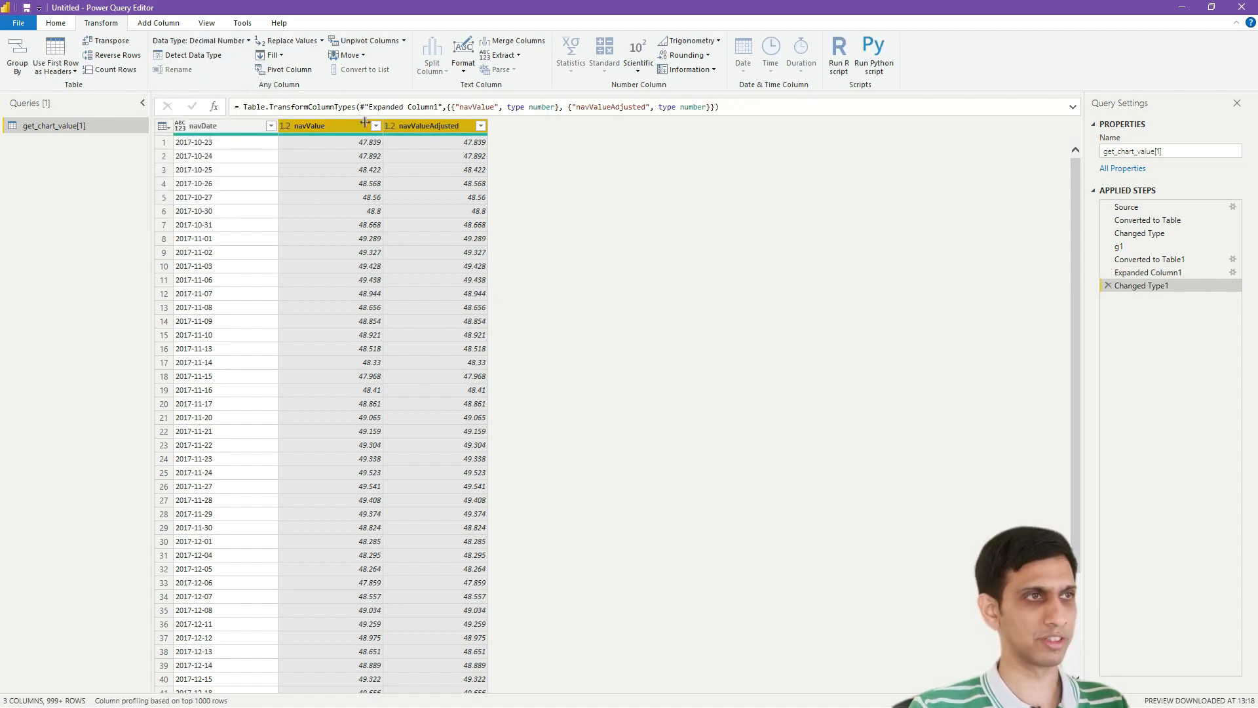
Make navDate a Date column and check a converted value
{"action": "left_click", "coordinate": [344, 156]}
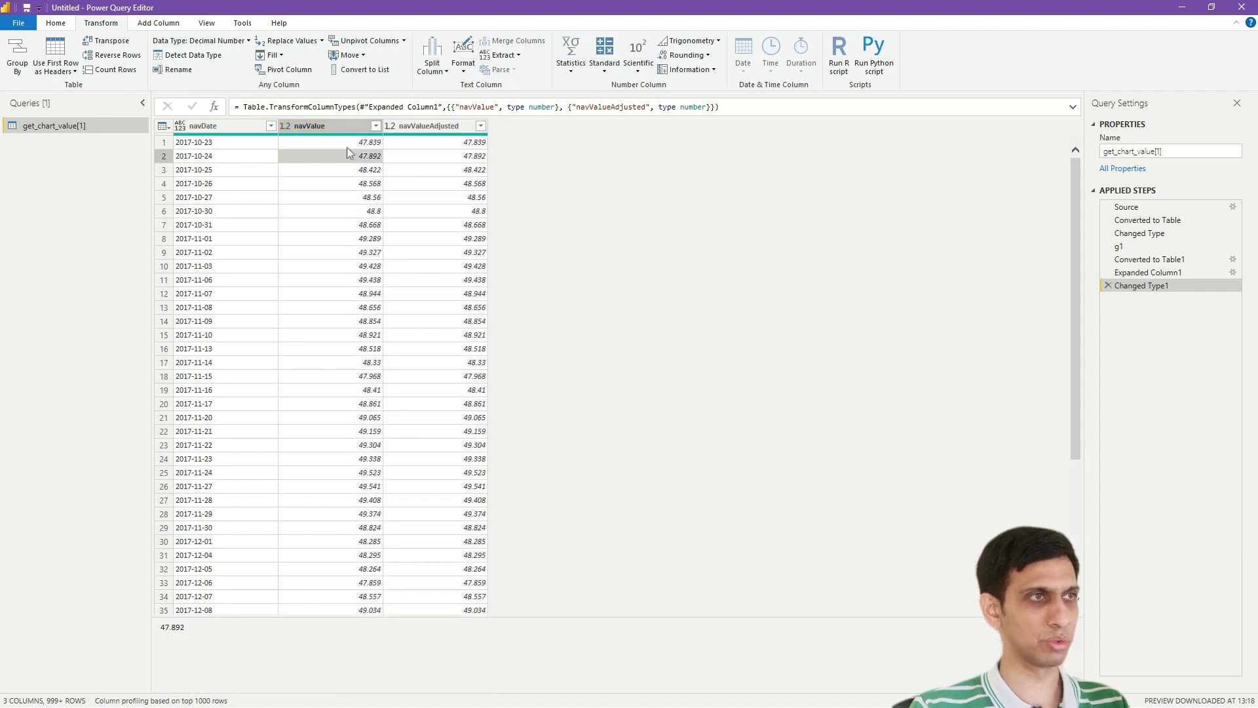
{"action": "left_click", "coordinate": [197, 142]}
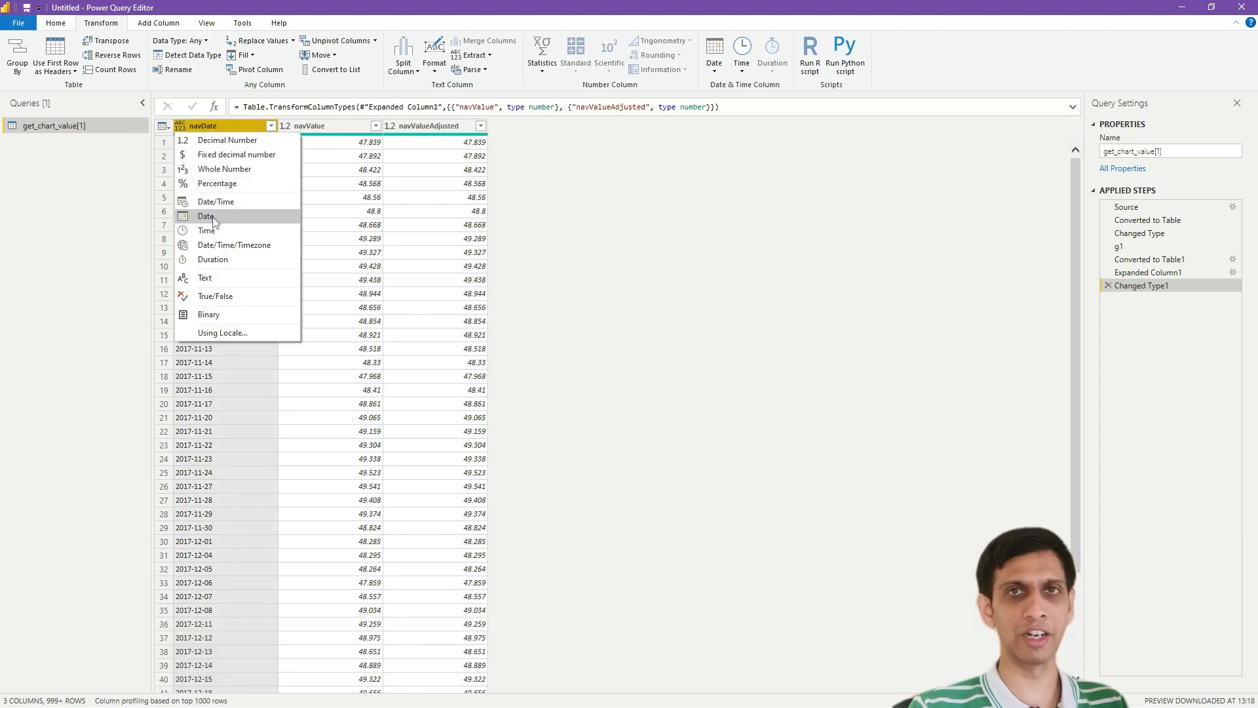
{"action": "left_click", "coordinate": [205, 216]}
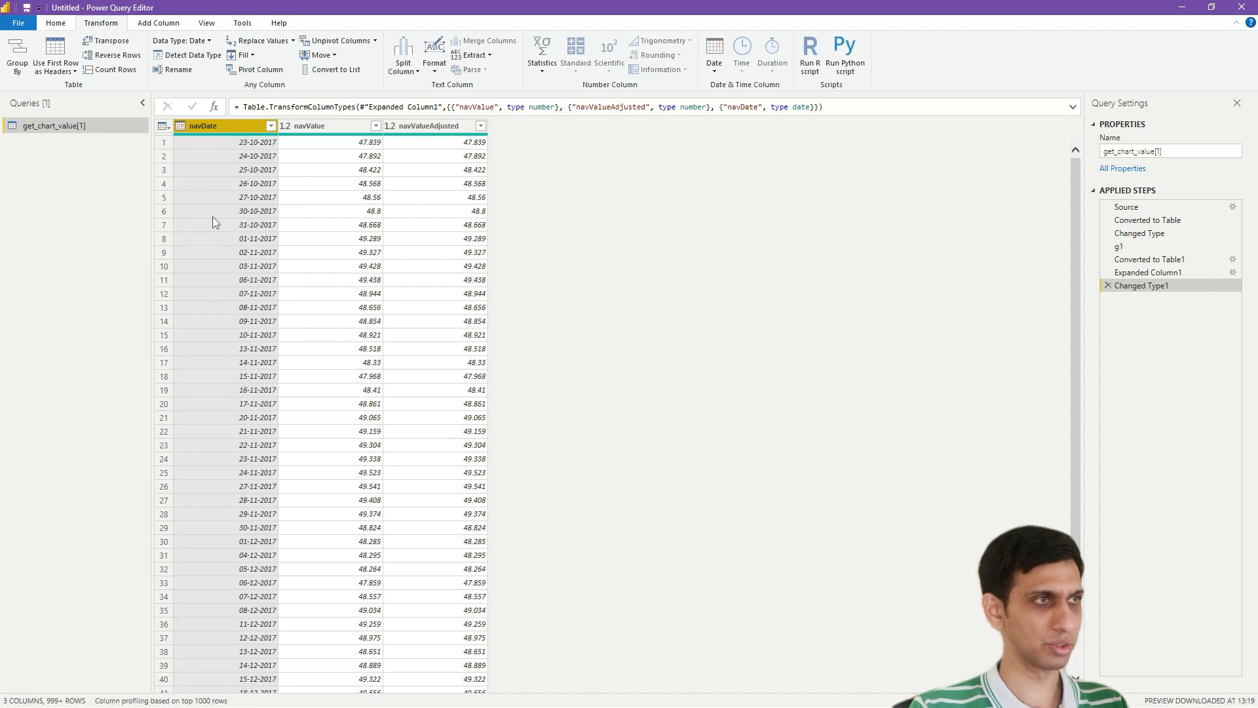
{"action": "left_click", "coordinate": [236, 169]}
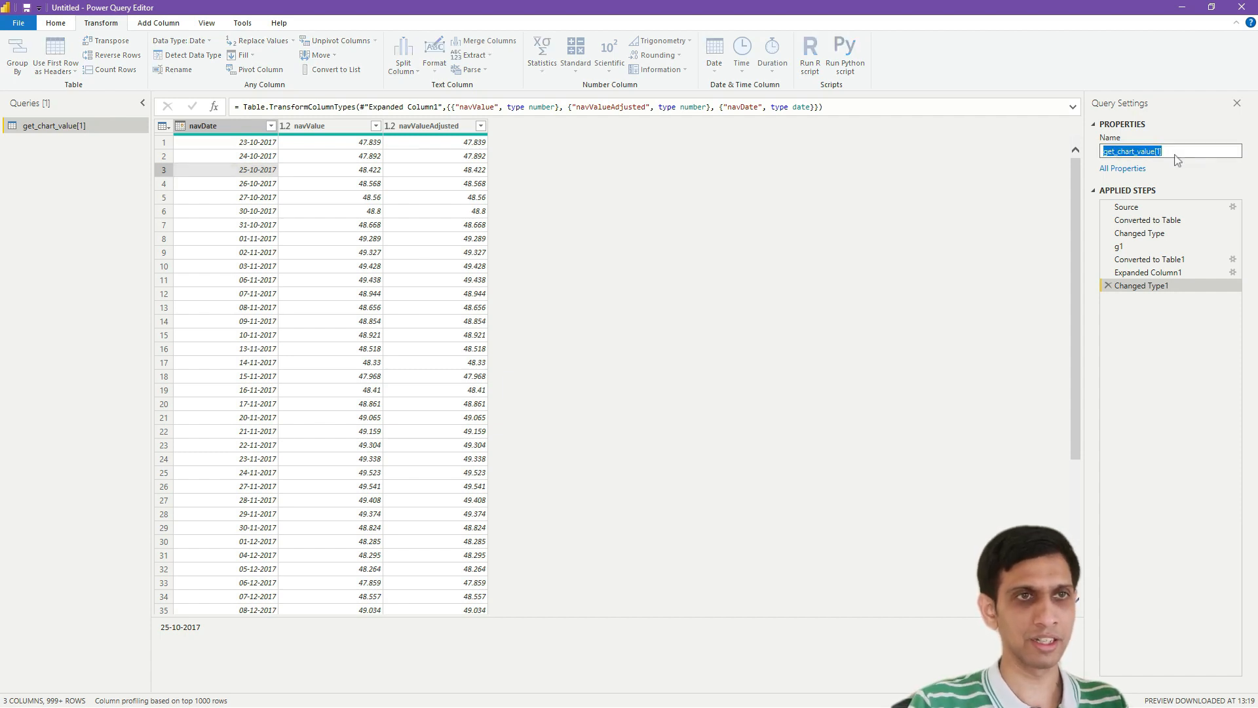
Rename the query from get_chart_value[1] to 'data' in Query Settings
{"action": "type", "text": "data"}
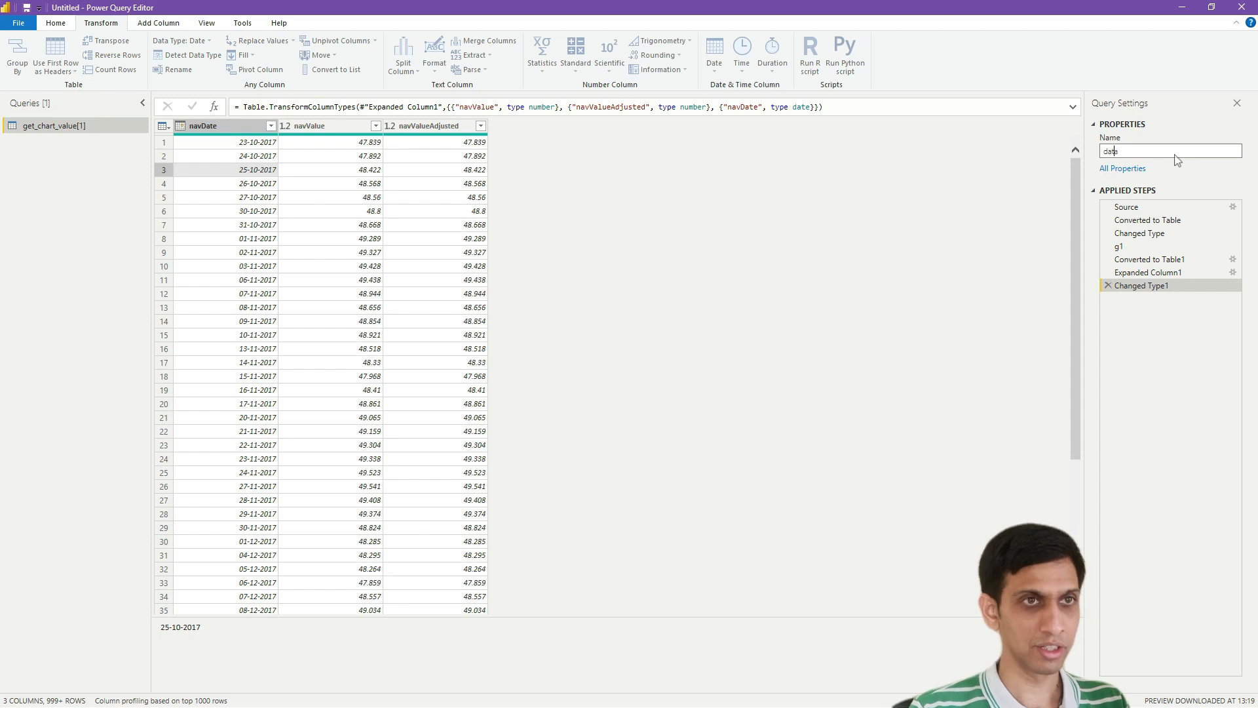
{"action": "type", "text": "data"}
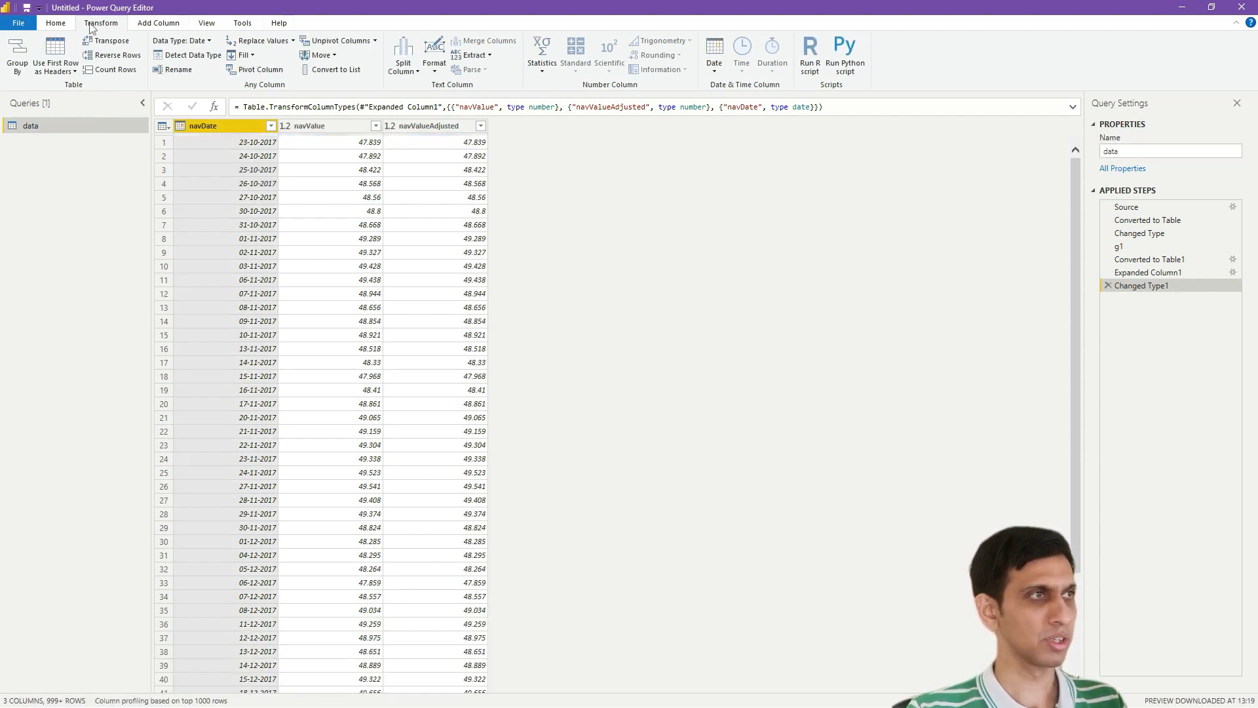
{"action": "left_click", "coordinate": [38, 23]}
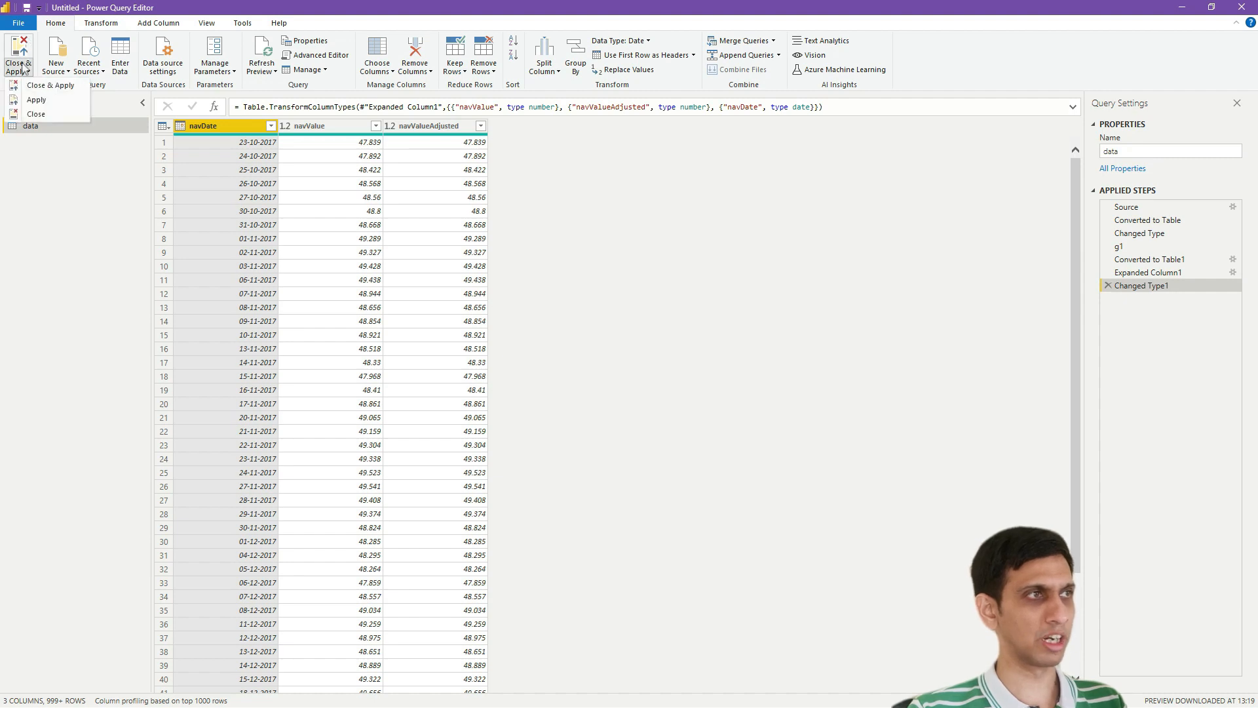
{"action": "mouse_move", "coordinate": [51, 88]}
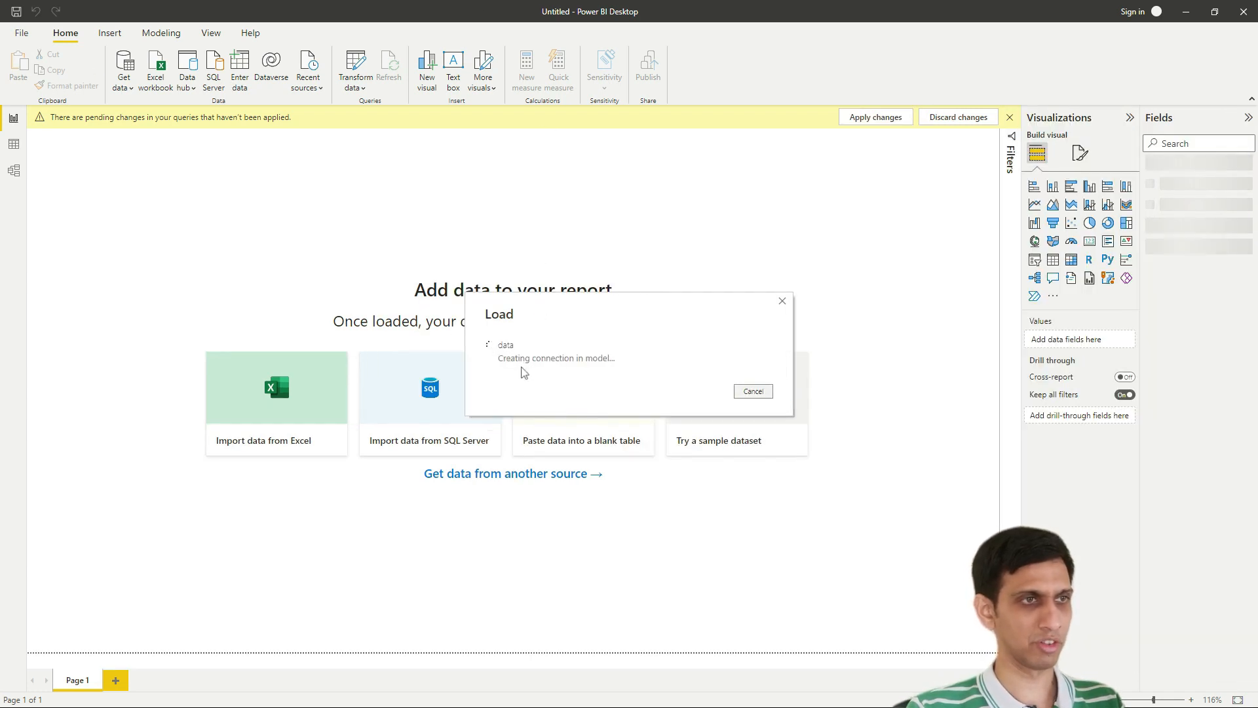
{"action": "mouse_move", "coordinate": [609, 371]}
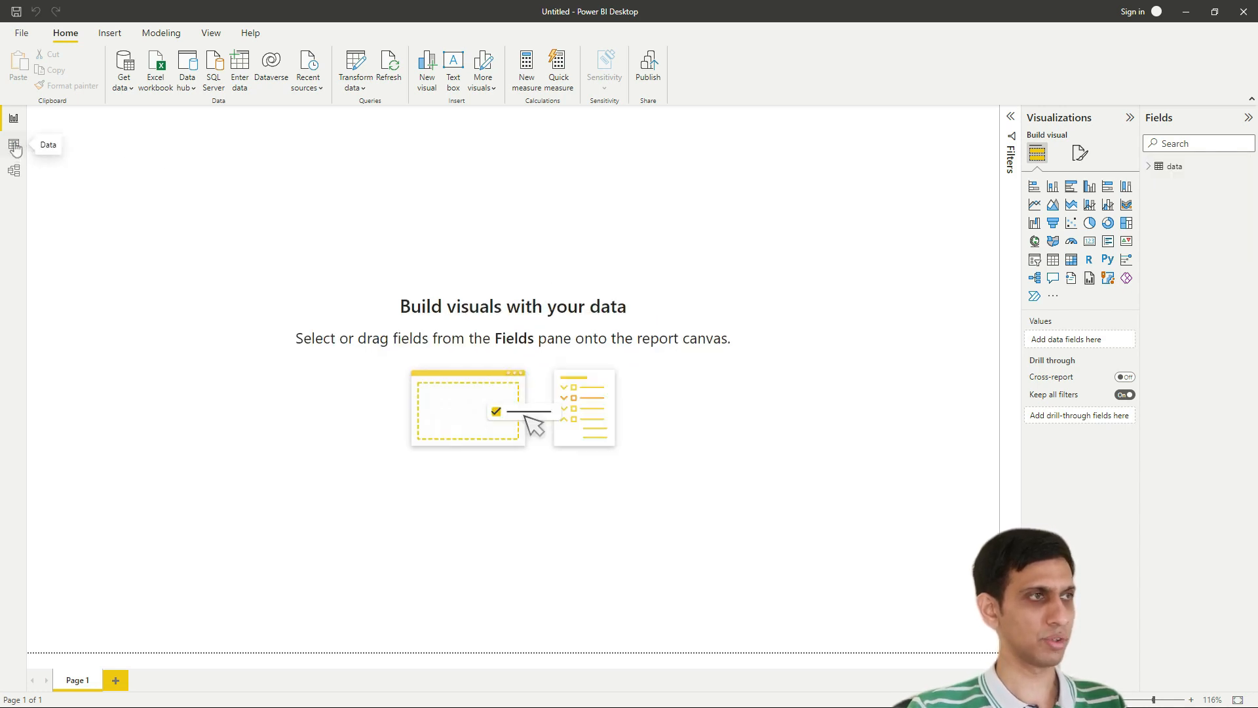
View the loaded data table's 1,236 rows of navDate, navValue and navValueAdjusted
{"action": "left_click", "coordinate": [15, 144]}
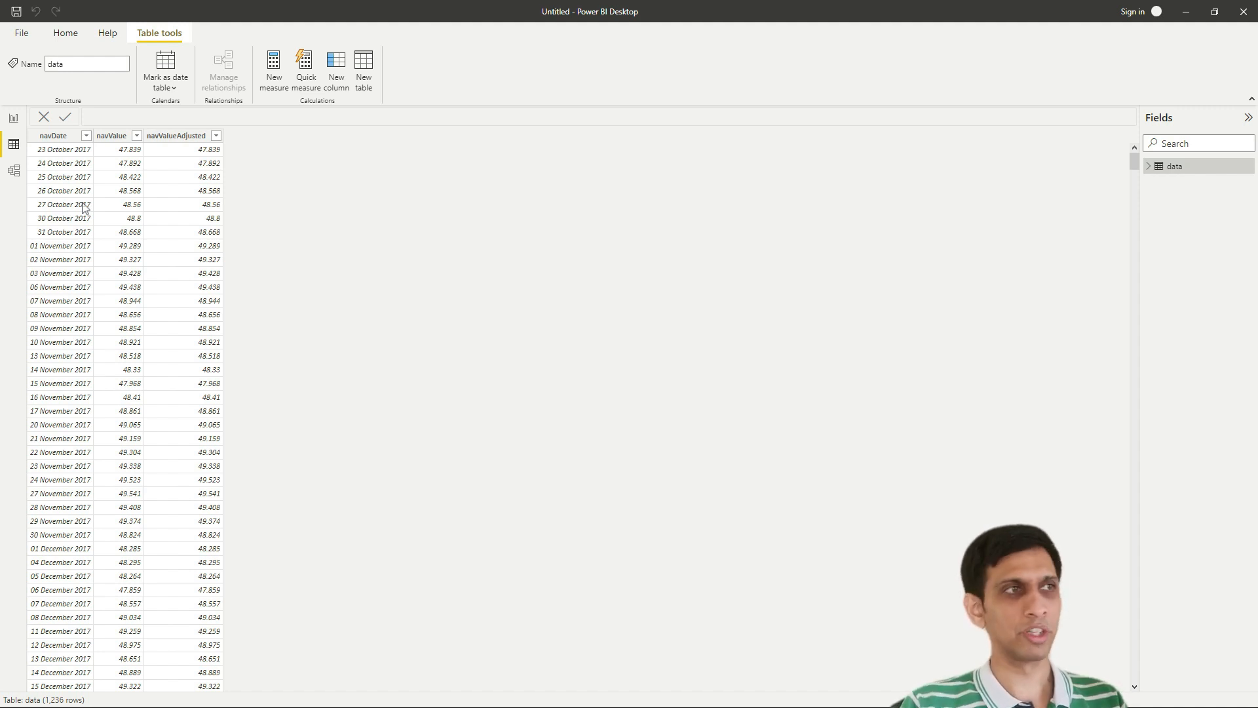
{"action": "left_click", "coordinate": [65, 32]}
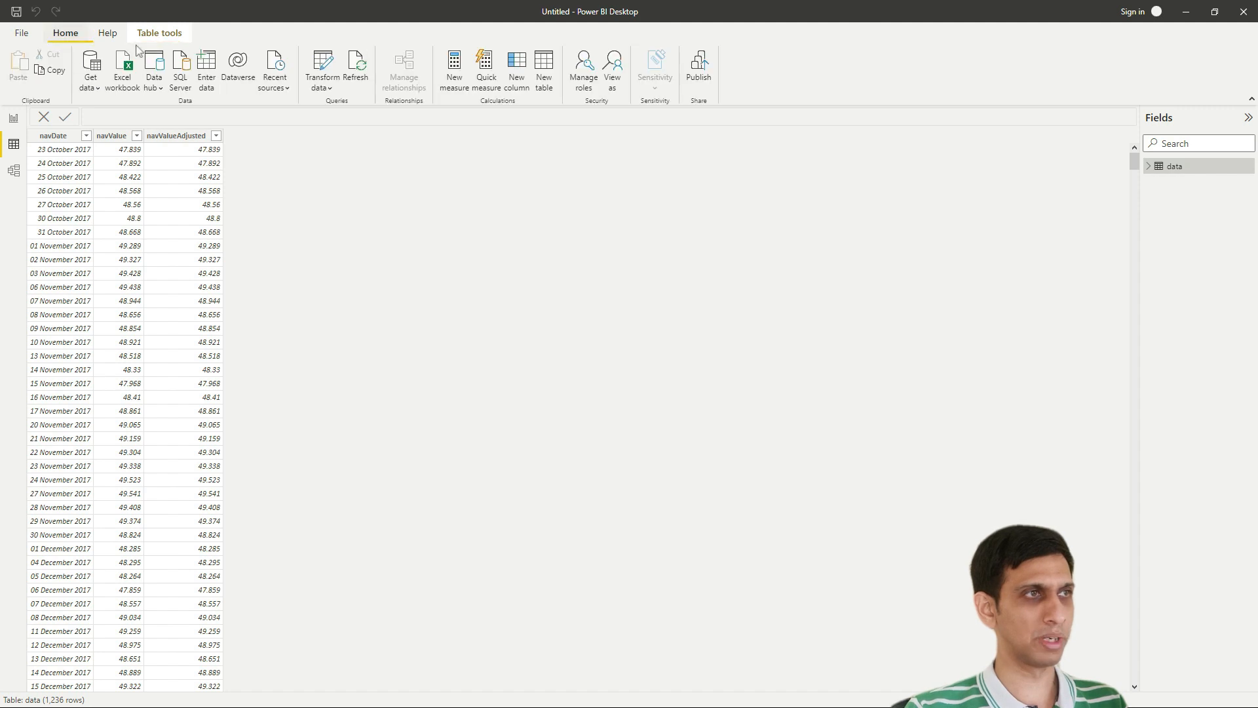
{"action": "mouse_move", "coordinate": [357, 64]}
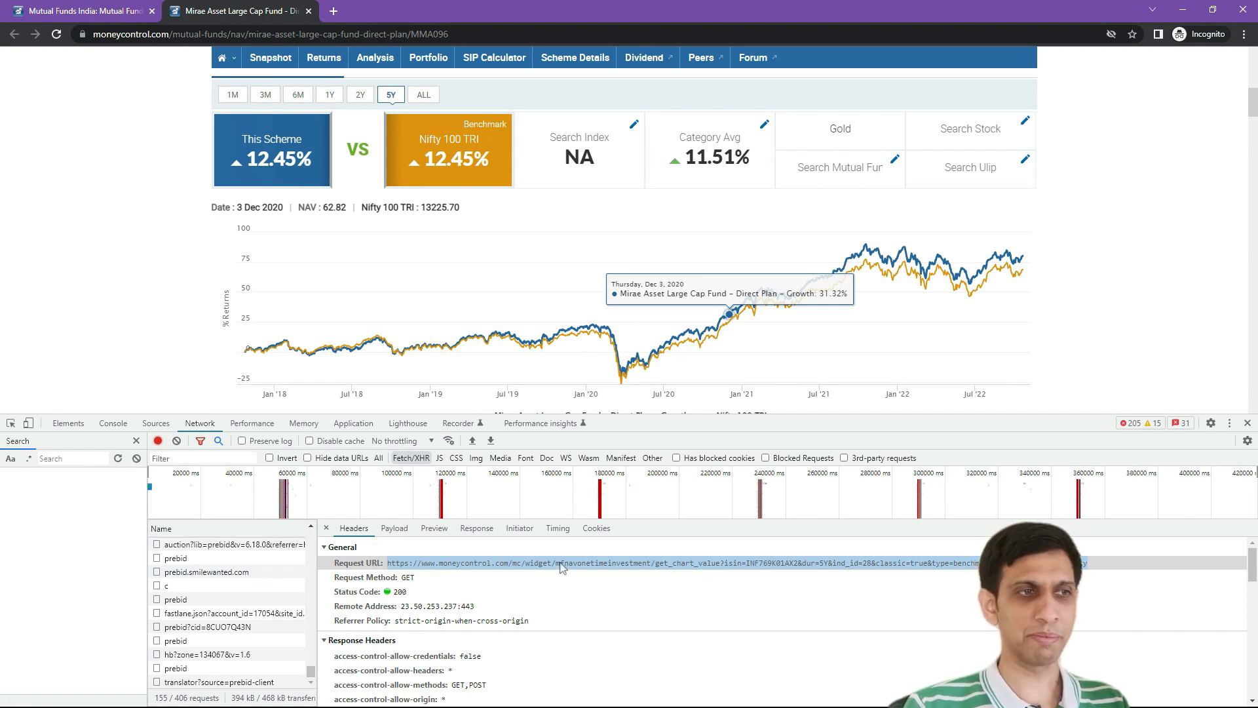
{"action": "right_click", "coordinate": [562, 563]}
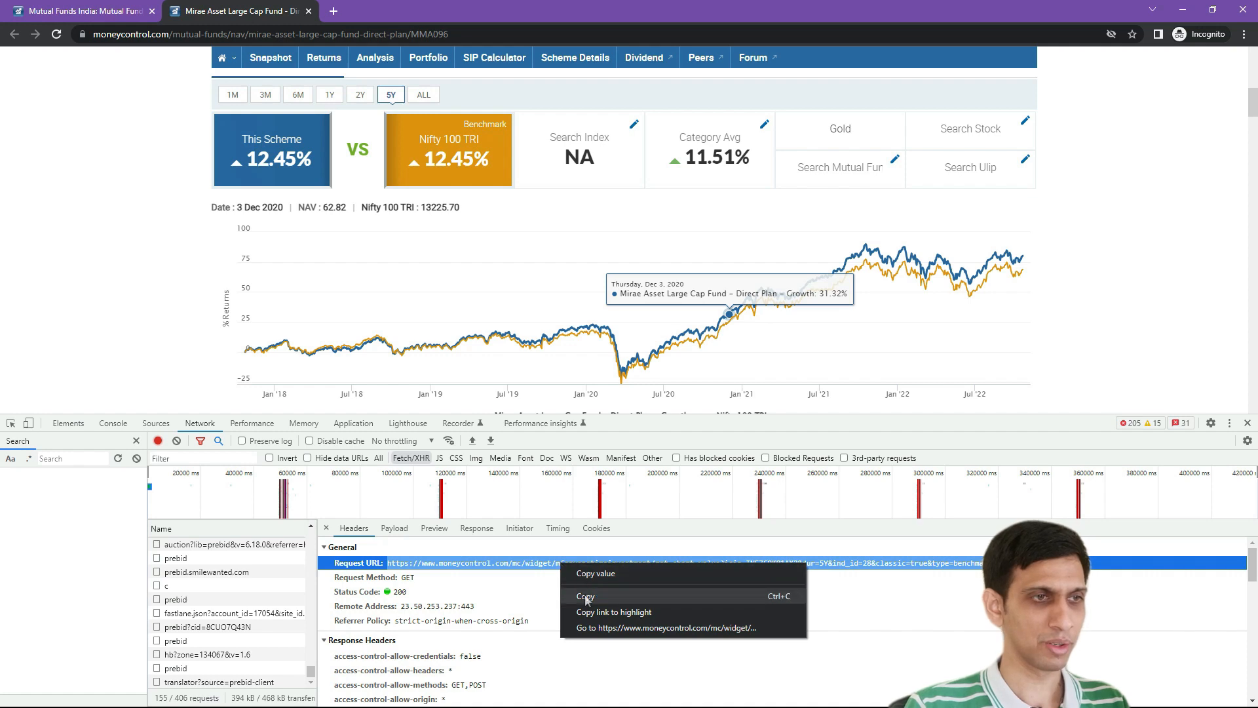
{"action": "key", "text": "Alt+Tab"}
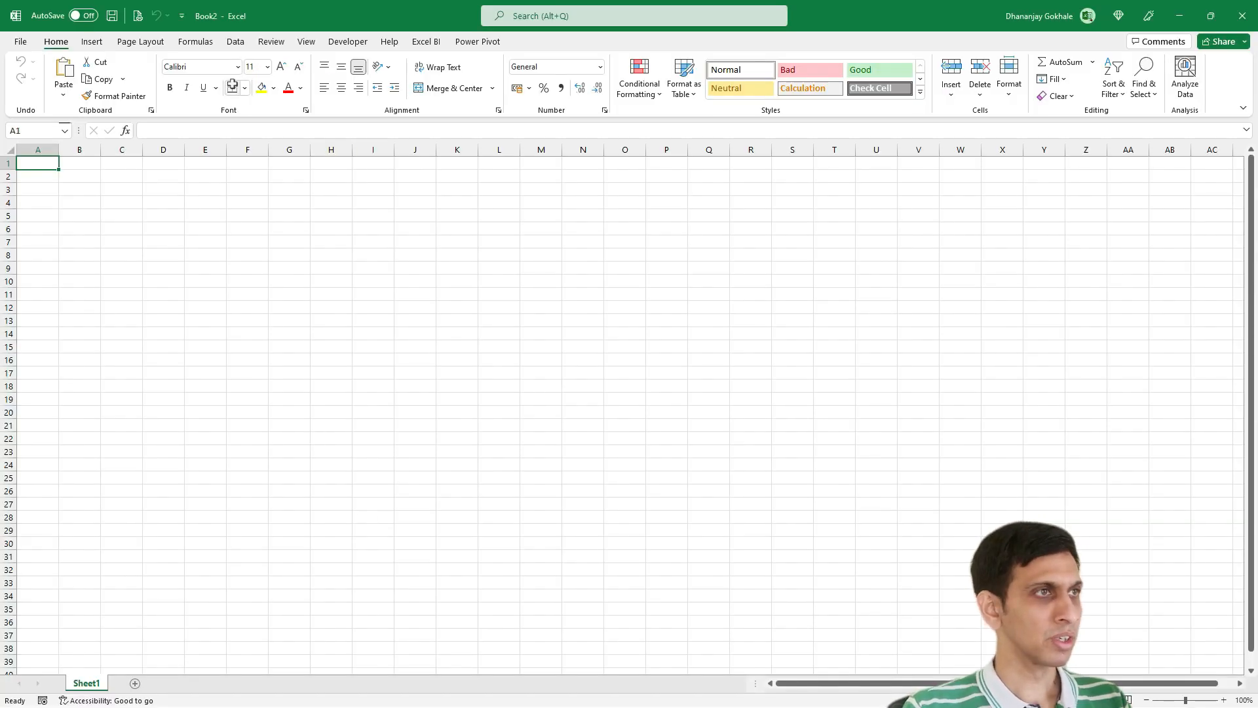
Import the Moneycontrol get_chart_value URL via Get Data > From JSON with Anonymous access
{"action": "left_click", "coordinate": [235, 41]}
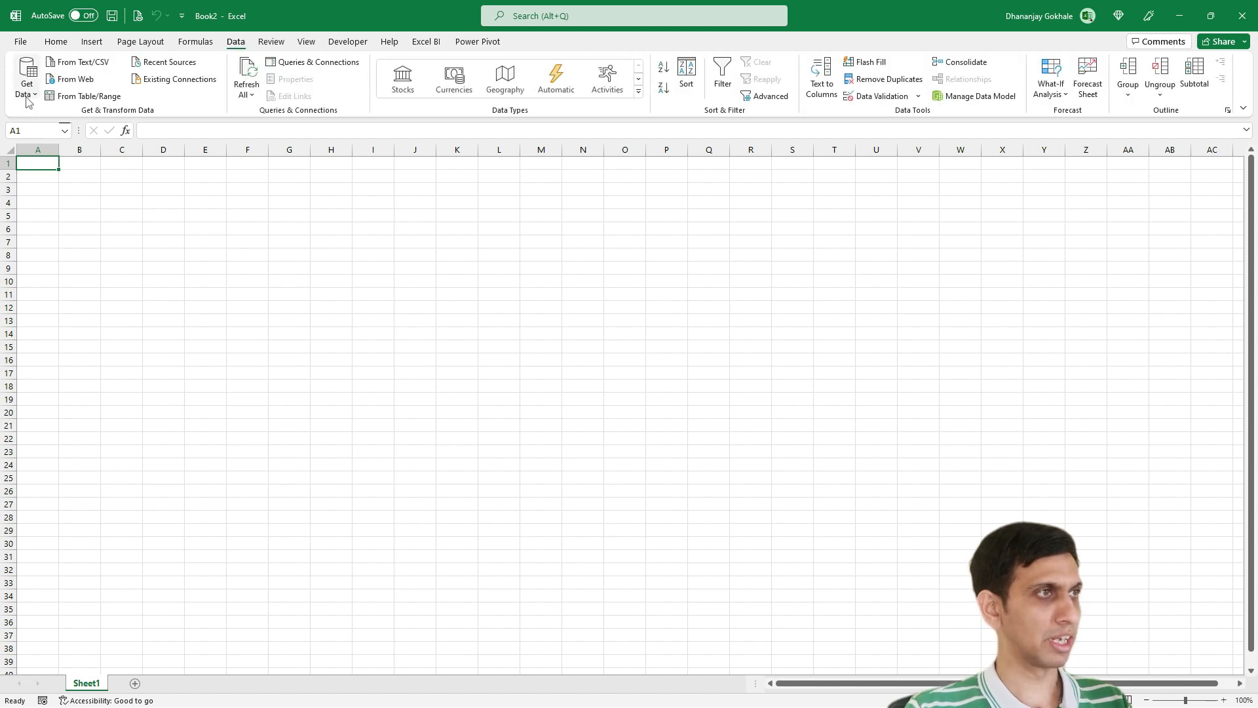
{"action": "left_click", "coordinate": [25, 80]}
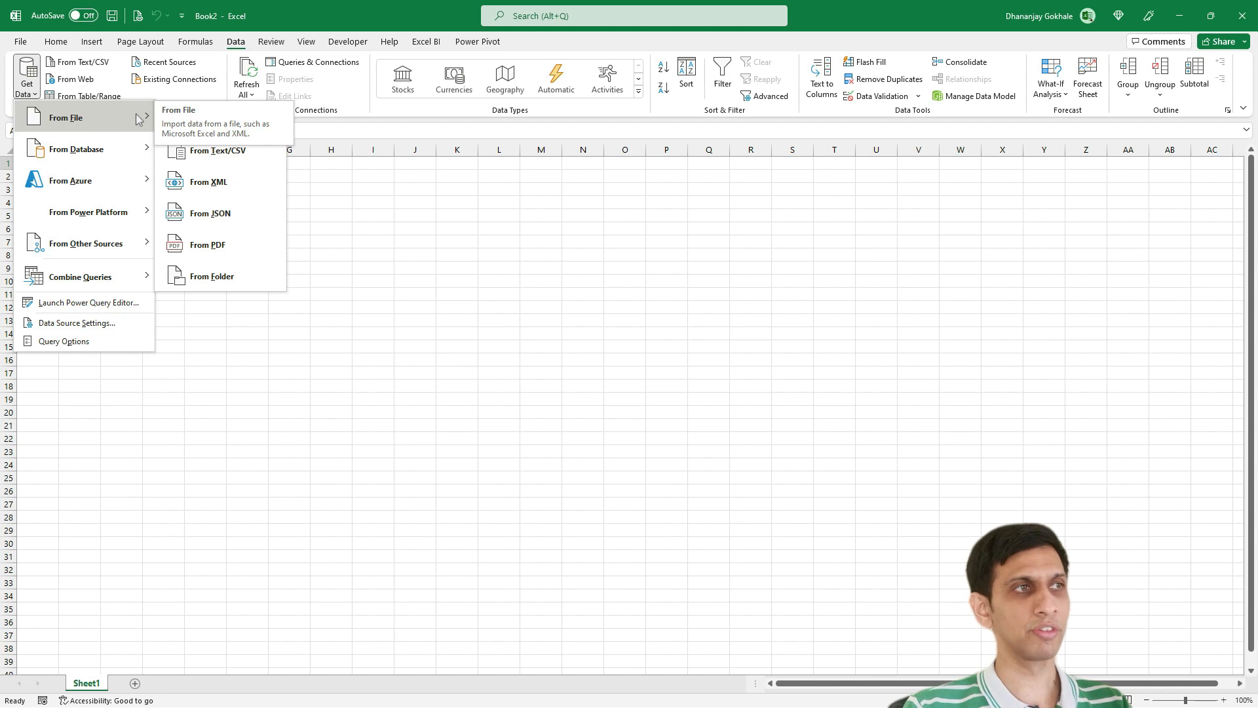
{"action": "mouse_move", "coordinate": [212, 222]}
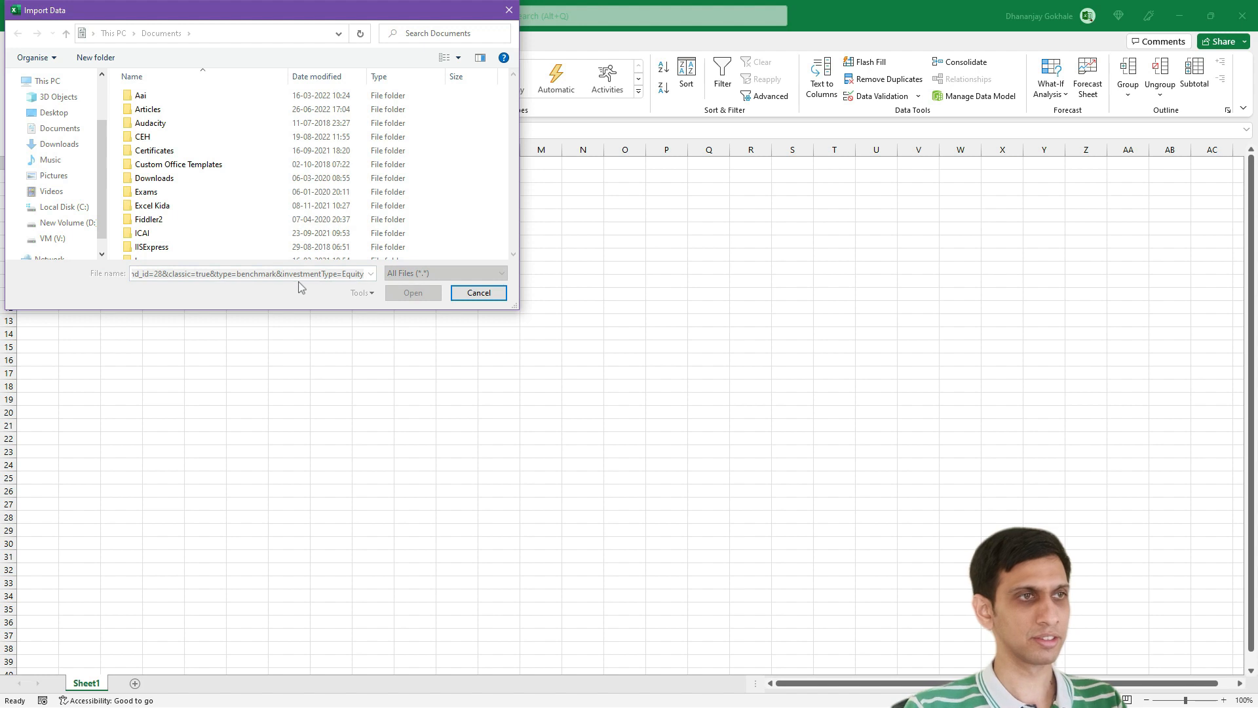
{"action": "left_click", "coordinate": [478, 292]}
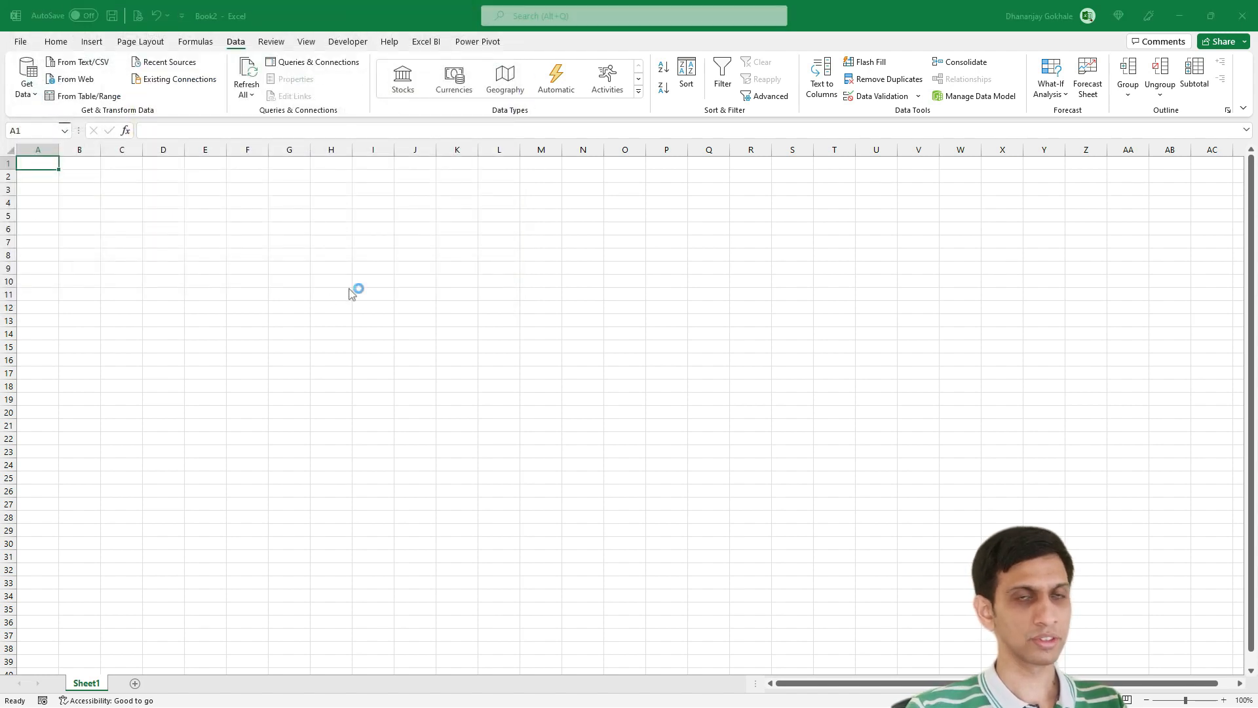
{"action": "mouse_move", "coordinate": [381, 255]}
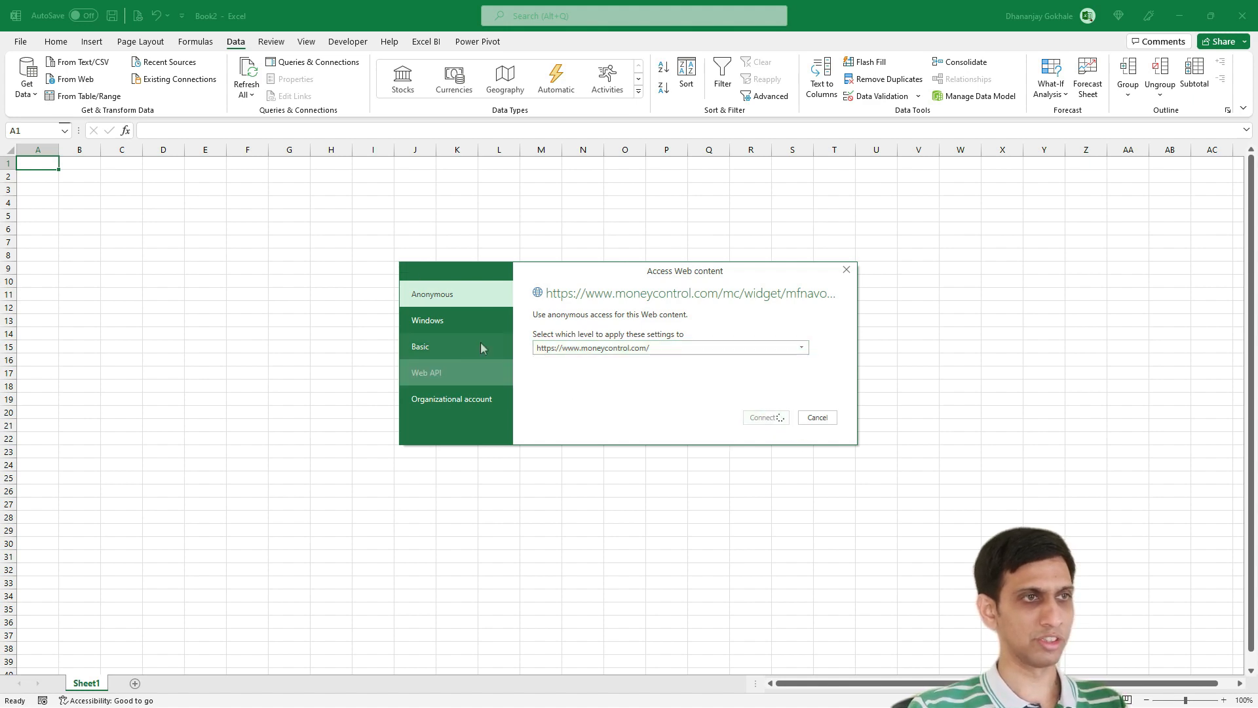
{"action": "left_click", "coordinate": [765, 417]}
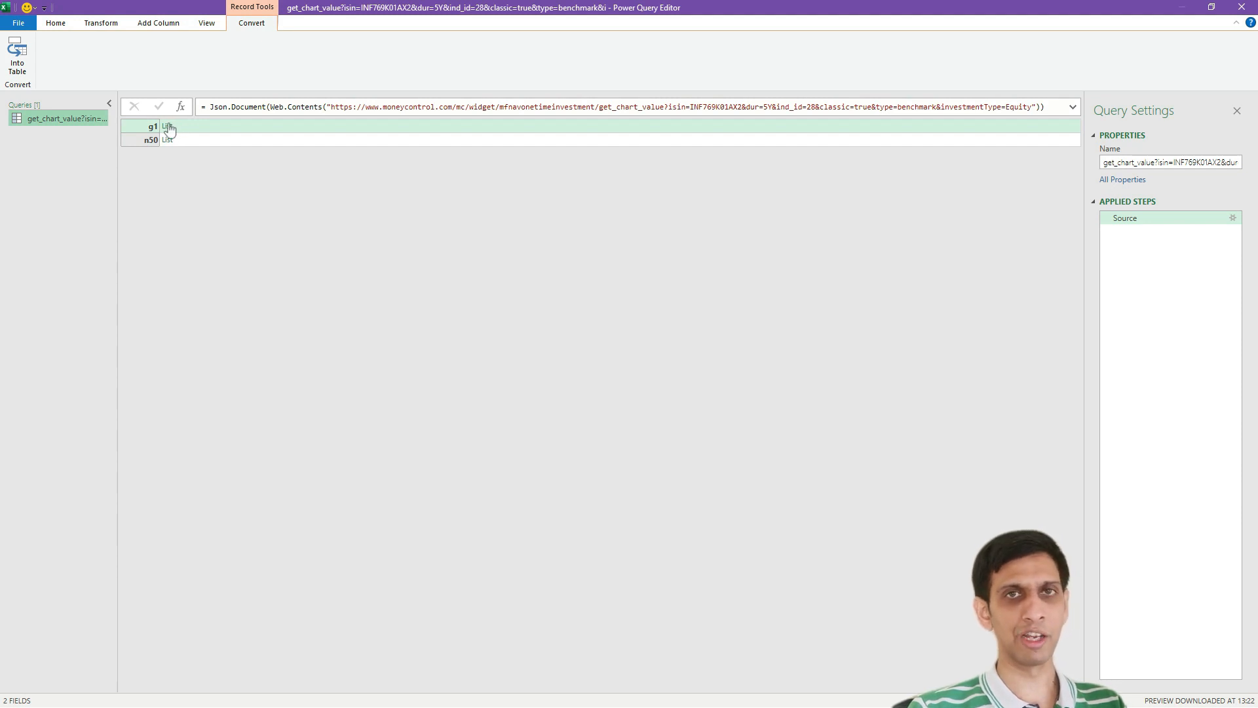
Convert the g1 list to a table and expand navDate, navValue, navValueAdjusted without prefix
{"action": "left_click", "coordinate": [168, 127]}
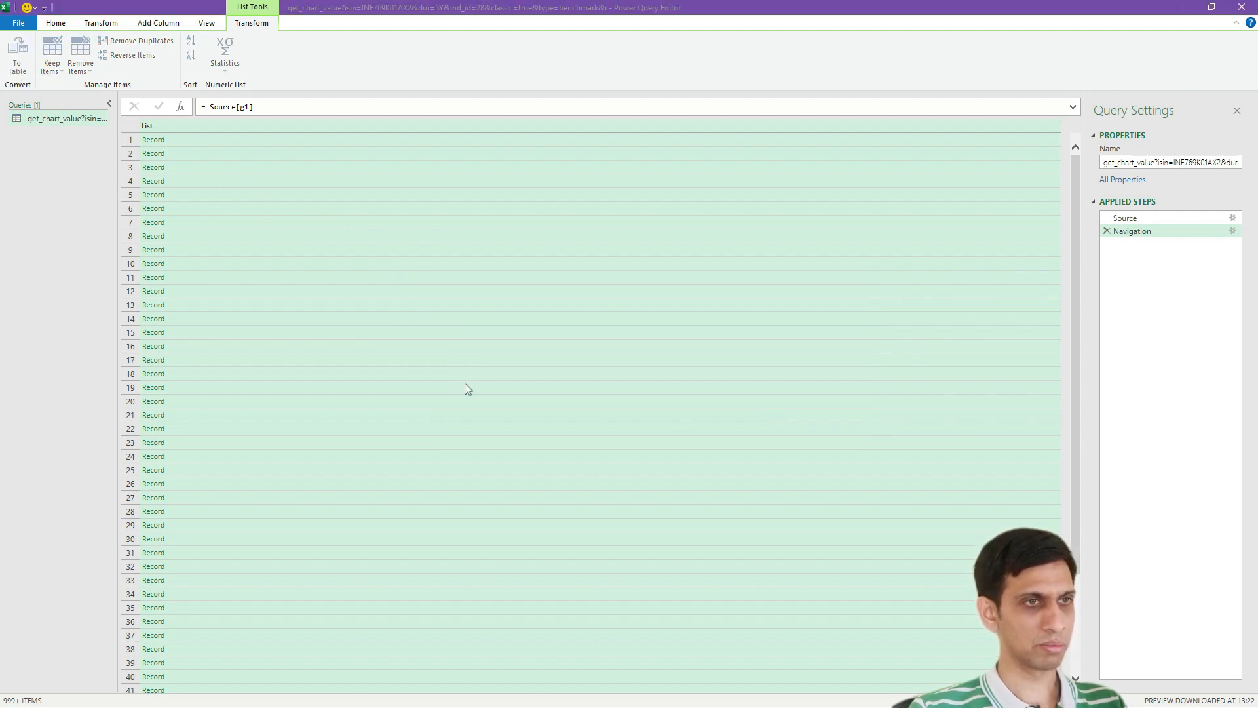
{"action": "left_click", "coordinate": [237, 126]}
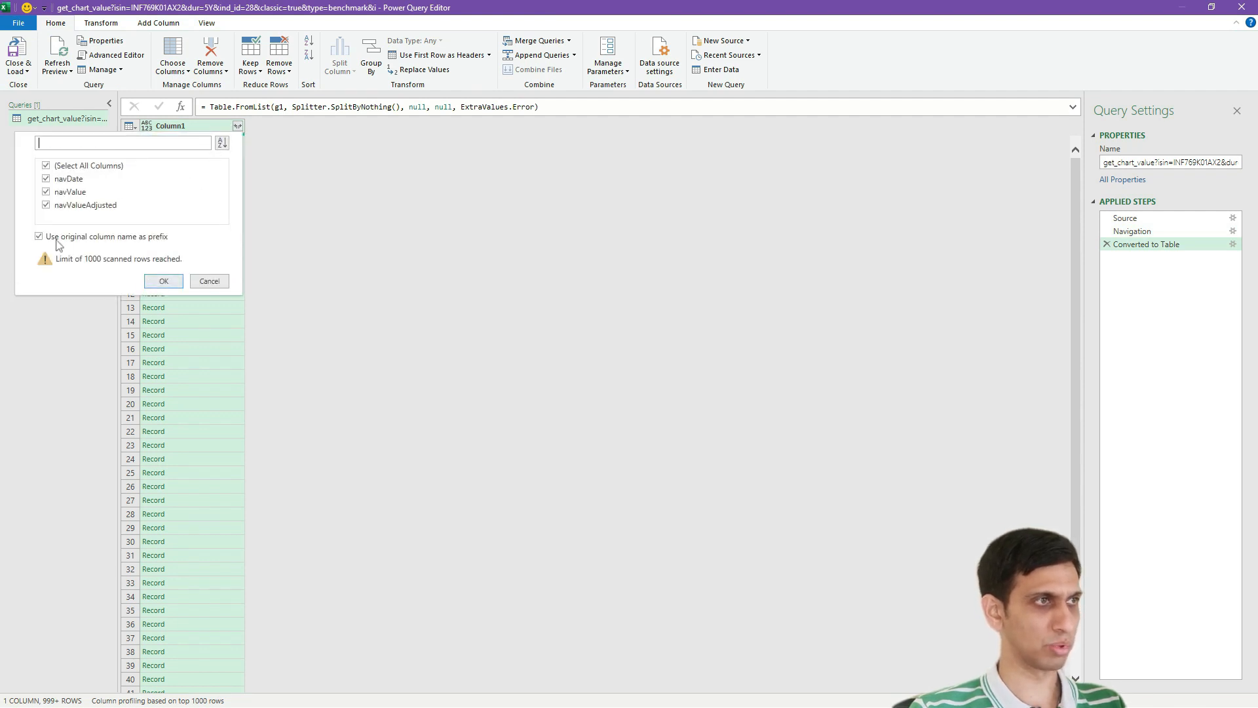
{"action": "left_click", "coordinate": [39, 237]}
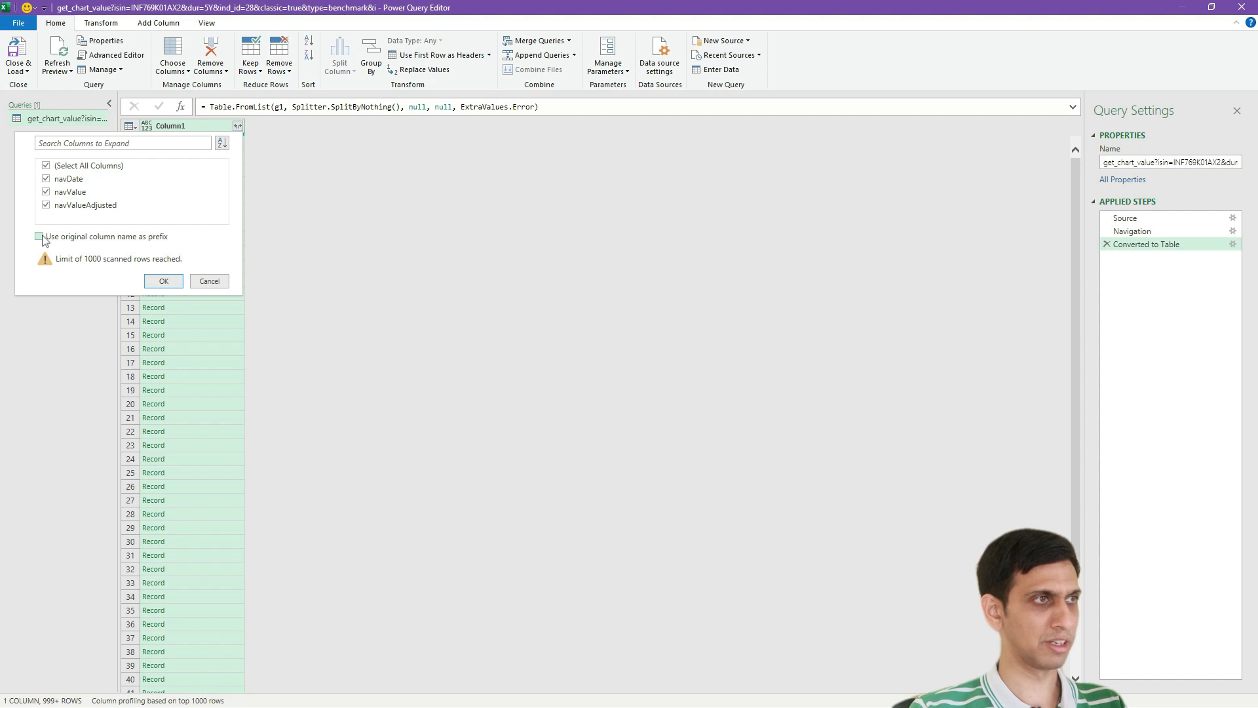
{"action": "left_click", "coordinate": [163, 281]}
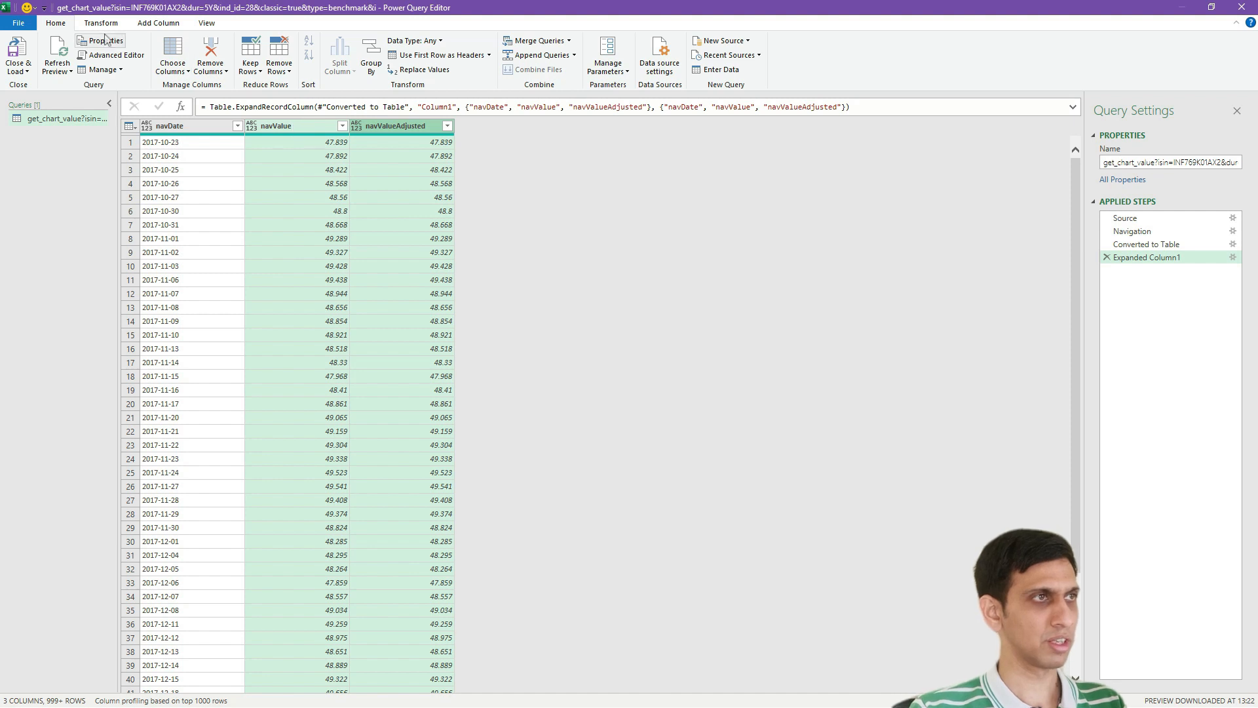
Make the NAV value columns Decimal Number and start renaming the query to mf_data
{"action": "left_click", "coordinate": [188, 40]}
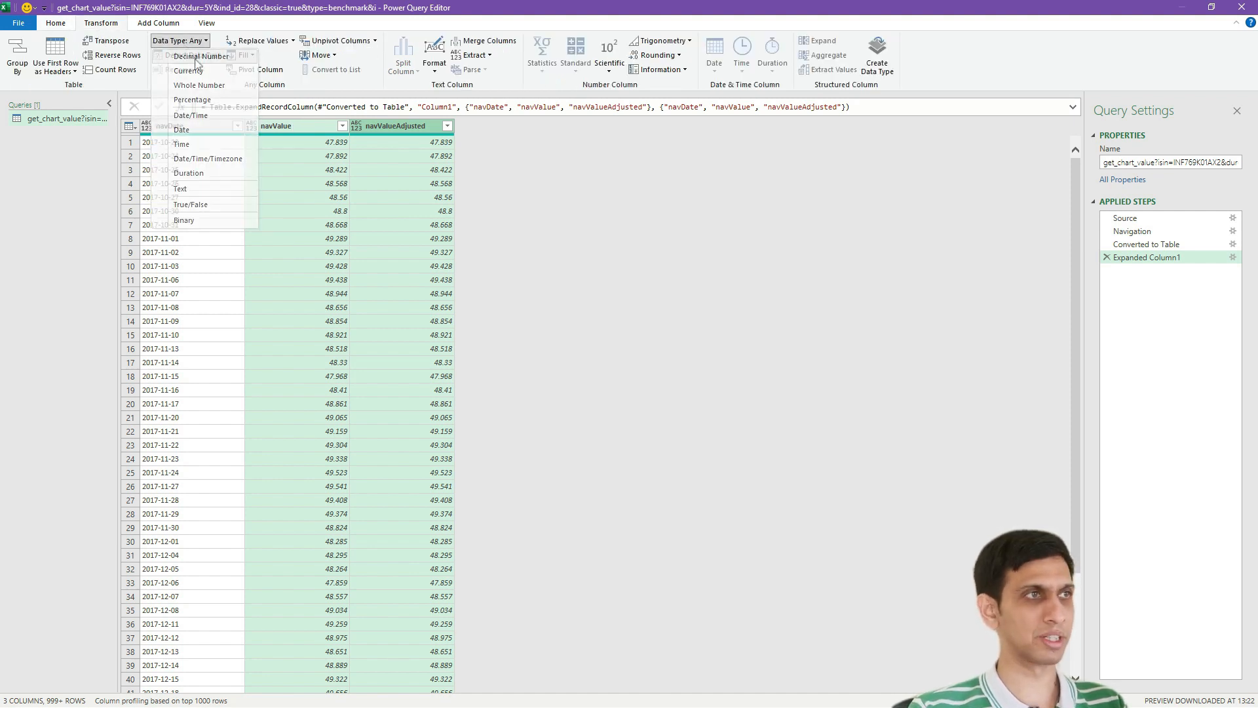
{"action": "left_click", "coordinate": [200, 55]}
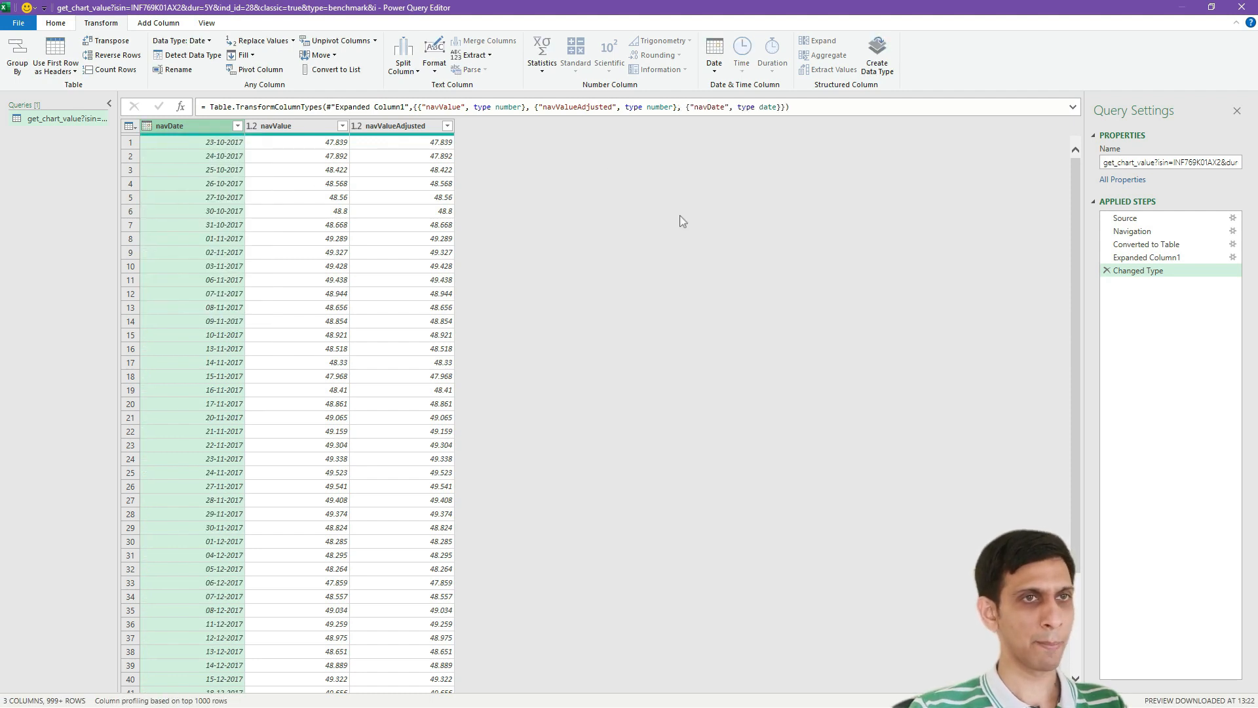
{"action": "left_click", "coordinate": [1167, 161]}
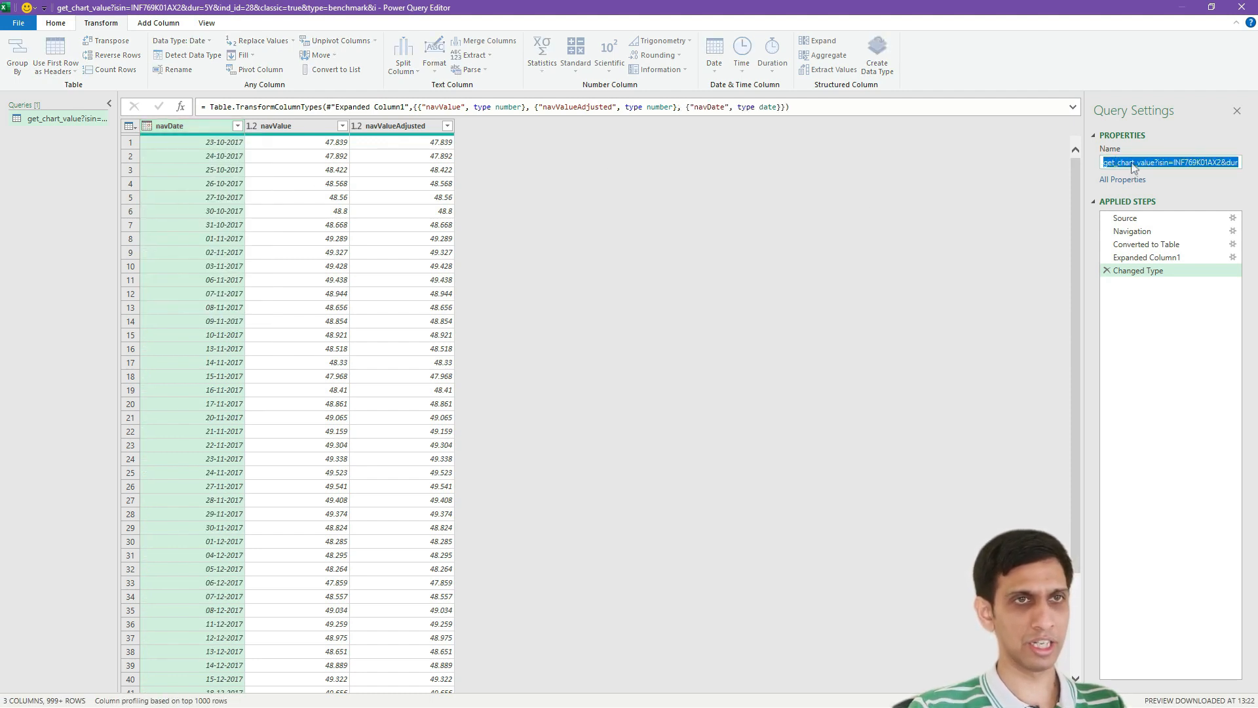
{"action": "type", "text": "mf_data"}
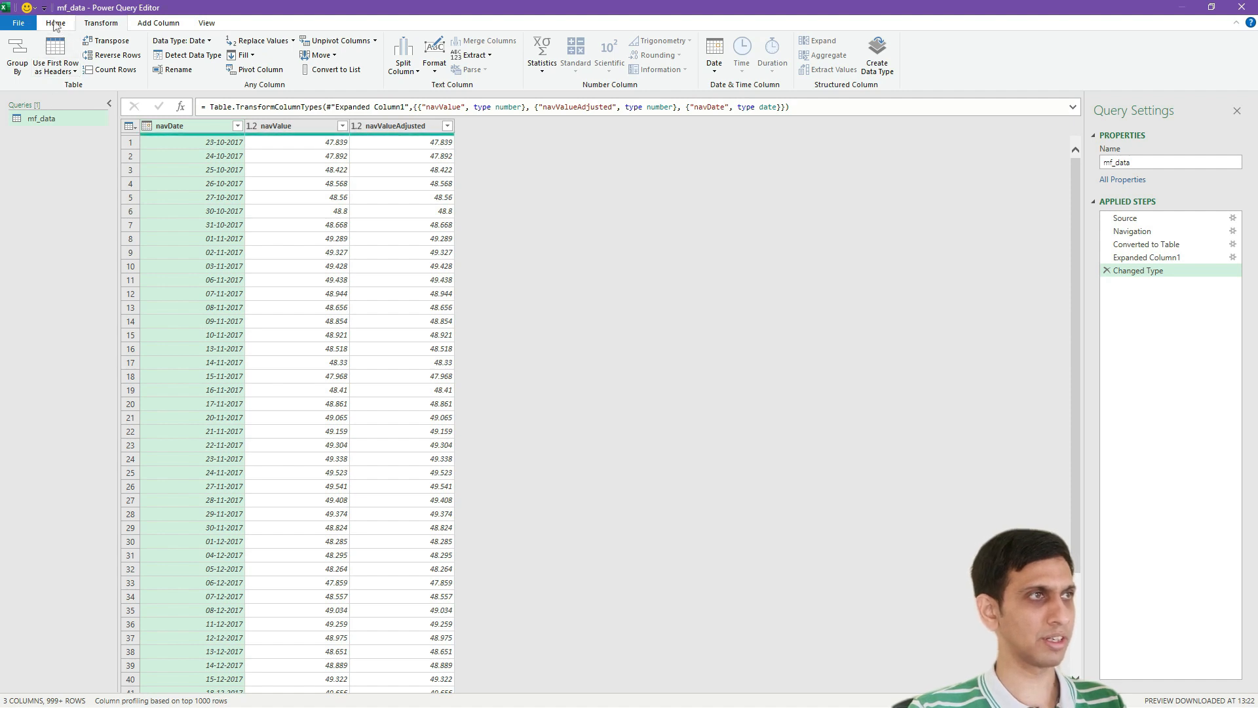
Load mf_data via Close & Load To as a Table on a New worksheet
{"action": "left_click", "coordinate": [15, 52]}
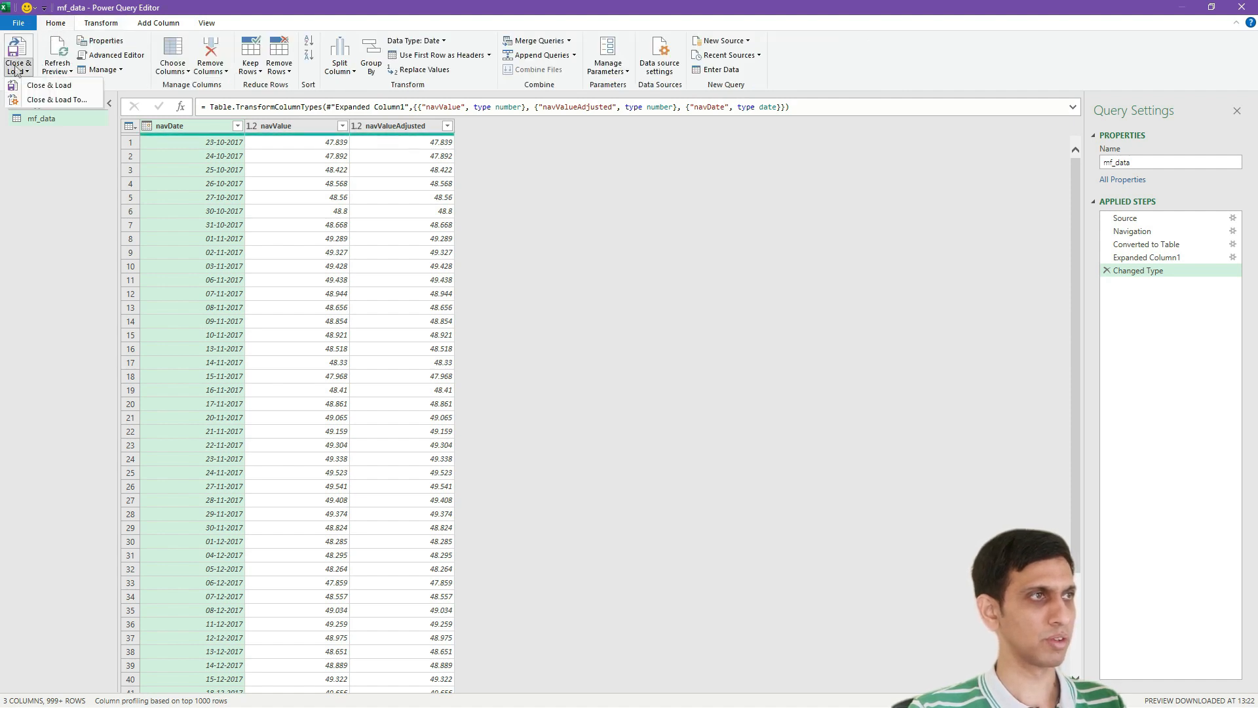
{"action": "left_click", "coordinate": [48, 85]}
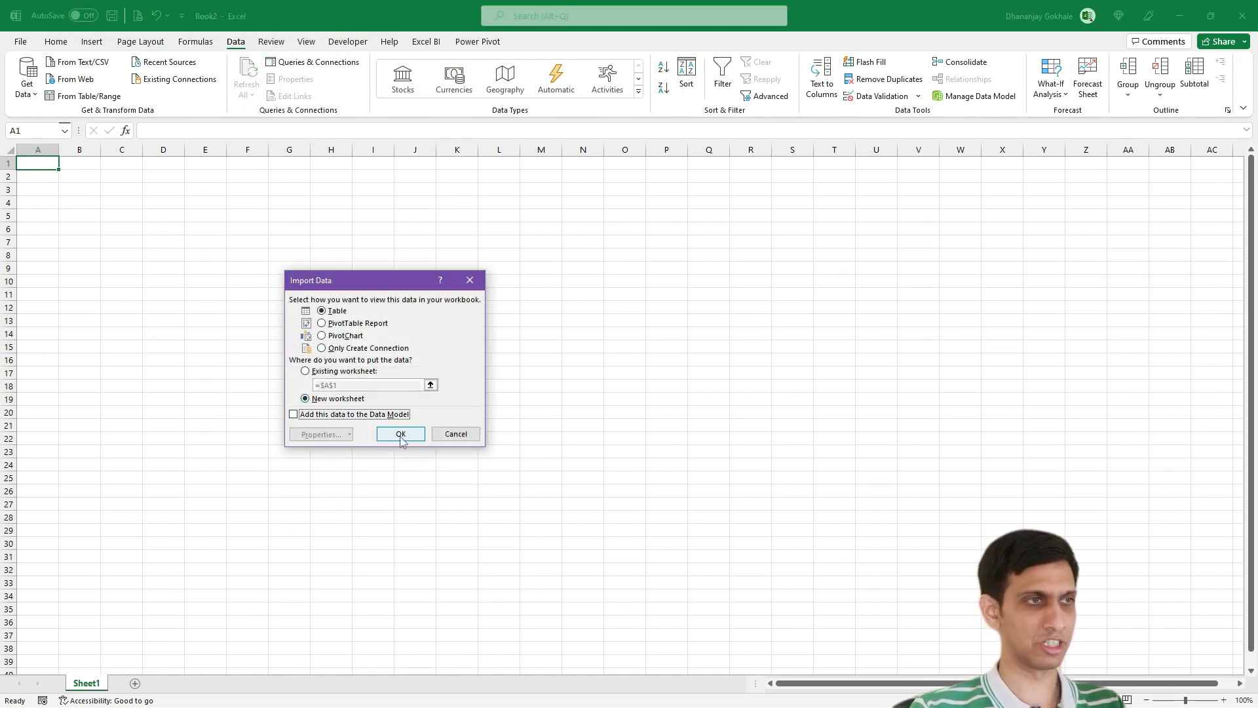
{"action": "left_click", "coordinate": [400, 433]}
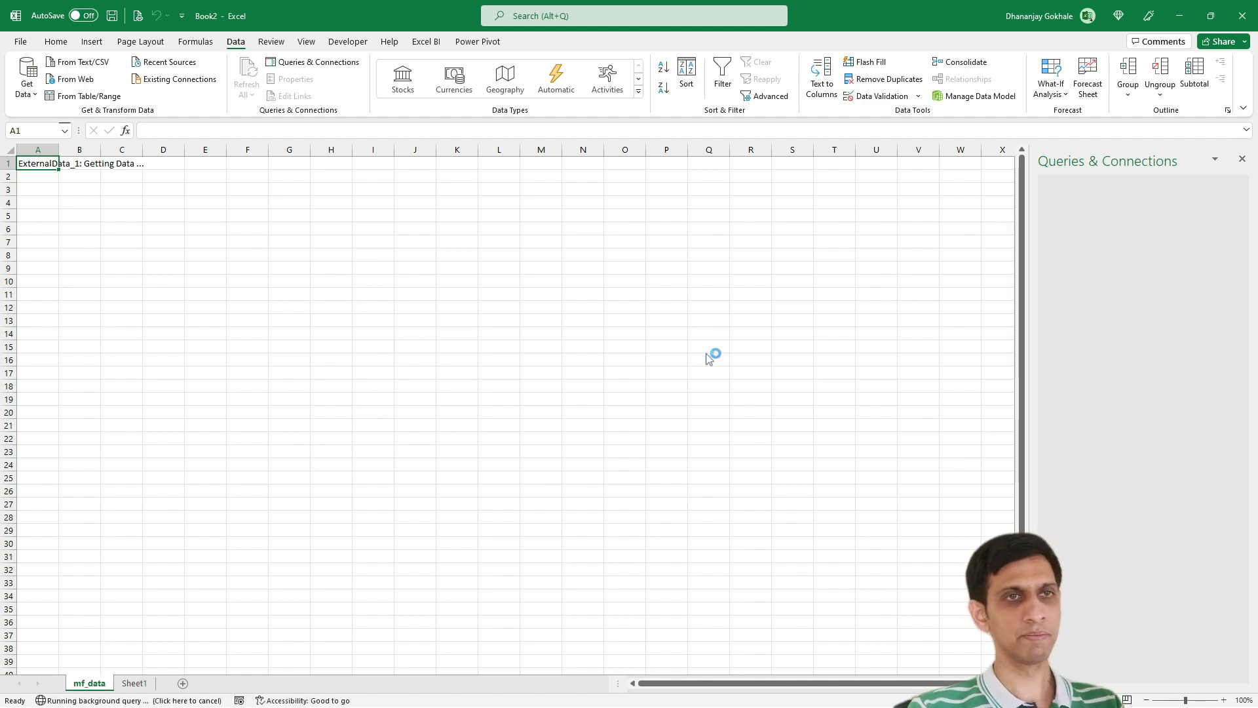